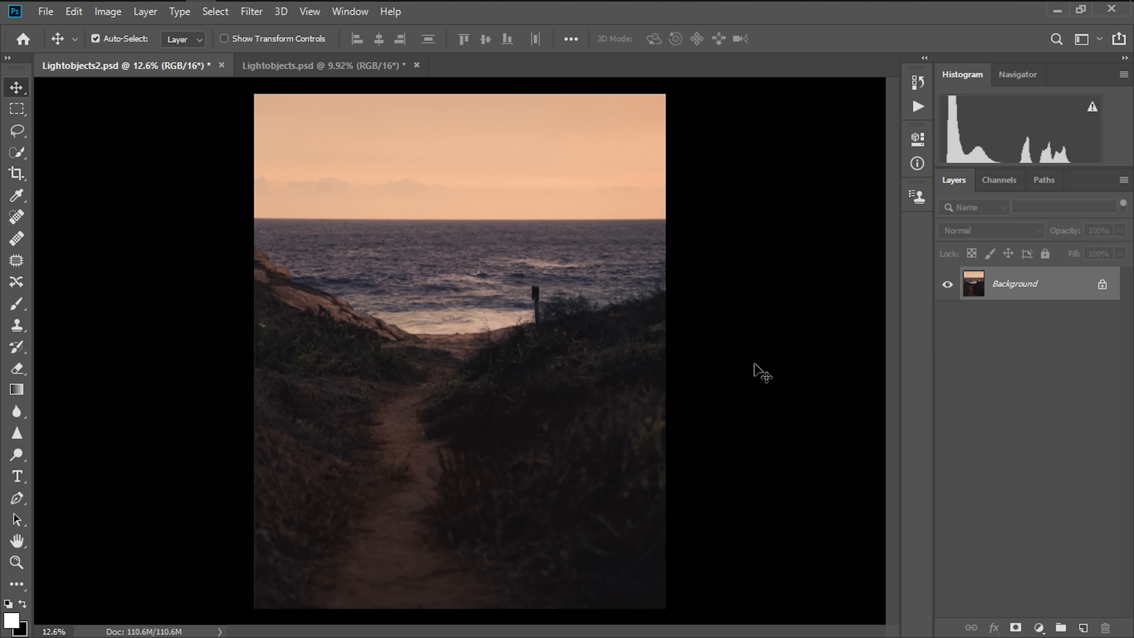
mouse_move(785, 391)
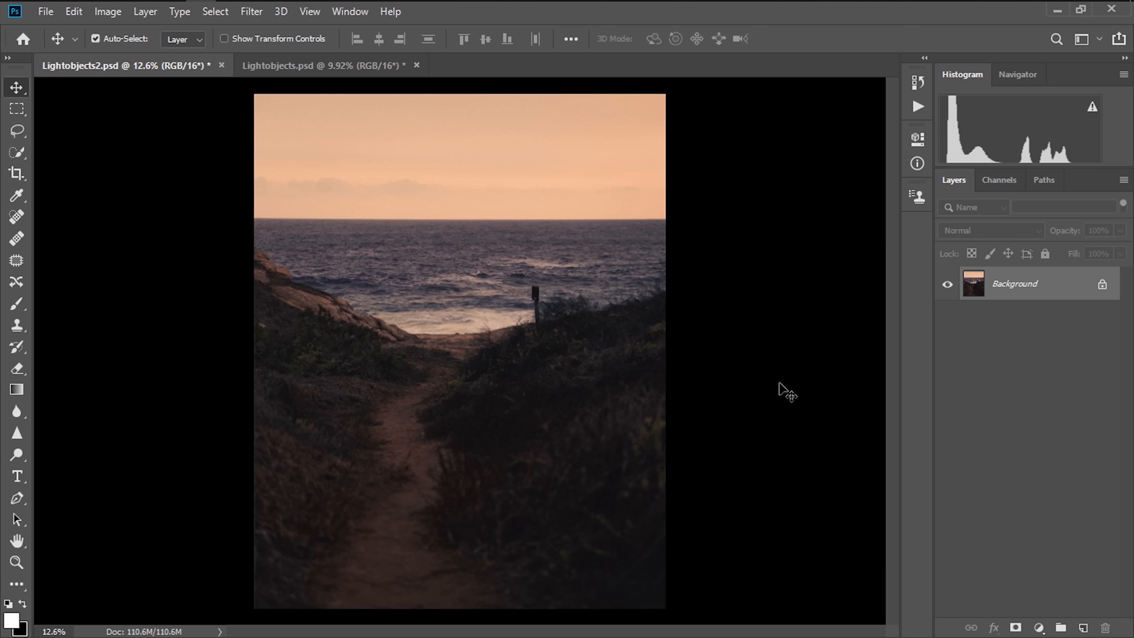
mouse_move(788, 382)
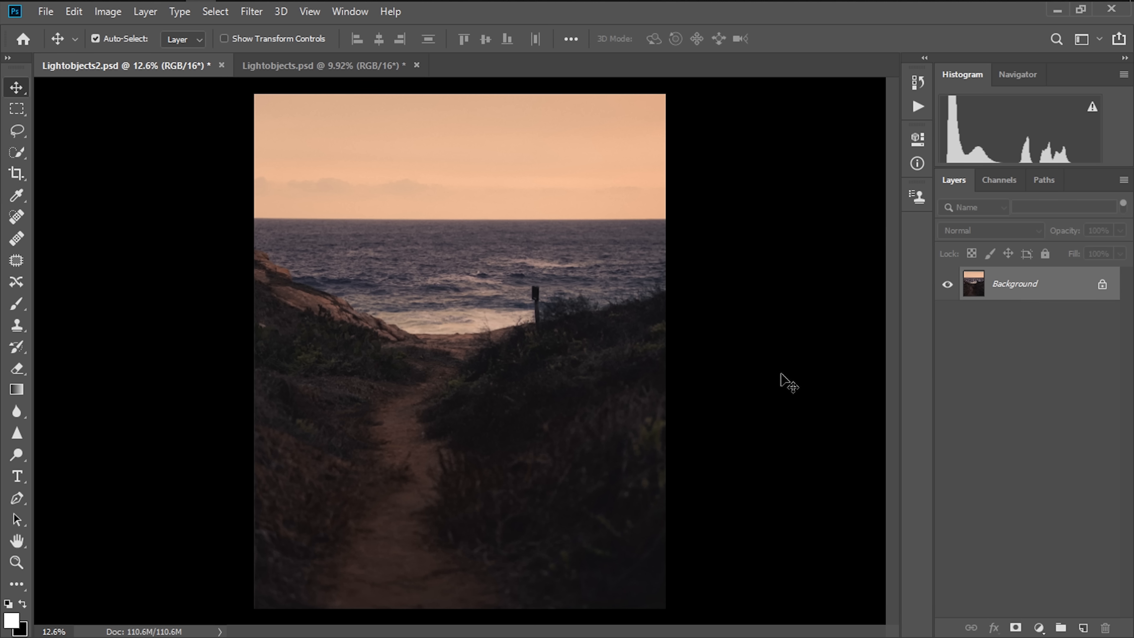
mouse_move(528, 294)
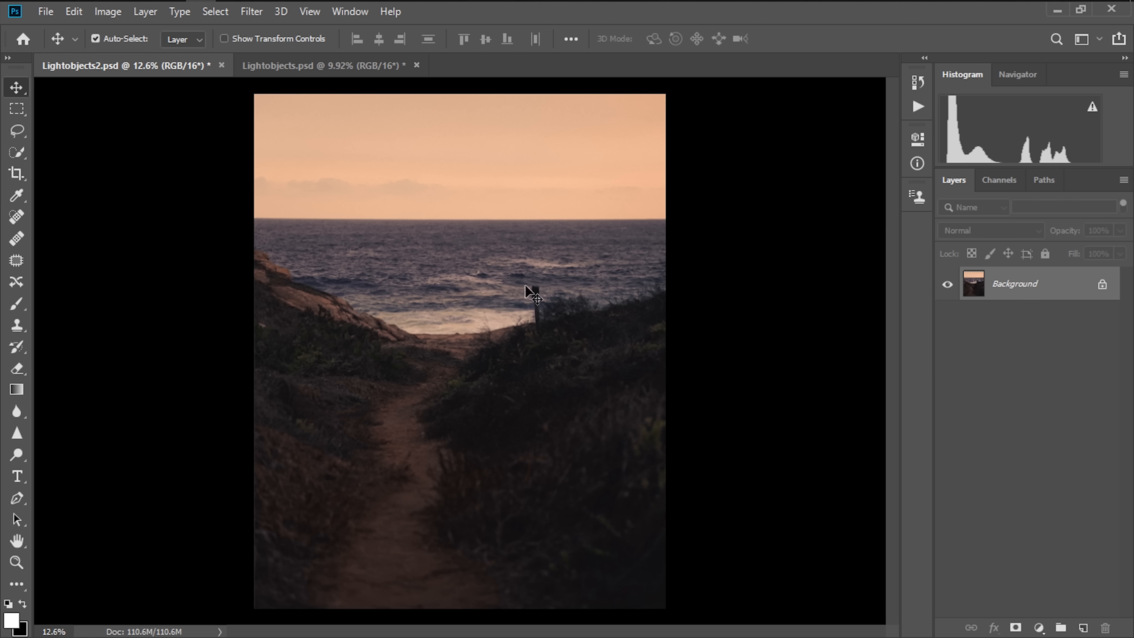
Return to the beach path document and add an empty layer renamed 'Main Glow'
click(318, 65)
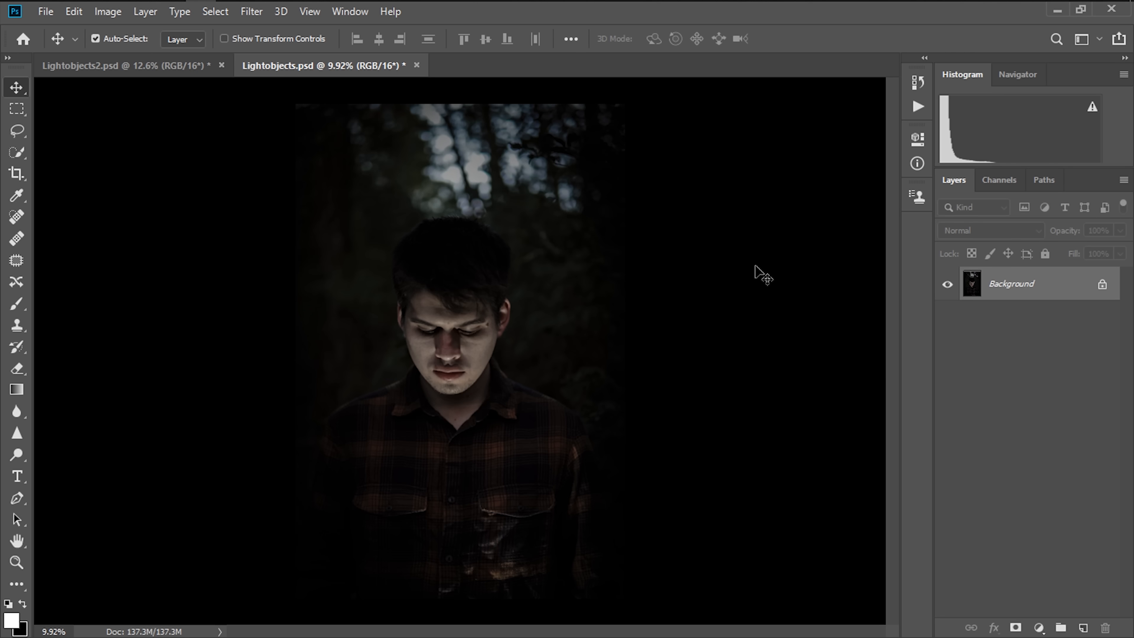
mouse_move(595, 261)
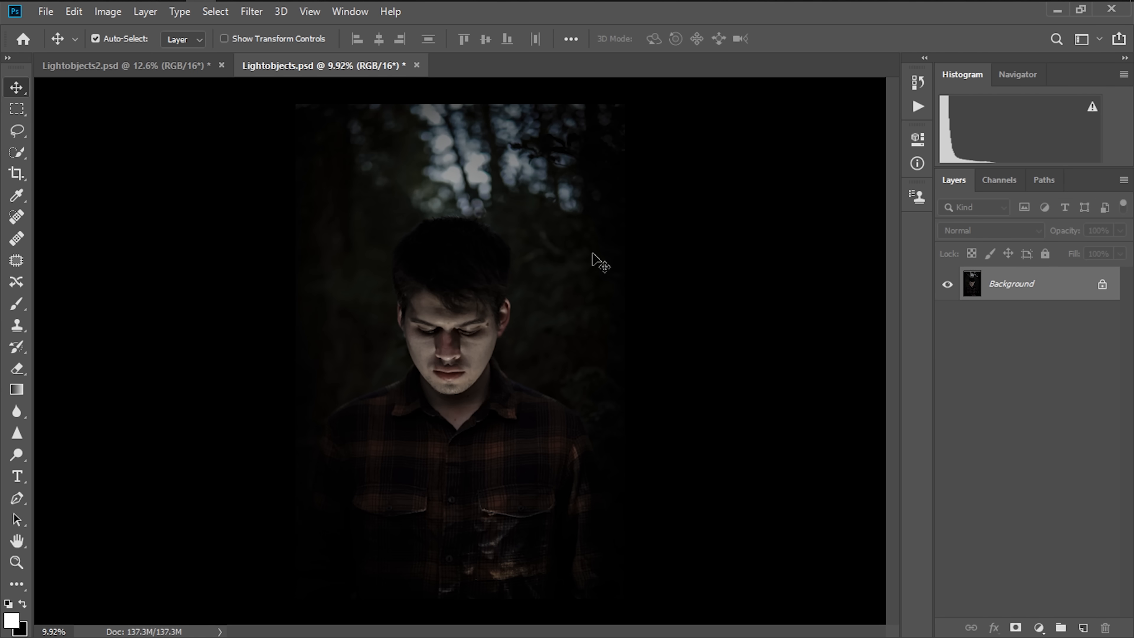
click(127, 65)
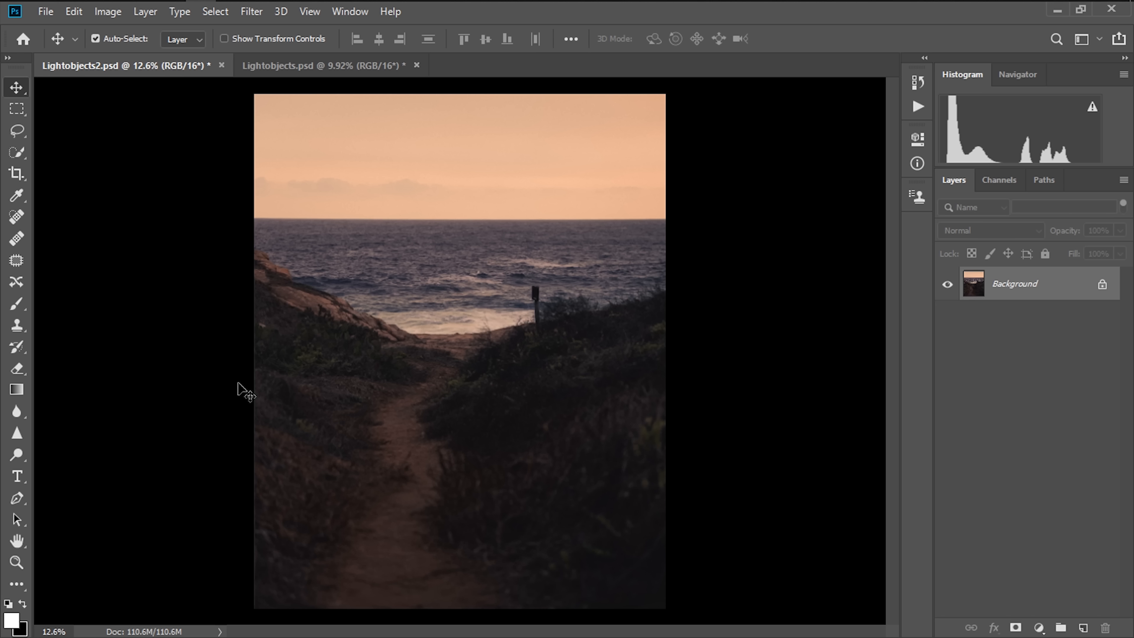
mouse_move(342, 442)
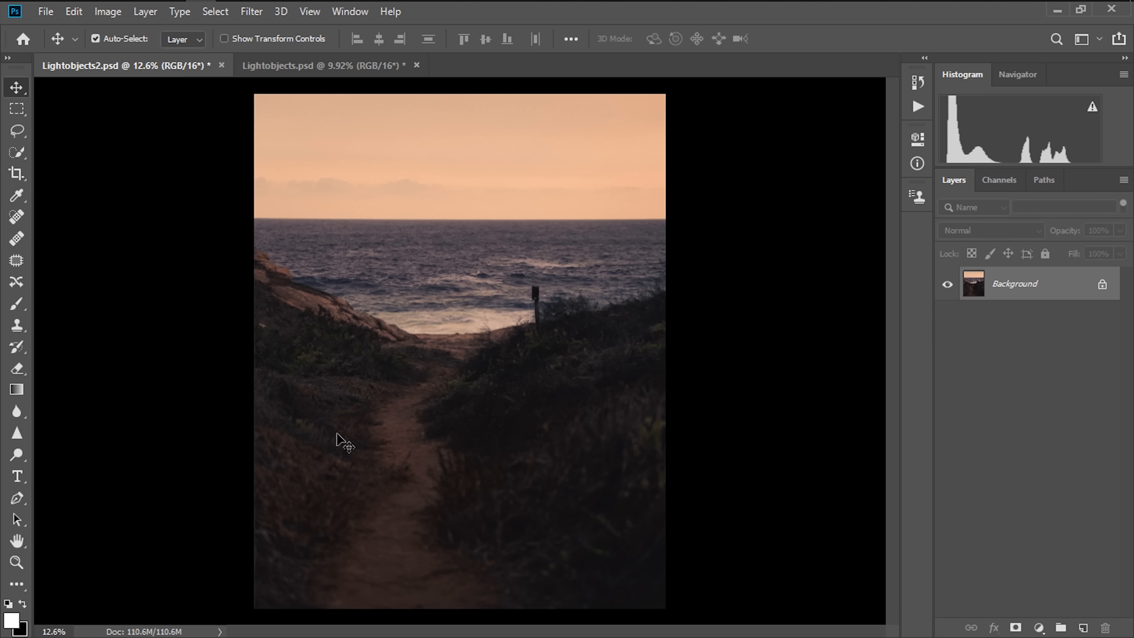
mouse_move(439, 456)
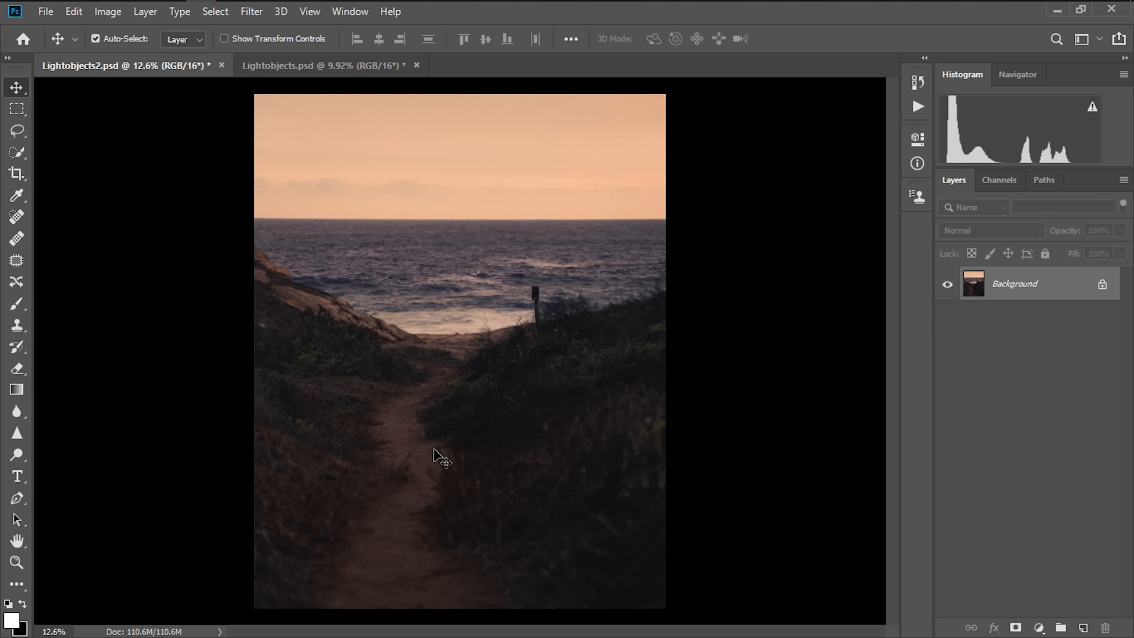
mouse_move(1077, 590)
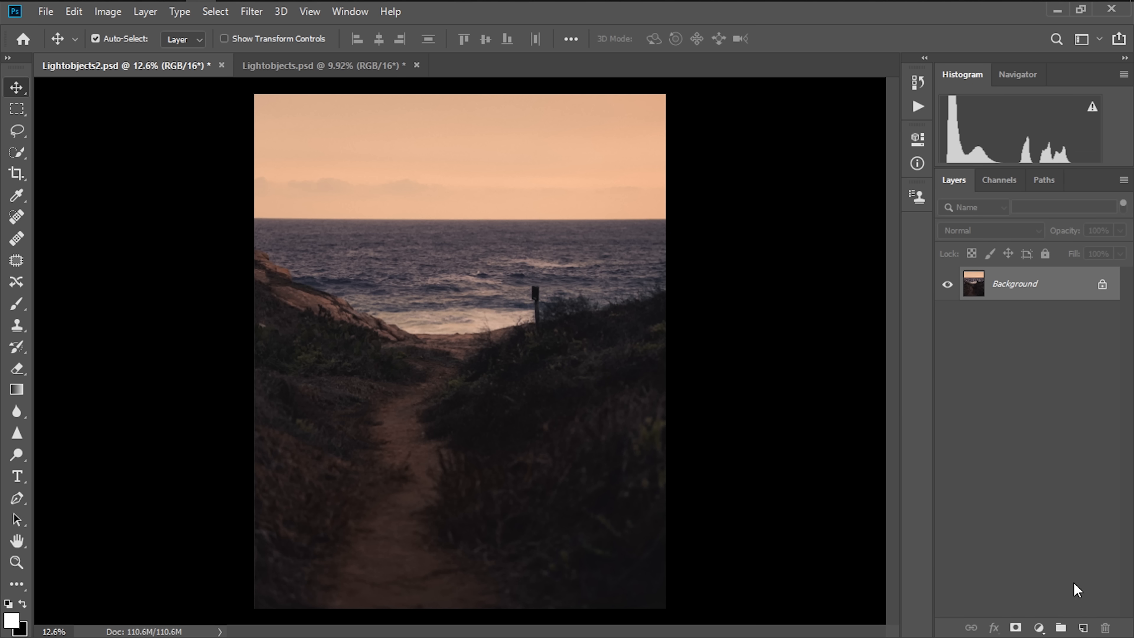
click(1083, 628)
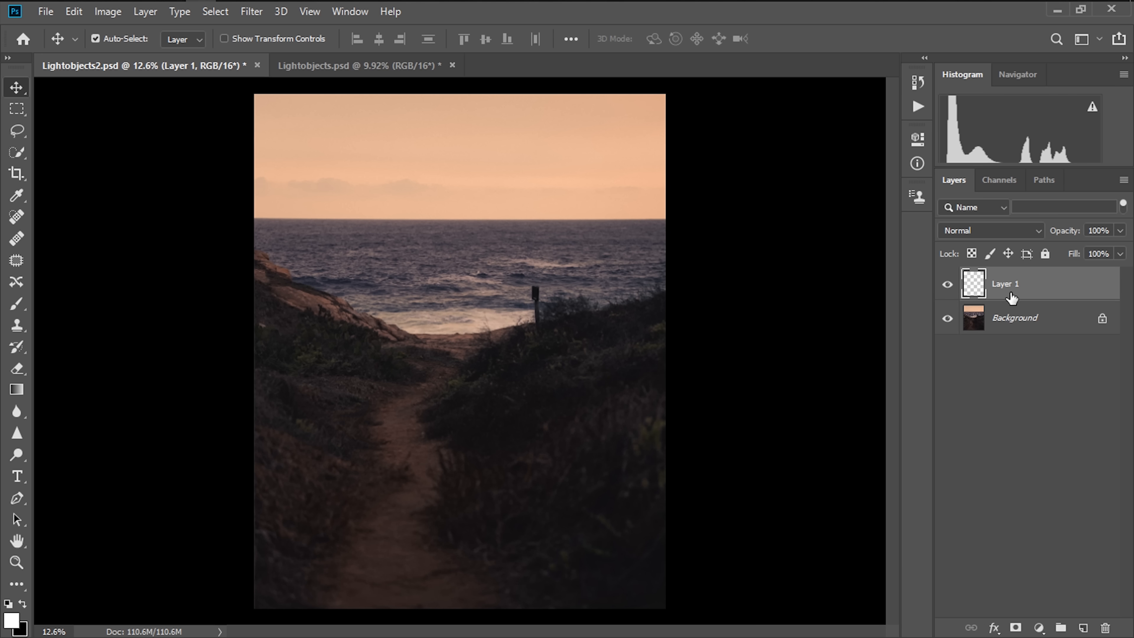
double_click(1005, 283)
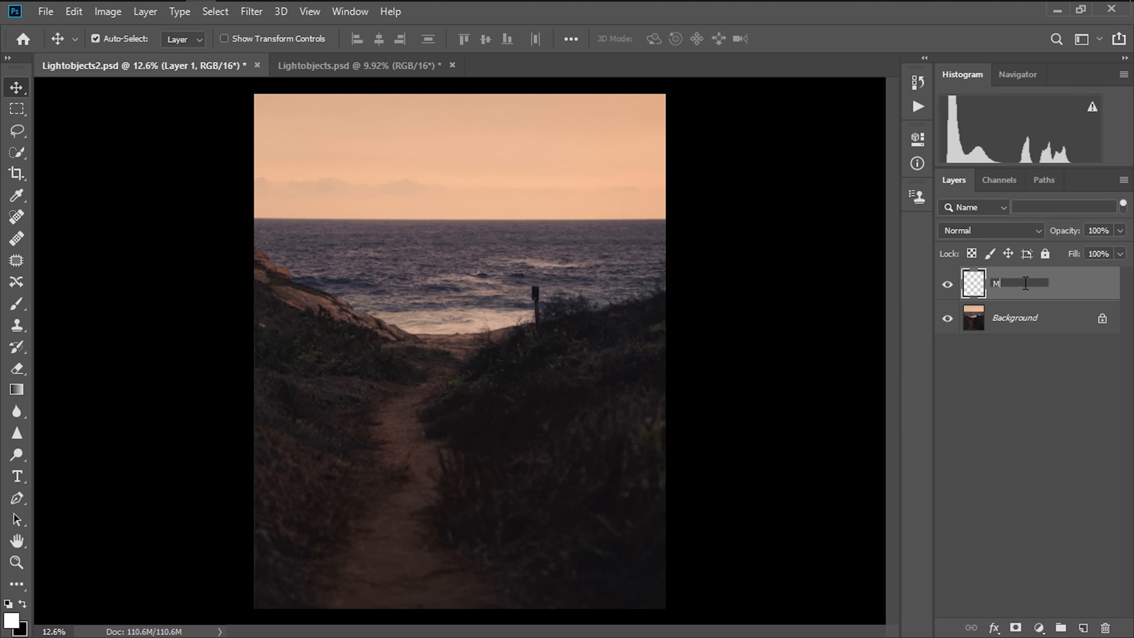
text(Main GL)
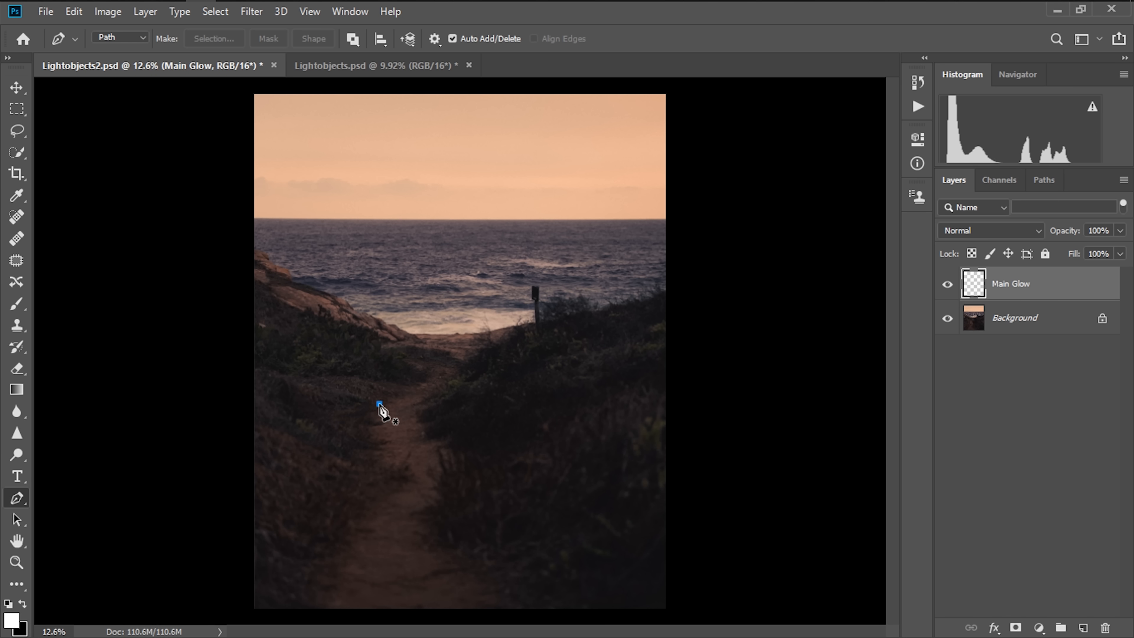
Pen a tall upside-down U path over the sea and stroke it with the white brush
click(380, 174)
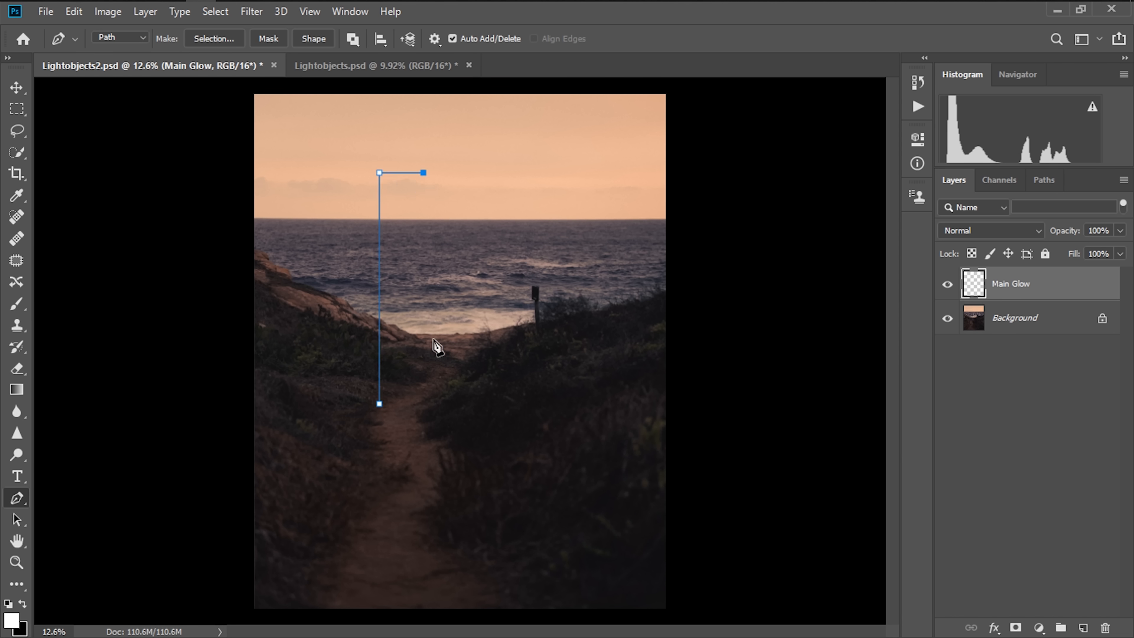
click(423, 410)
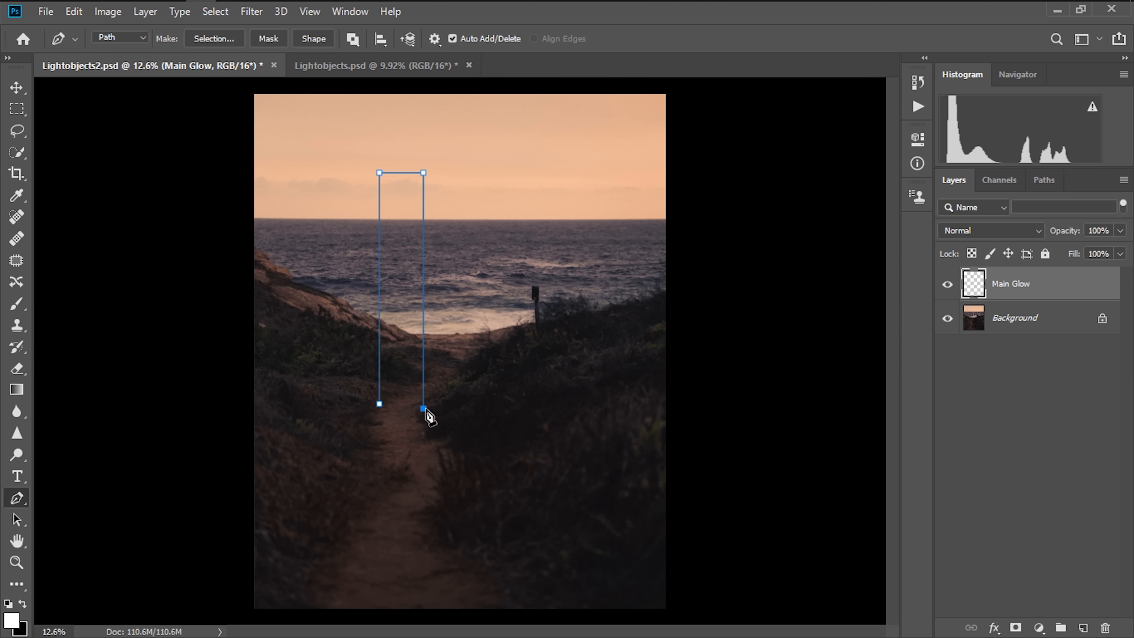
mouse_move(444, 423)
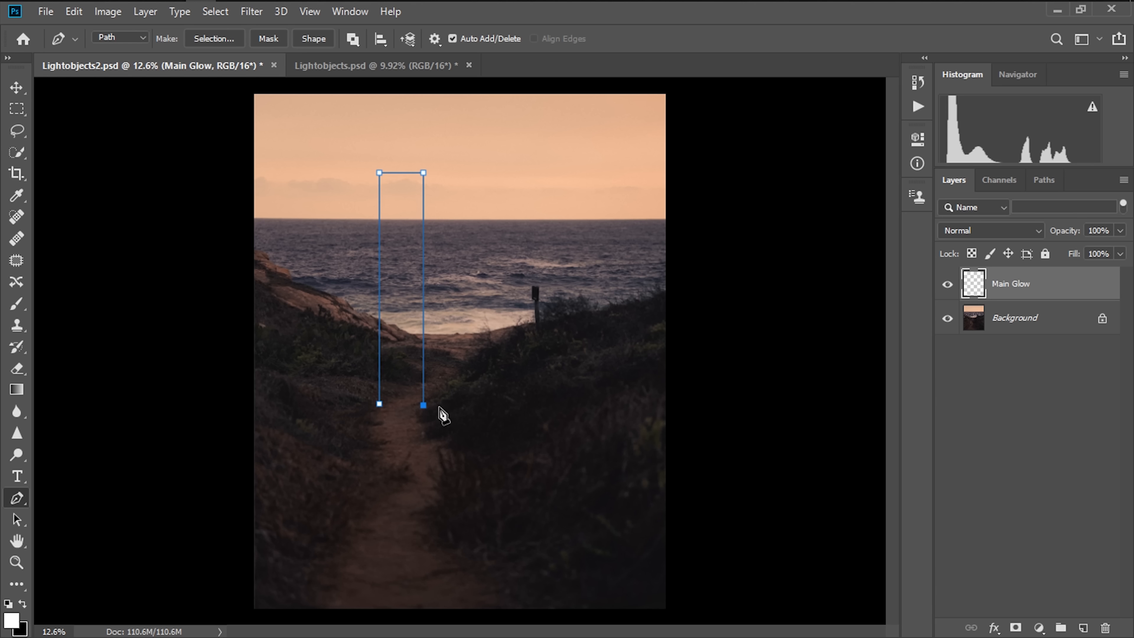
right_click(426, 413)
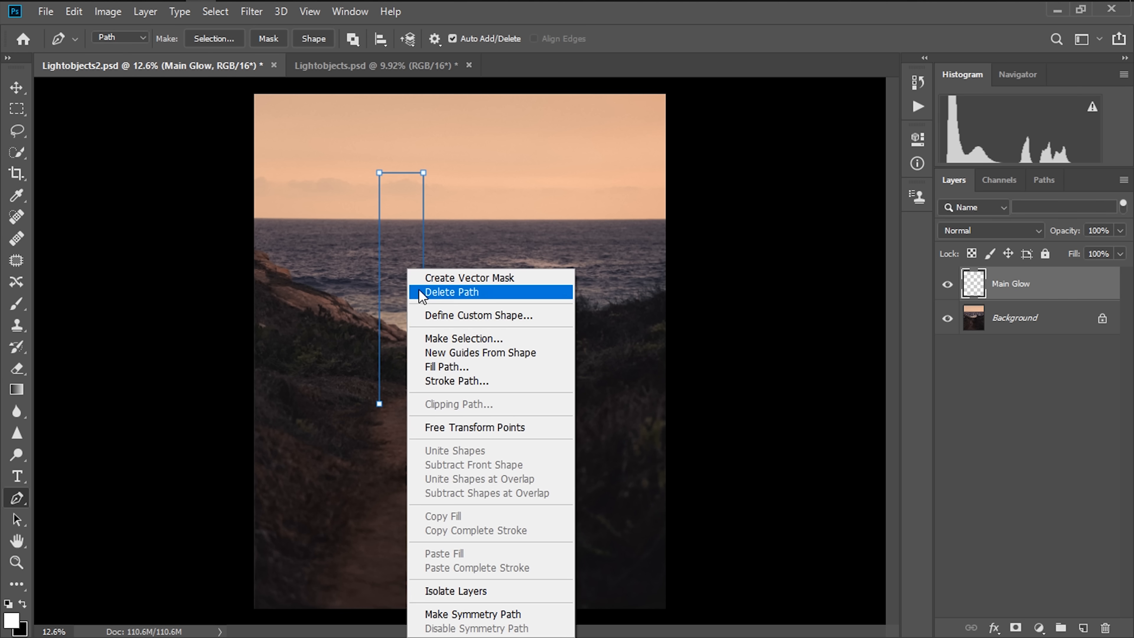
click(455, 381)
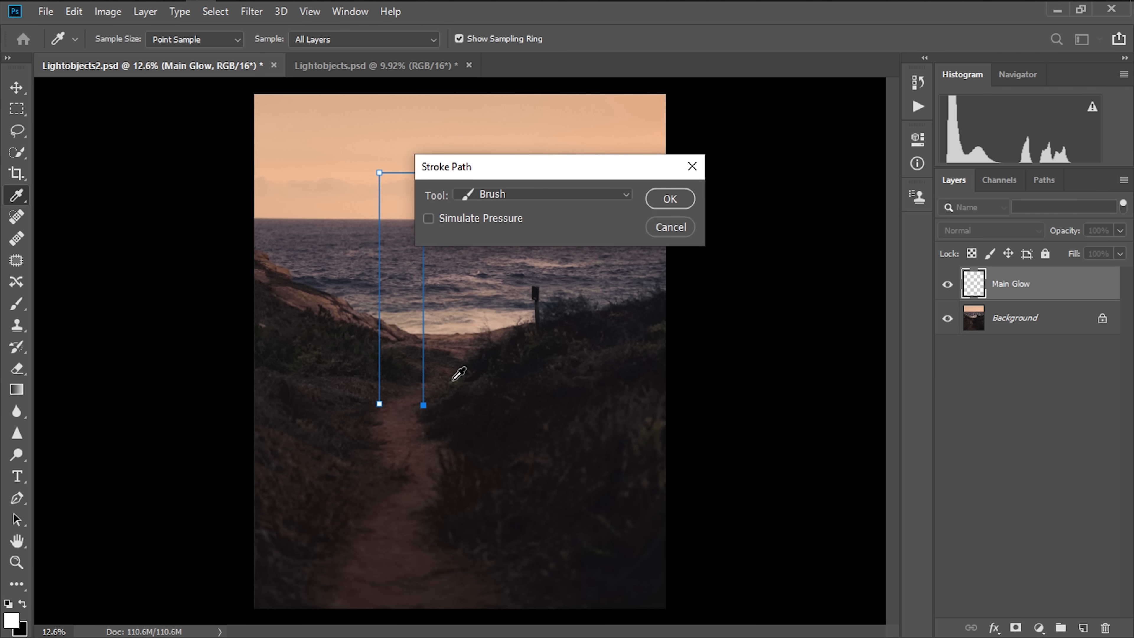
click(668, 199)
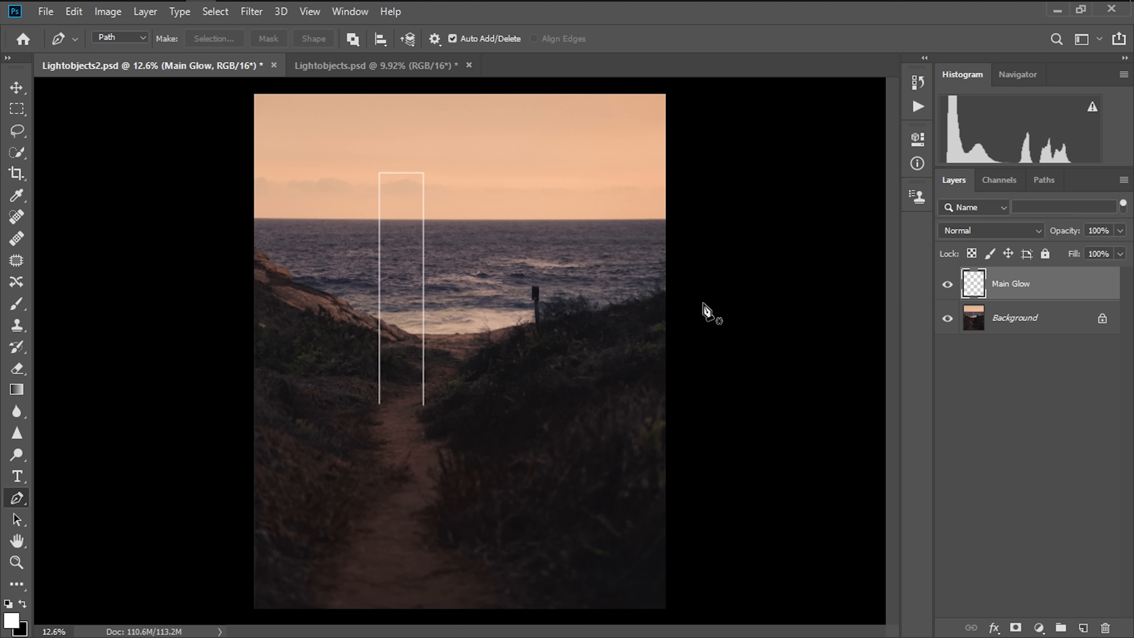
mouse_move(709, 307)
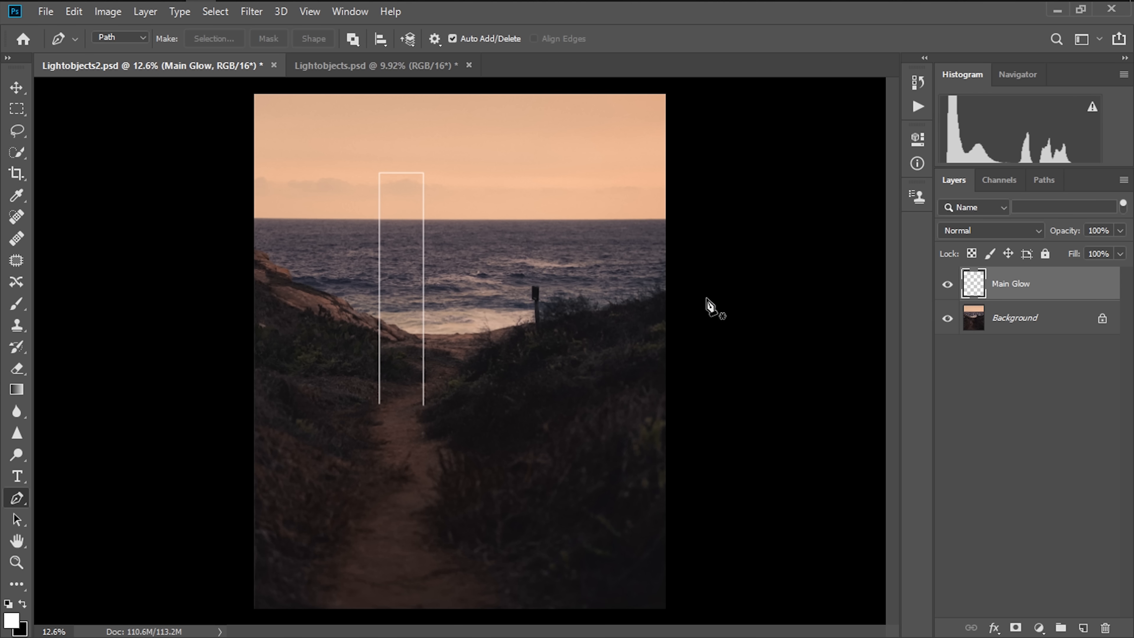
Duplicate Main Glow as a copy named 'Inner Glow'
right_click(1011, 283)
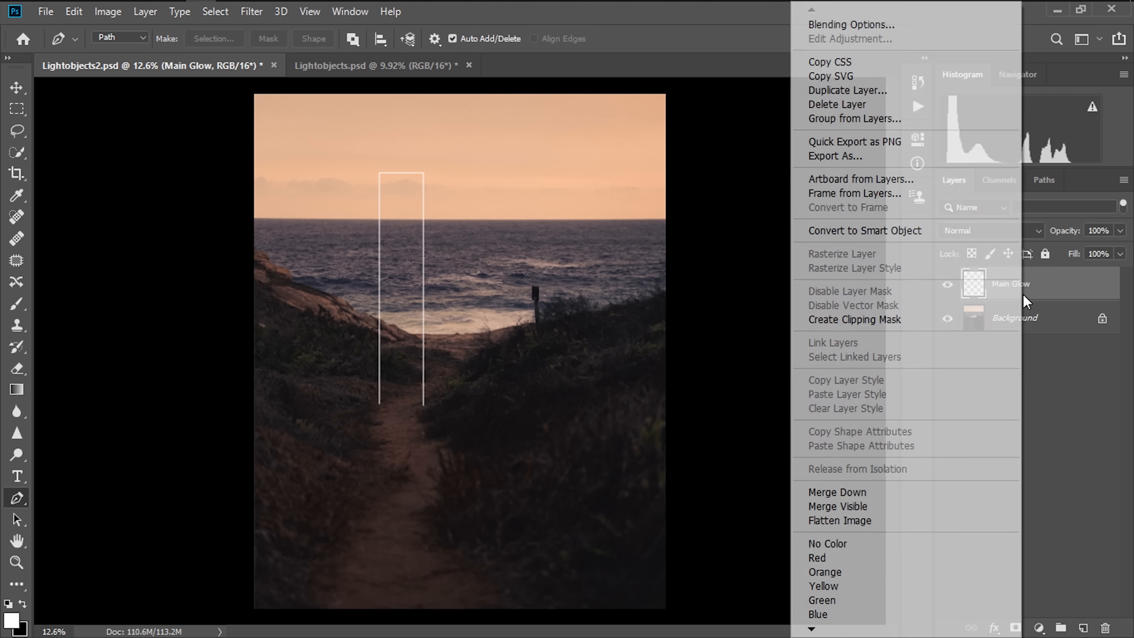
click(847, 90)
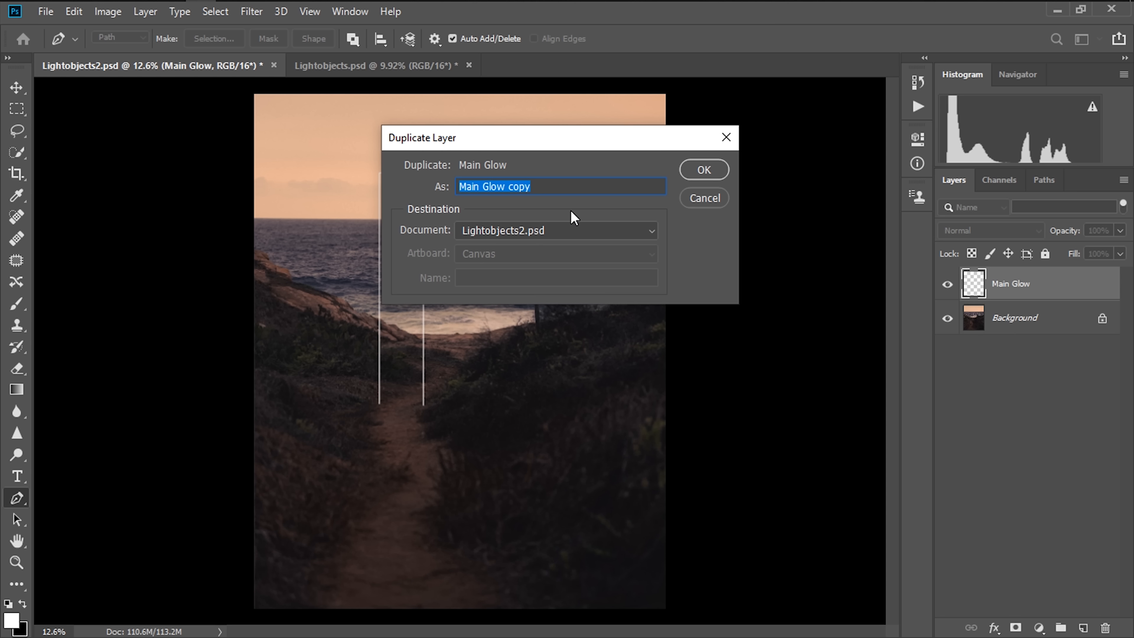
text(Inner Glo)
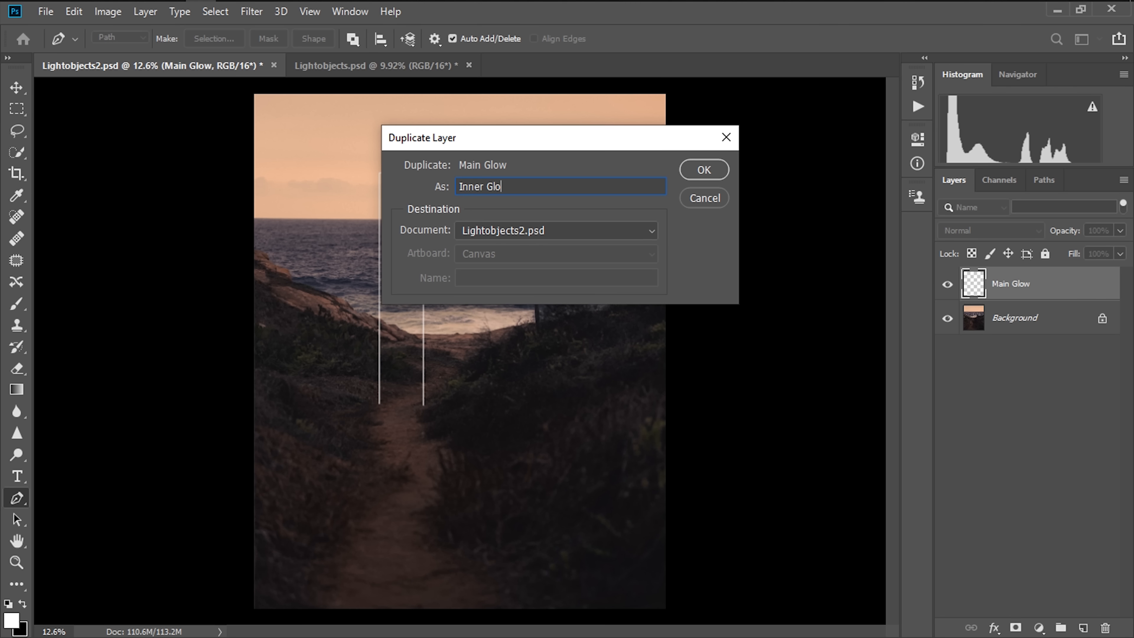
click(702, 169)
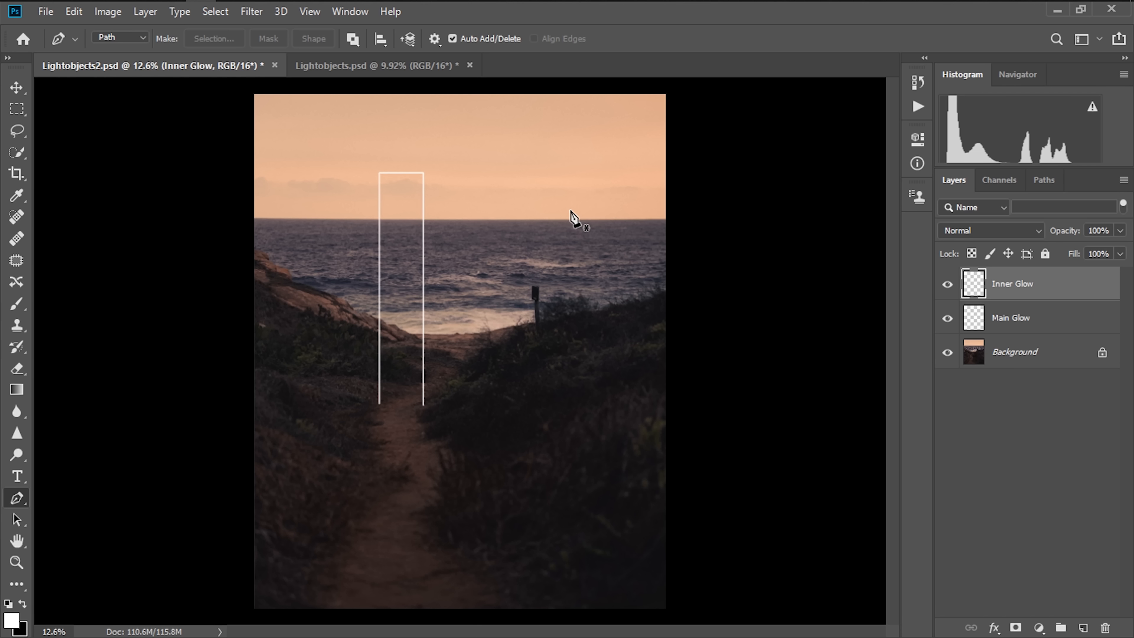
mouse_move(1021, 332)
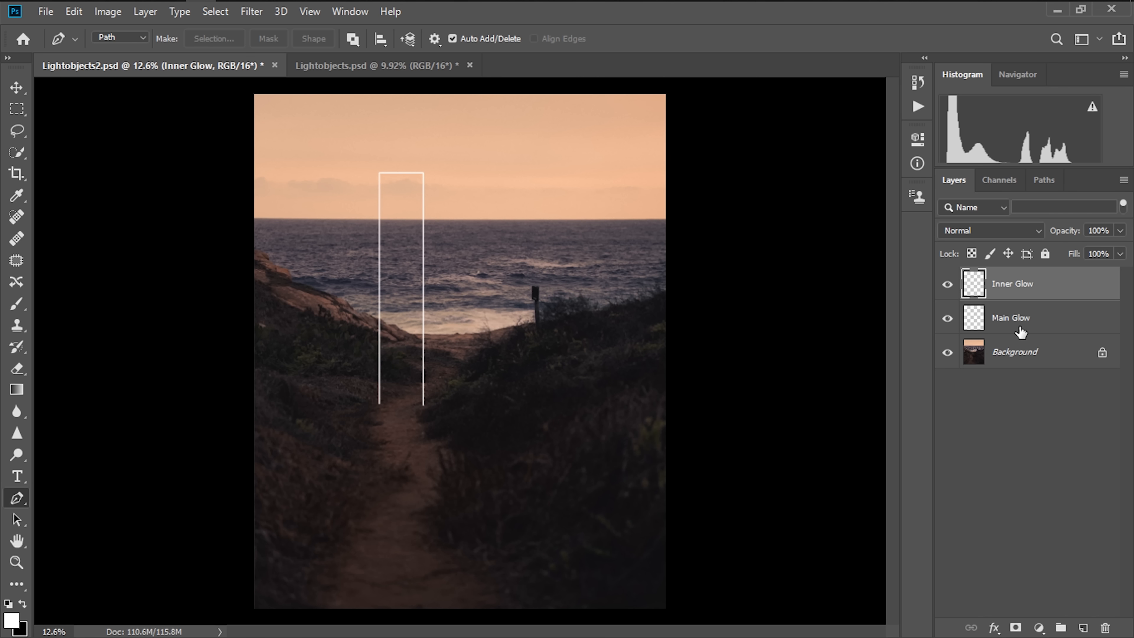
Apply a red Outer Glow layer style (Screen, 90%, 7 px) with a sharper contour preset
right_click(1012, 318)
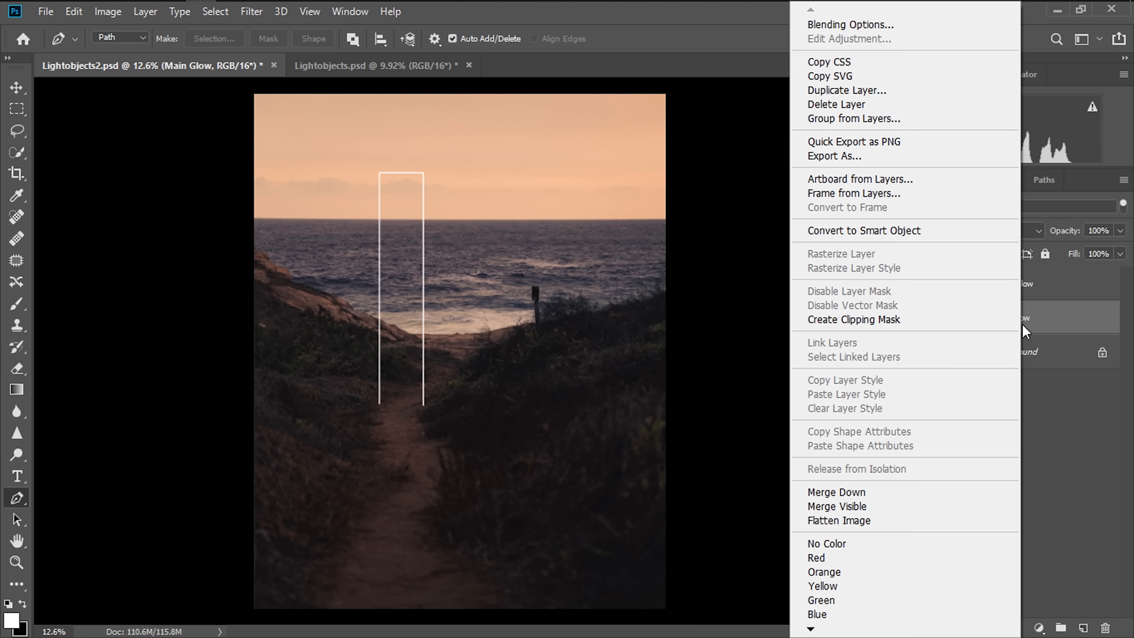
click(444, 122)
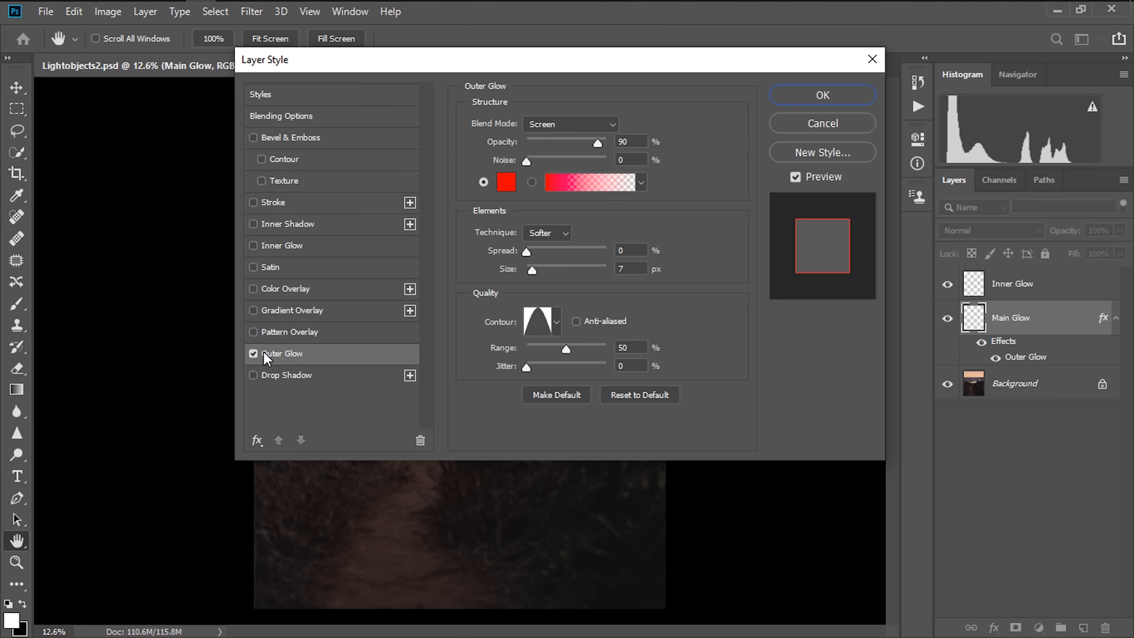
mouse_move(612, 136)
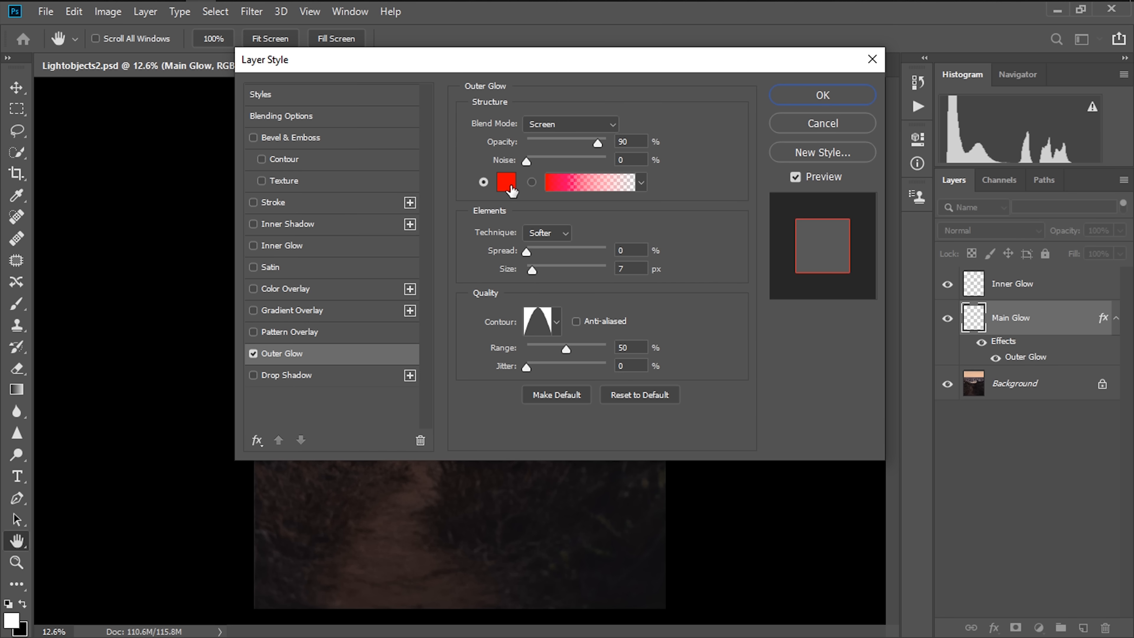
mouse_move(555, 324)
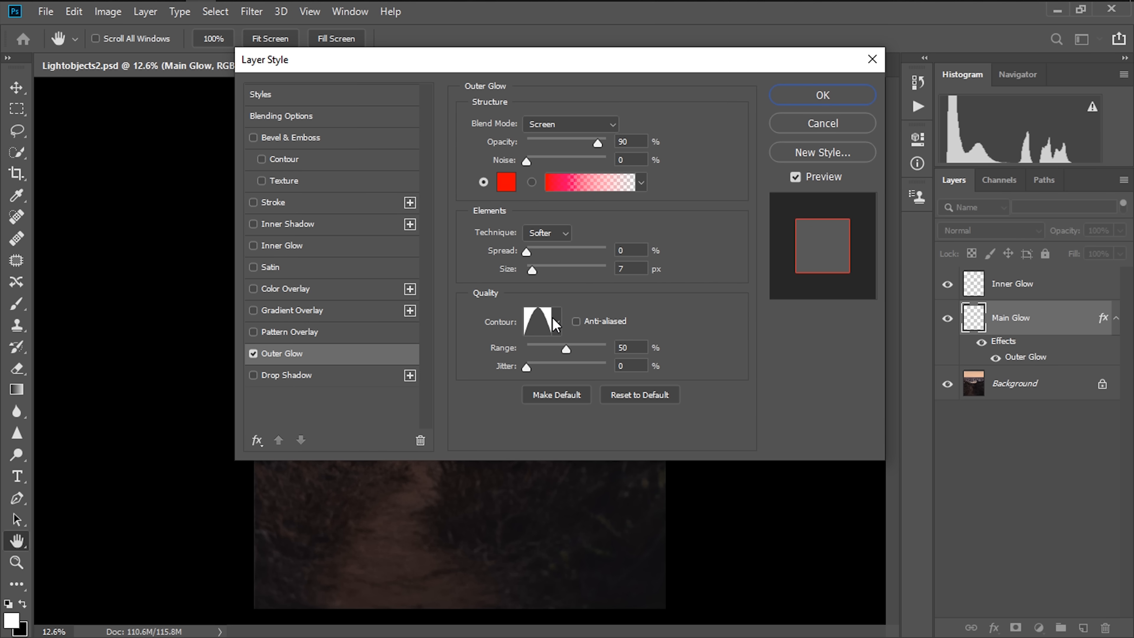
click(551, 322)
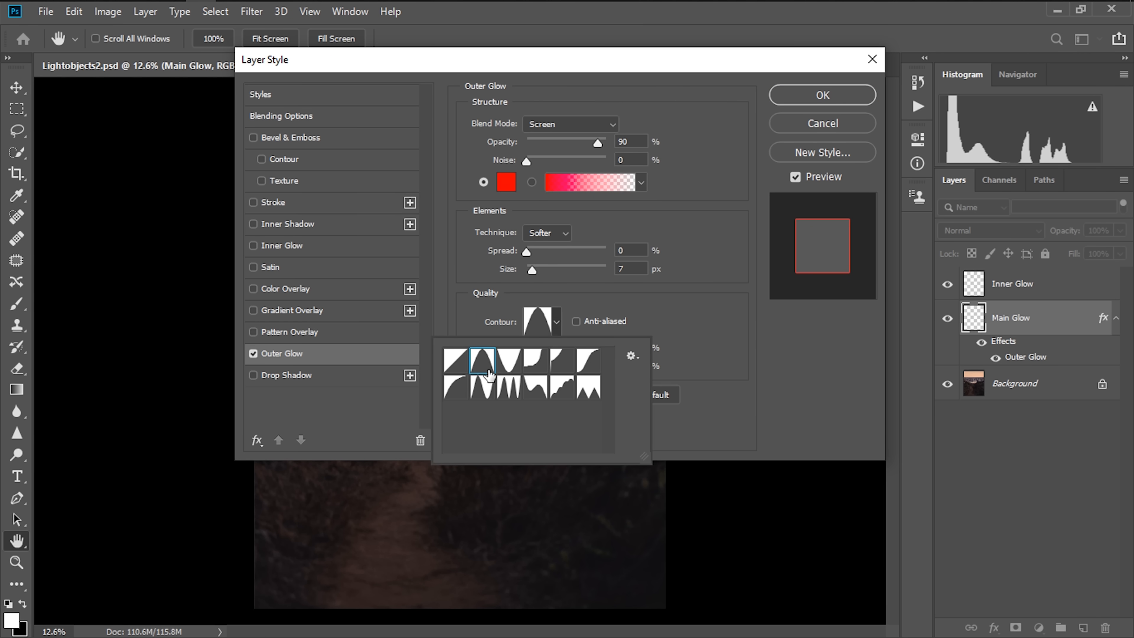
click(481, 361)
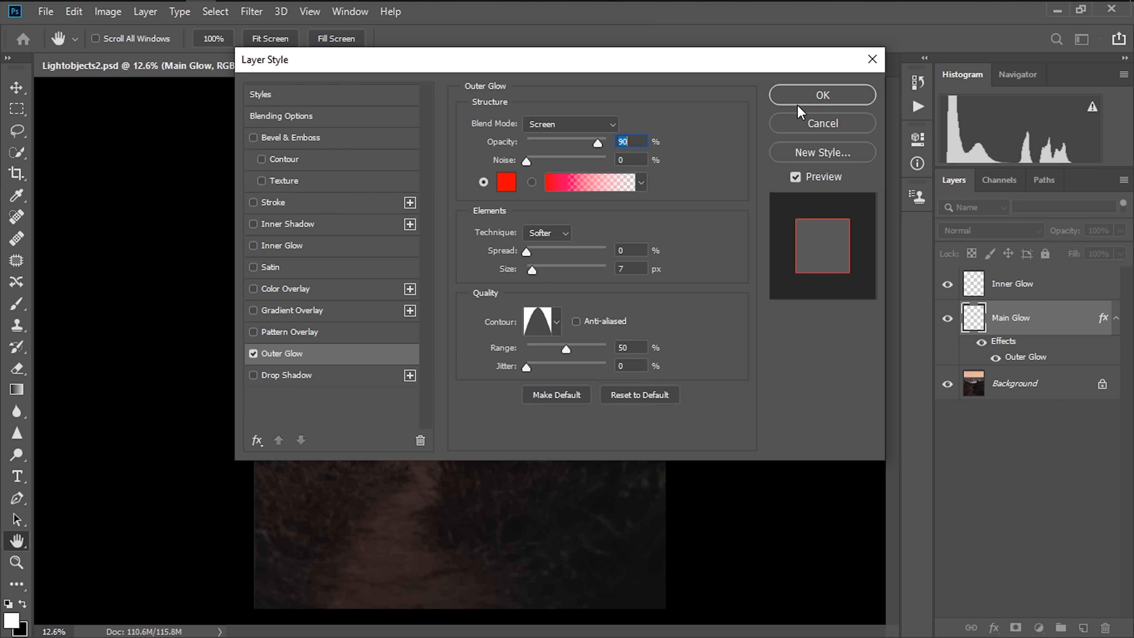
click(821, 95)
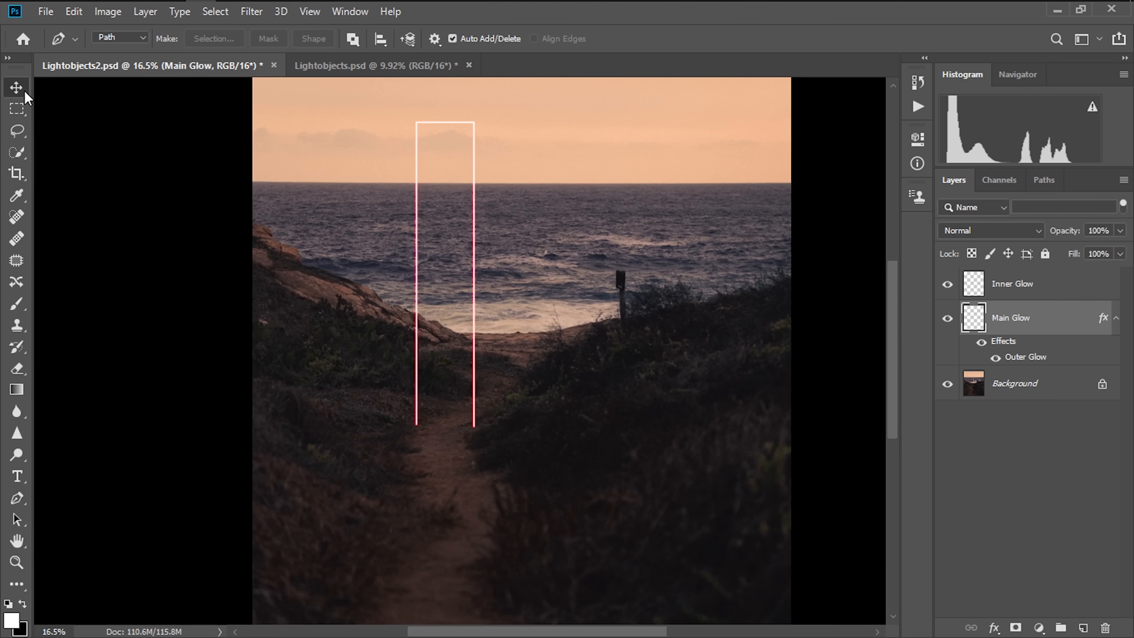
Run a Gaussian Blur on the Main Glow lines to soften them into neon bars
click(252, 12)
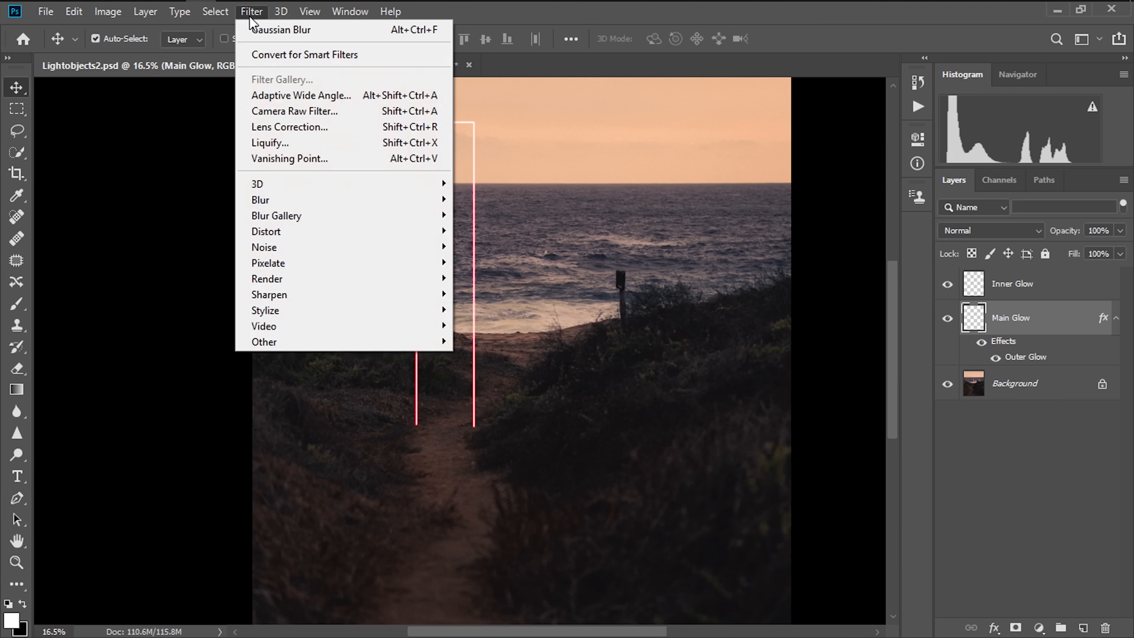
mouse_move(261, 199)
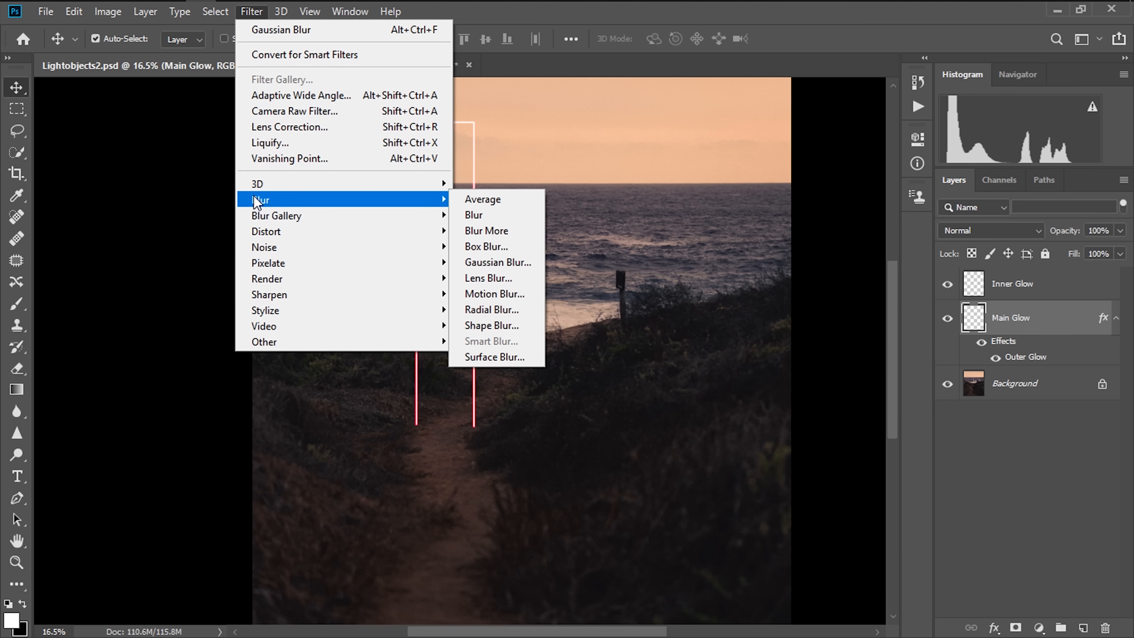
mouse_move(499, 262)
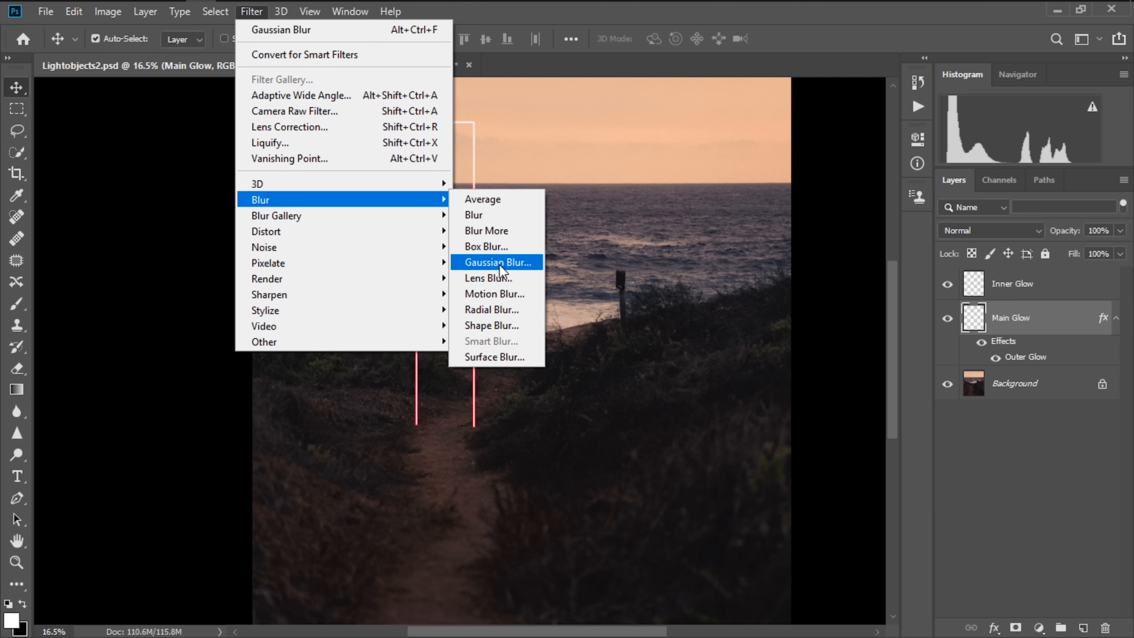
click(497, 261)
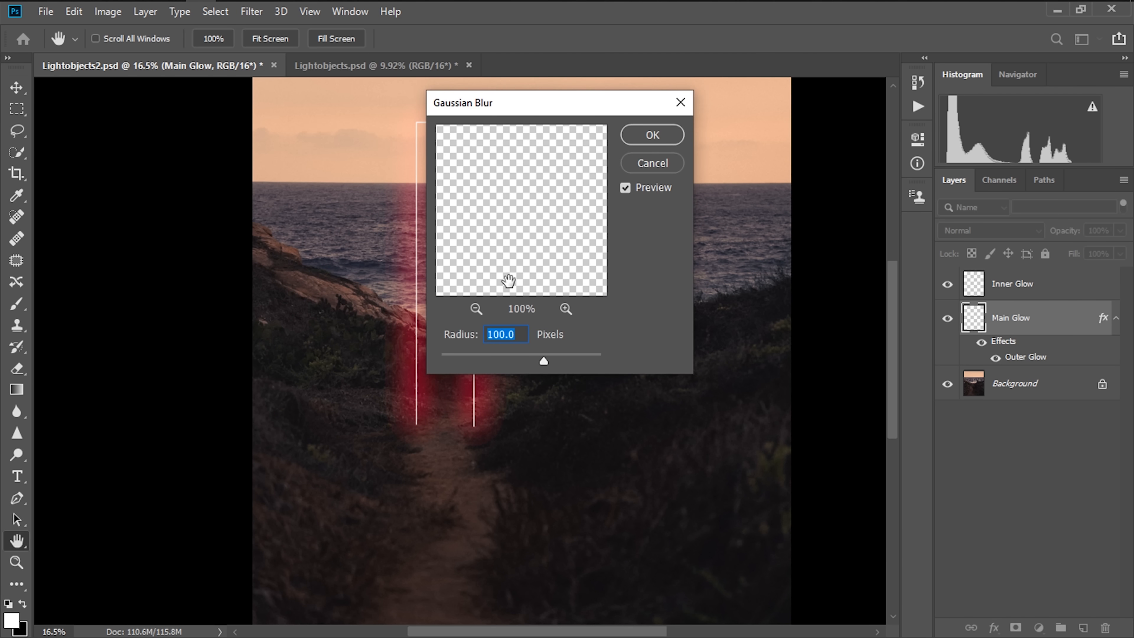
click(650, 134)
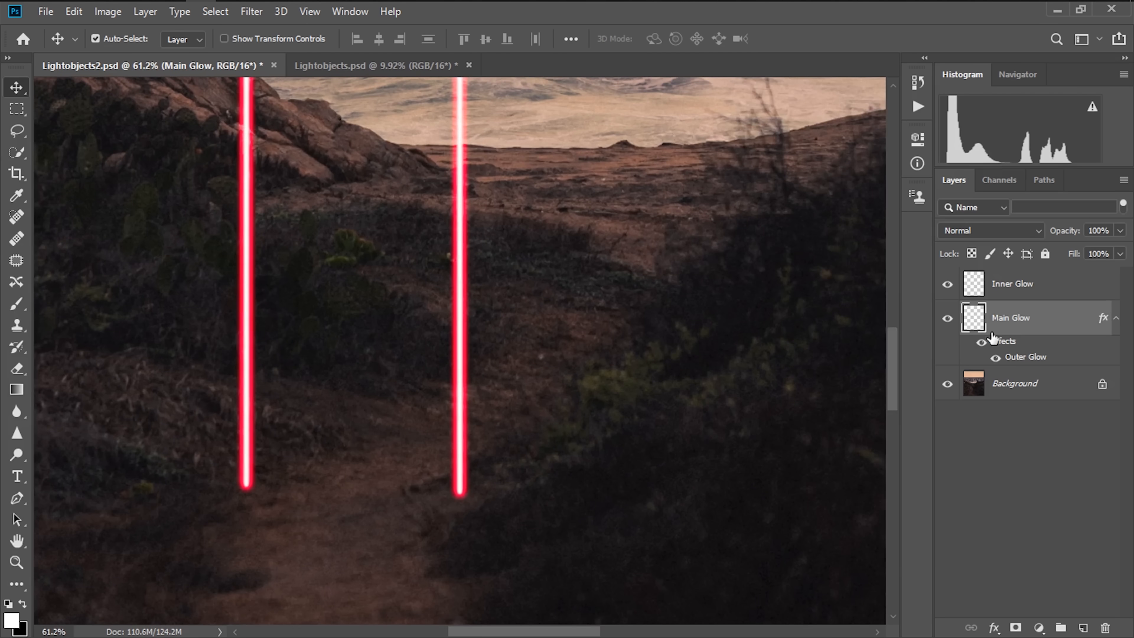
Duplicate Main Glow as a new layer named 'Outer Glow'
right_click(1012, 318)
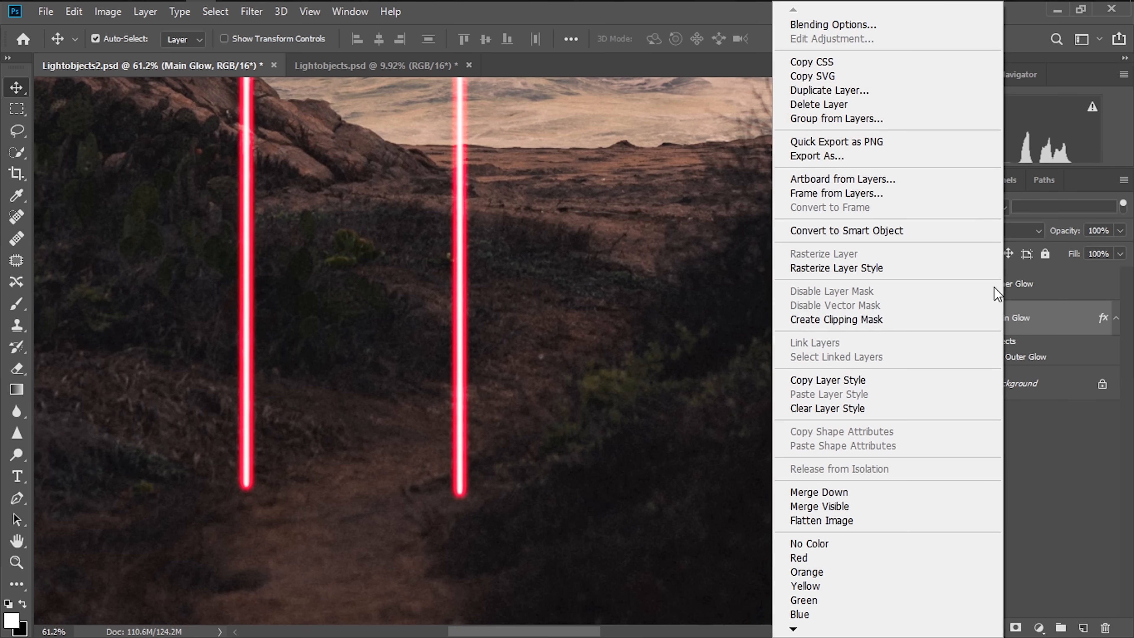
click(829, 89)
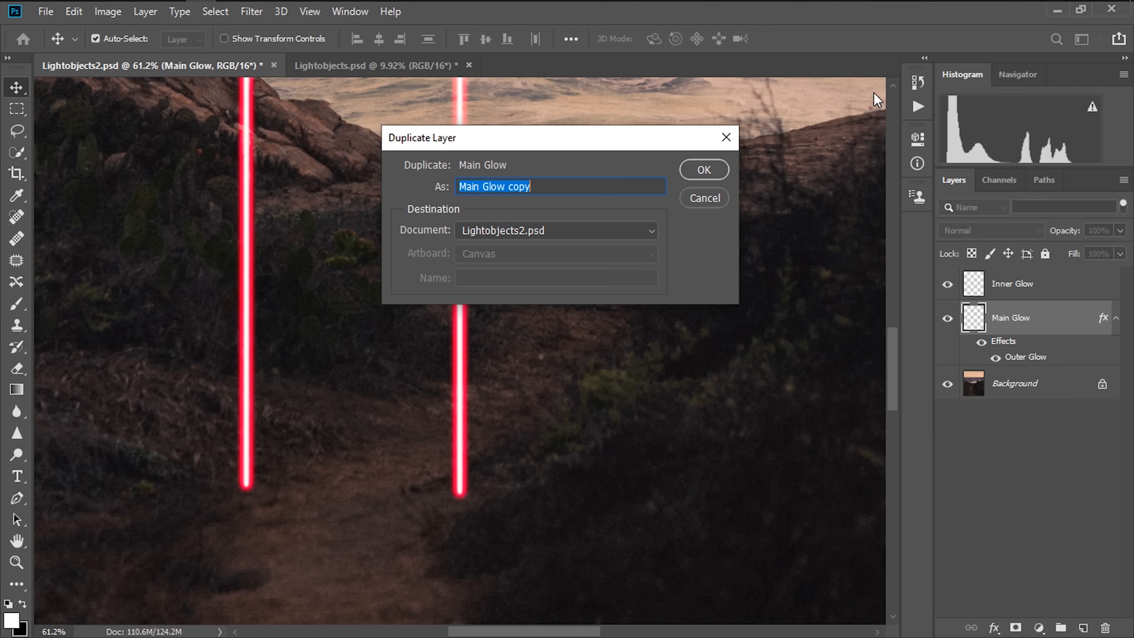
text(Out)
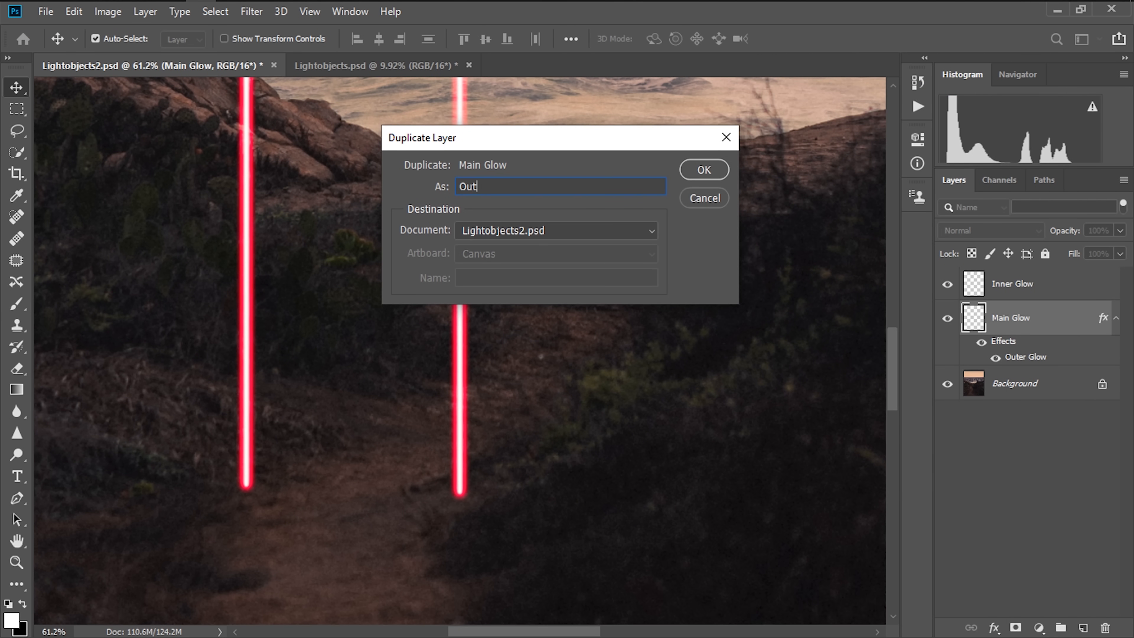
text(er Gloe)
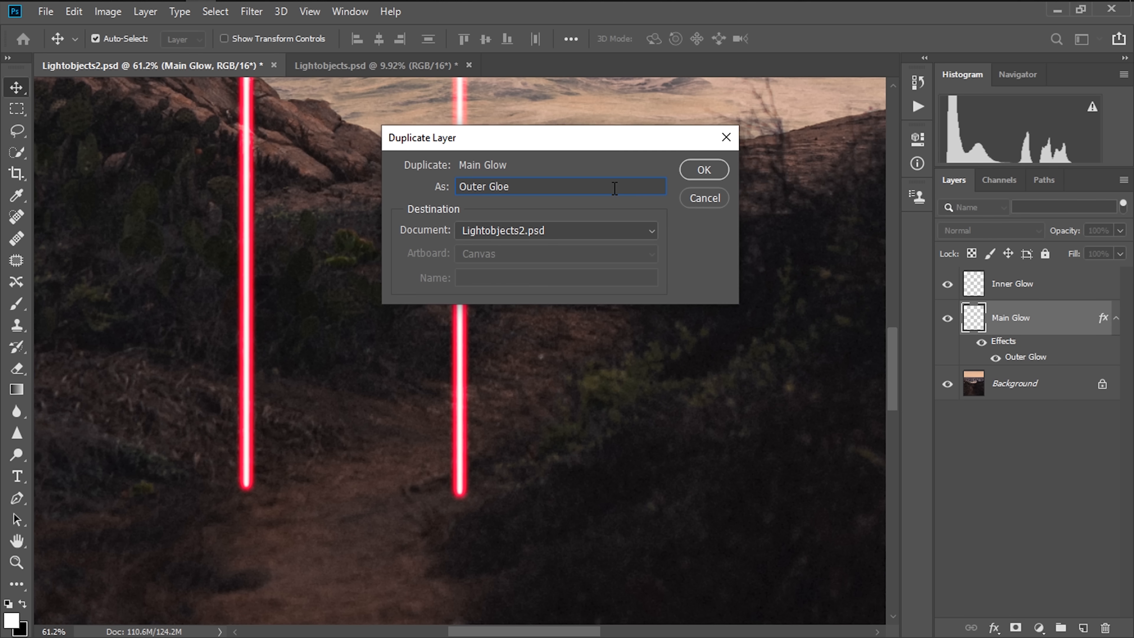
click(703, 170)
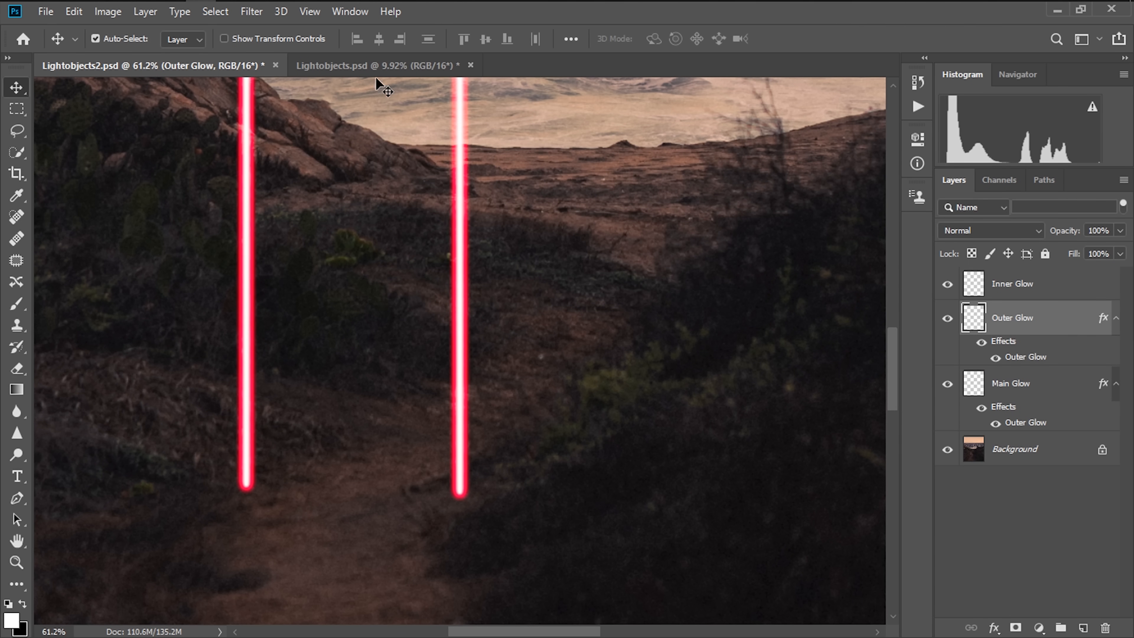
Run a light 5 px Gaussian Blur on the Outer Glow copy
click(252, 11)
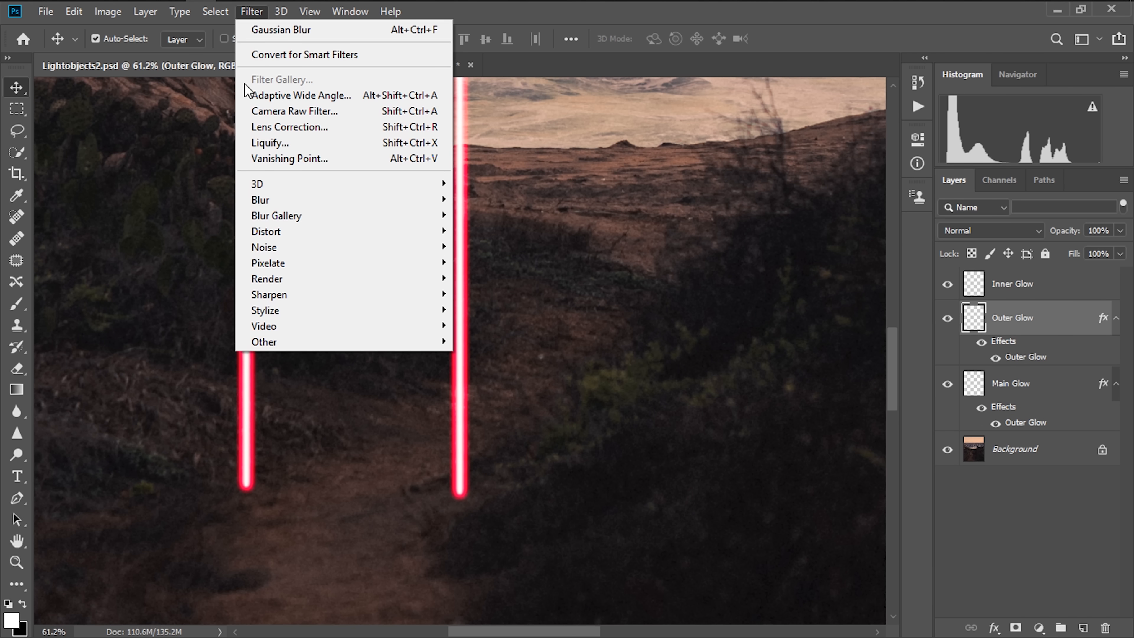
click(281, 30)
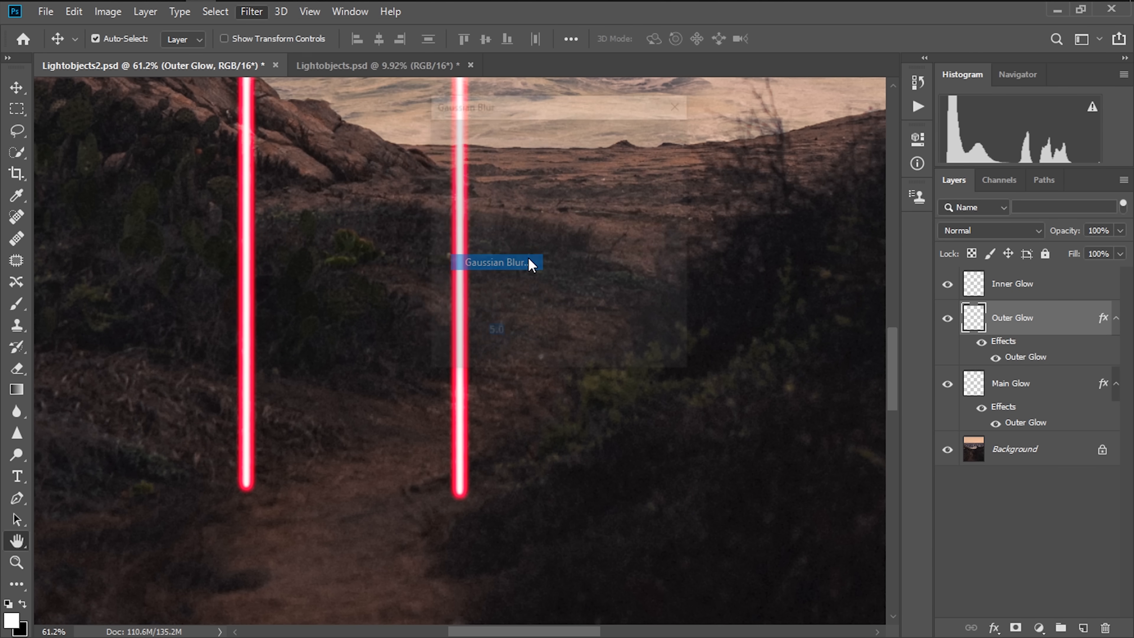
click(495, 262)
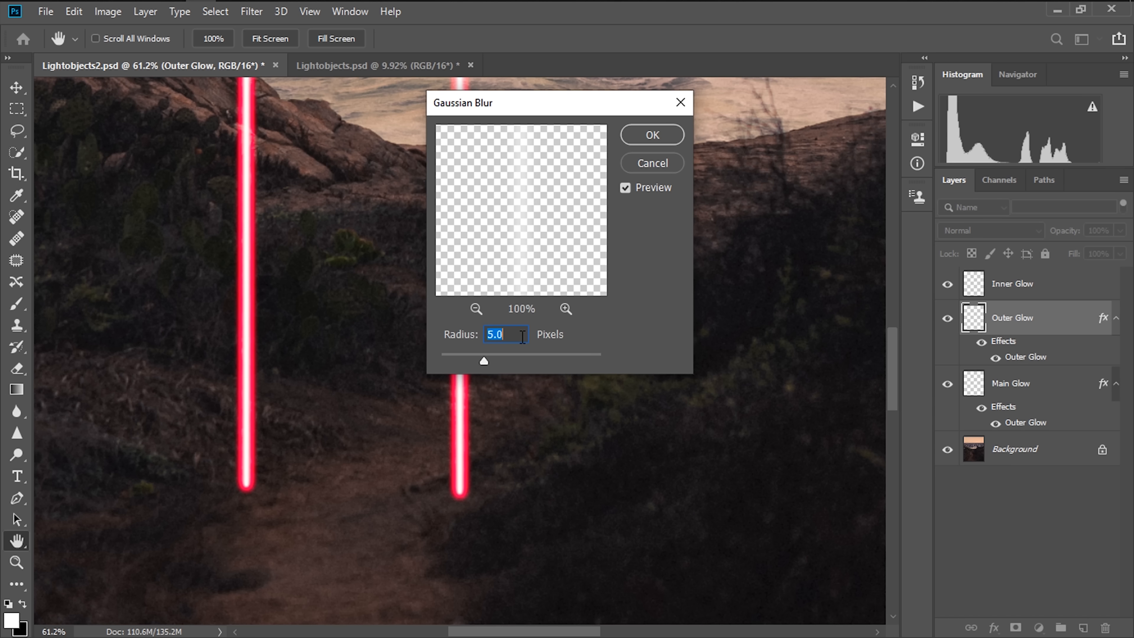
click(650, 135)
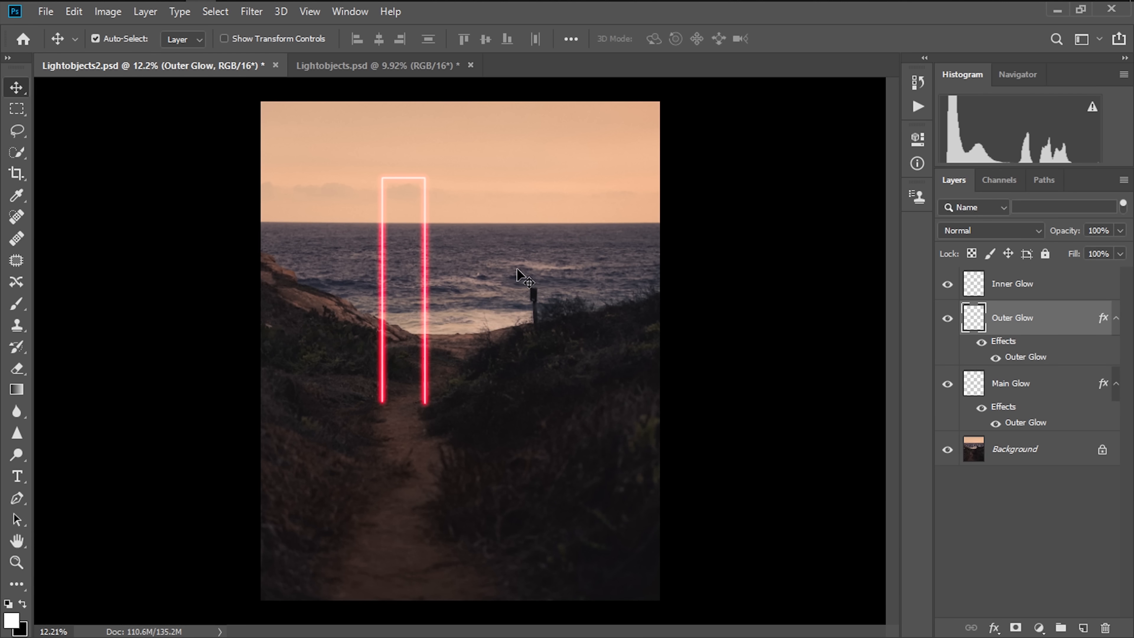
mouse_move(448, 329)
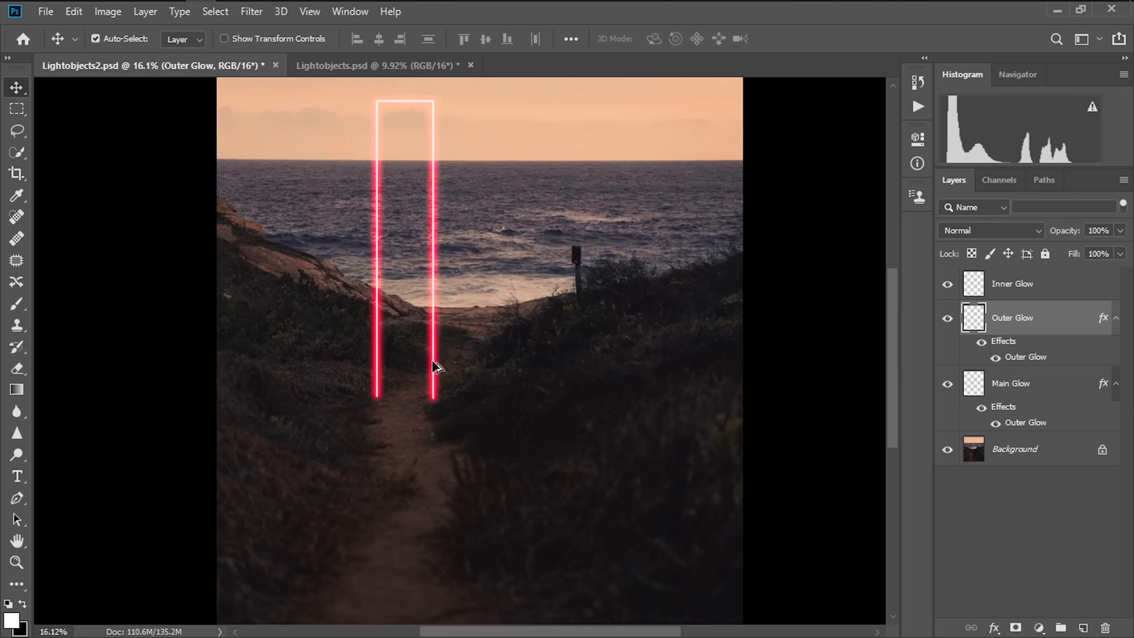
mouse_move(589, 303)
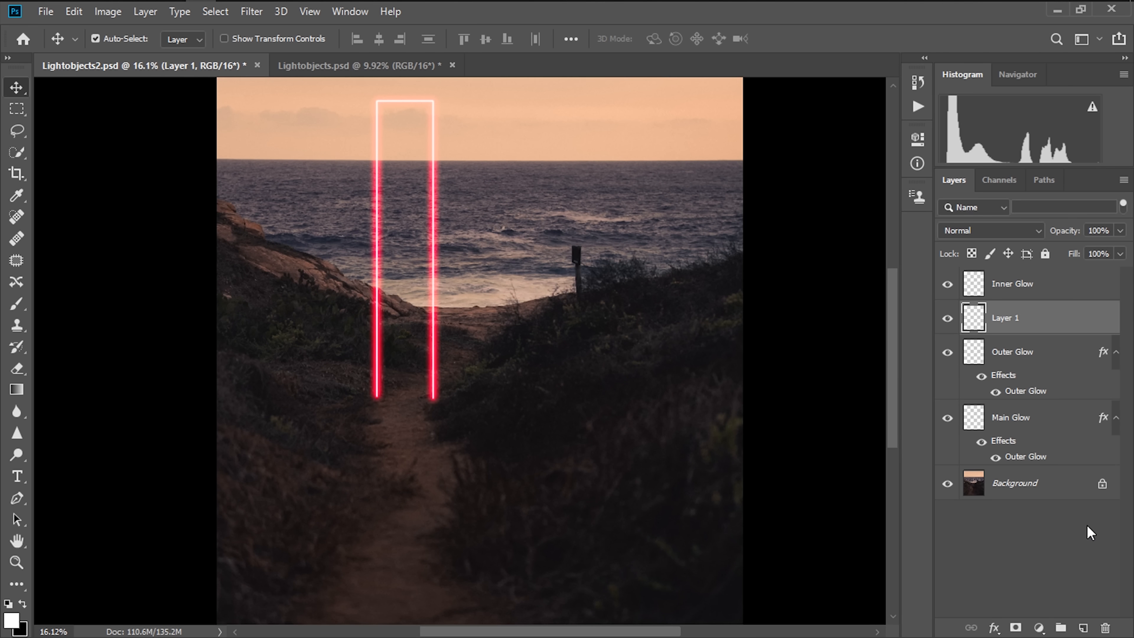
mouse_move(219, 480)
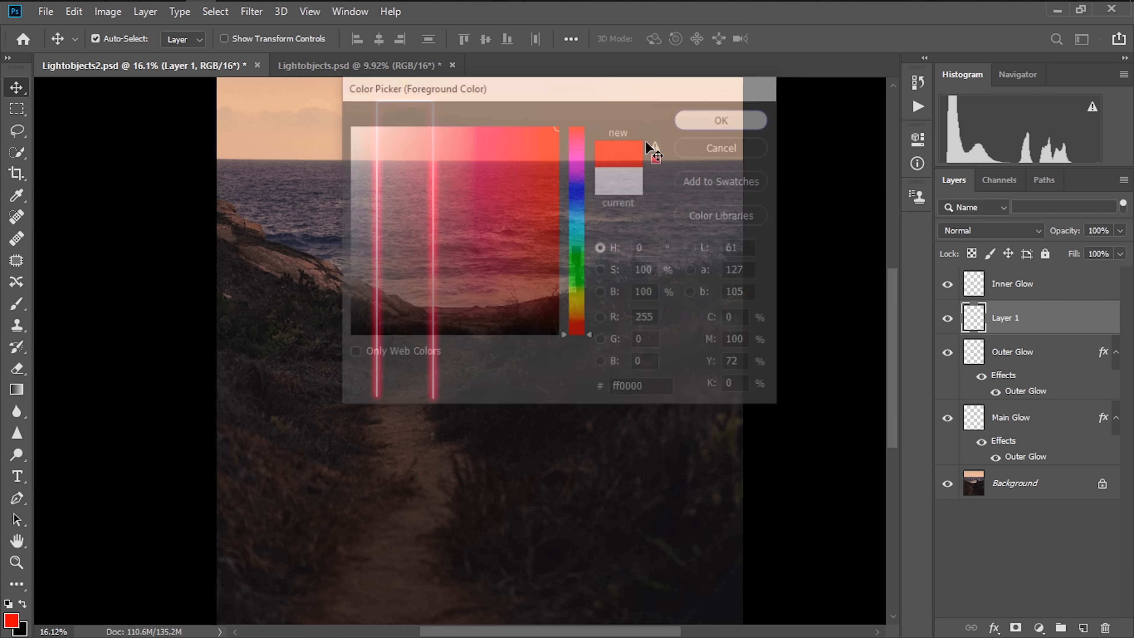
Set pure red, enlarge the soft brush for the base pool, then ready the Move tool for its copy
click(719, 120)
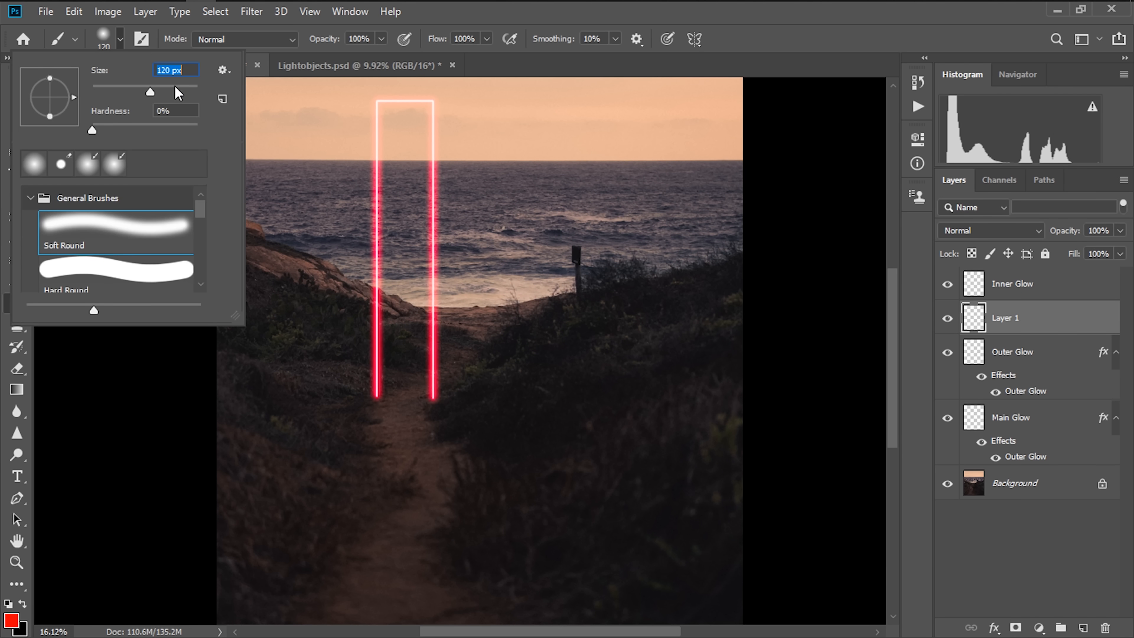
drag(150, 92, 180, 92)
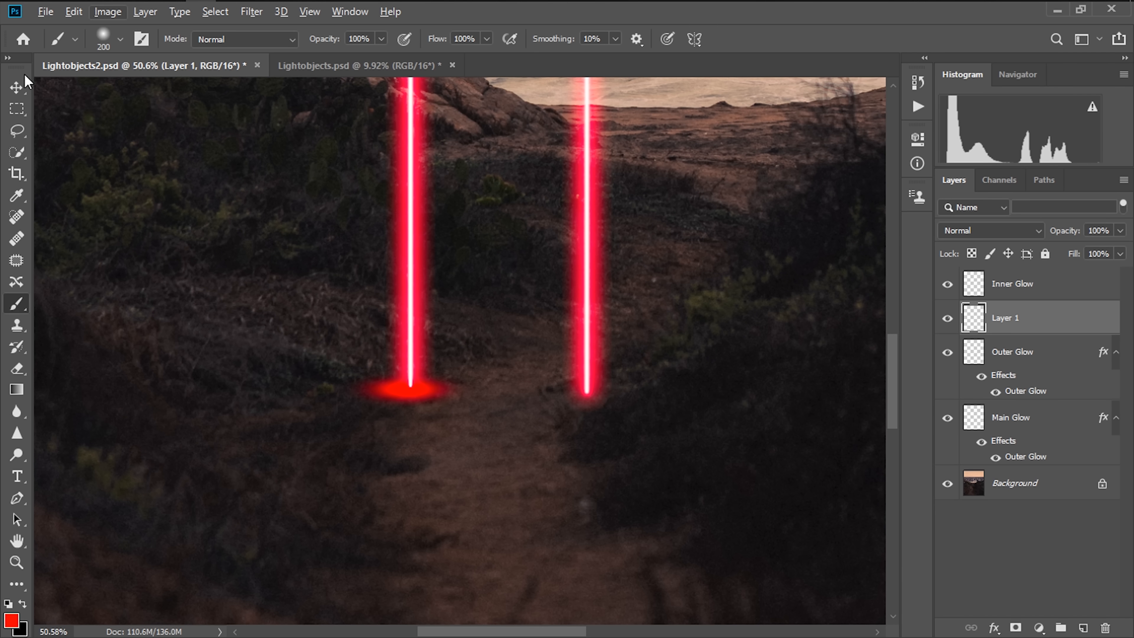
click(16, 87)
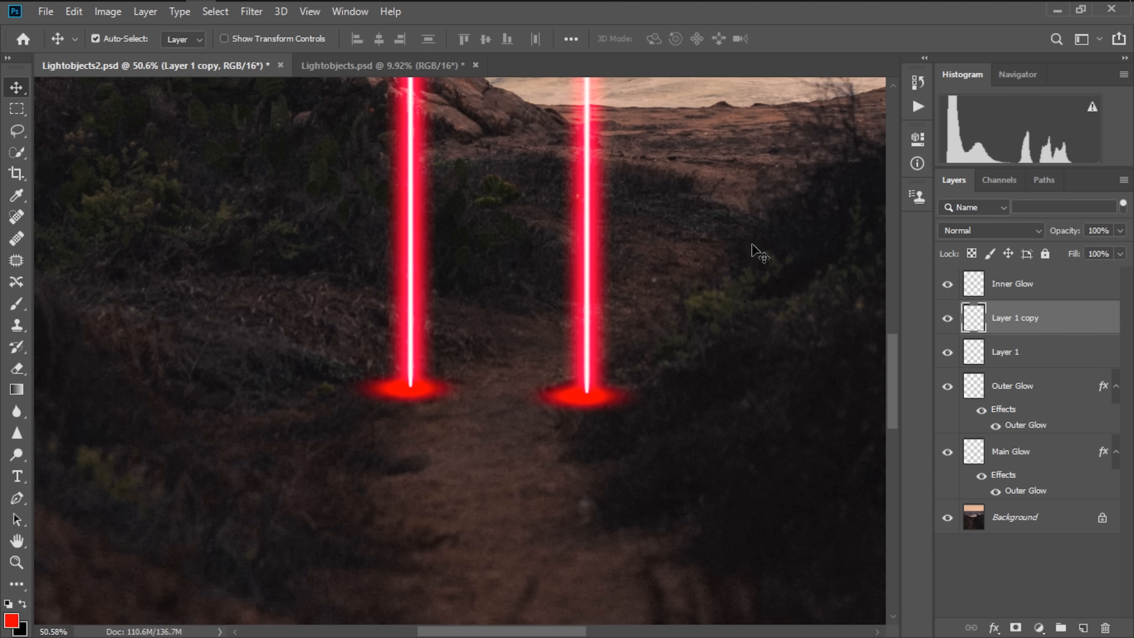
click(1013, 352)
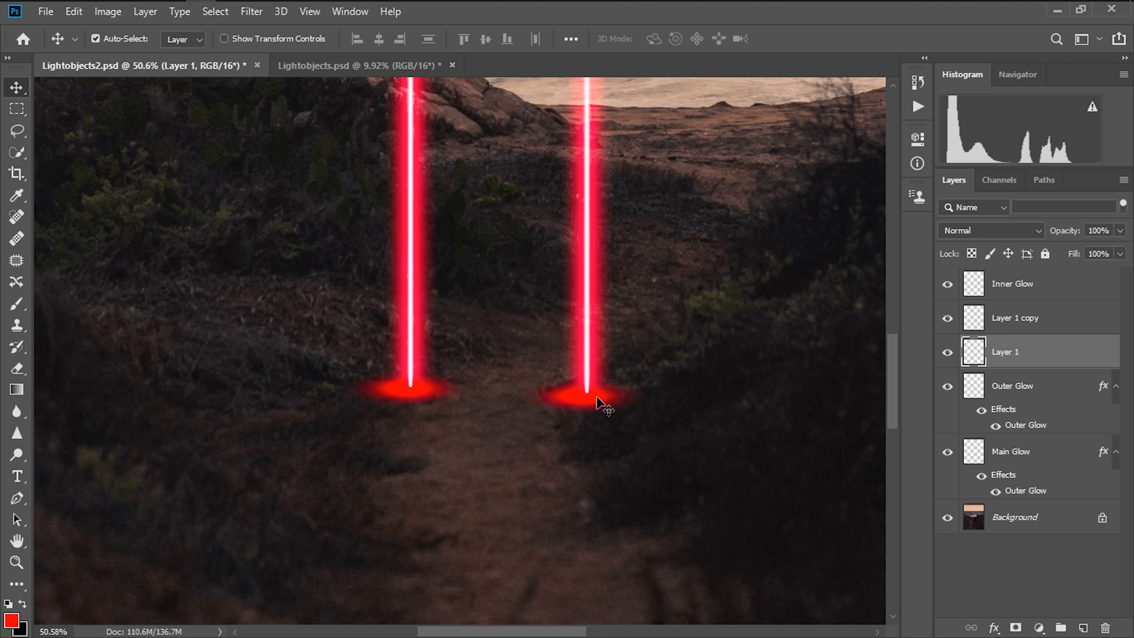
mouse_move(635, 402)
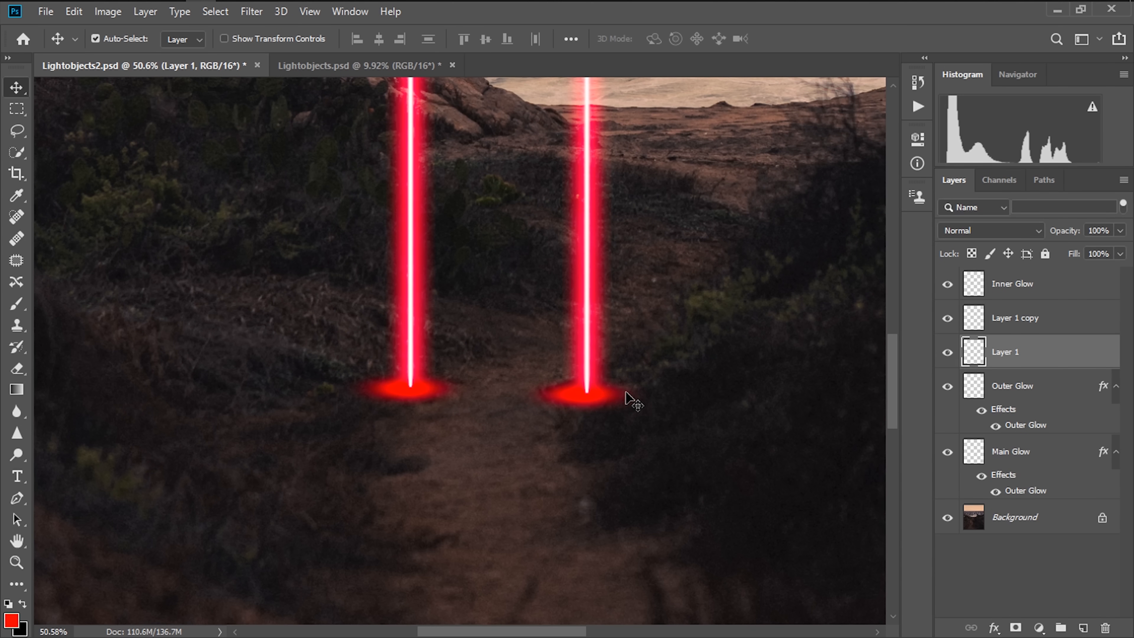
mouse_move(443, 422)
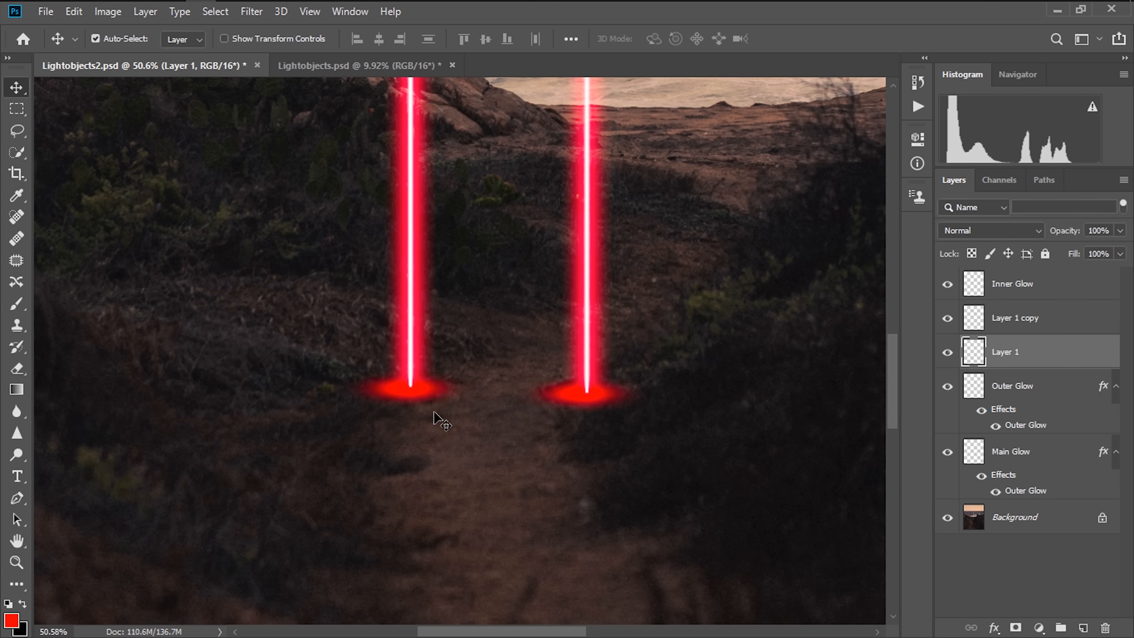
mouse_move(1028, 332)
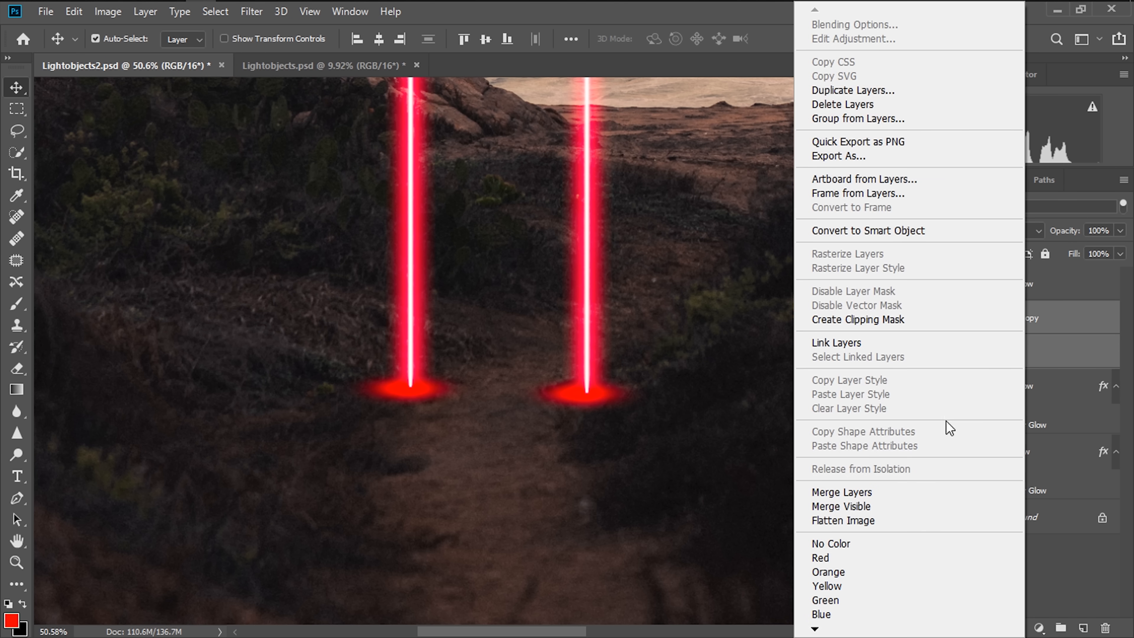
click(853, 90)
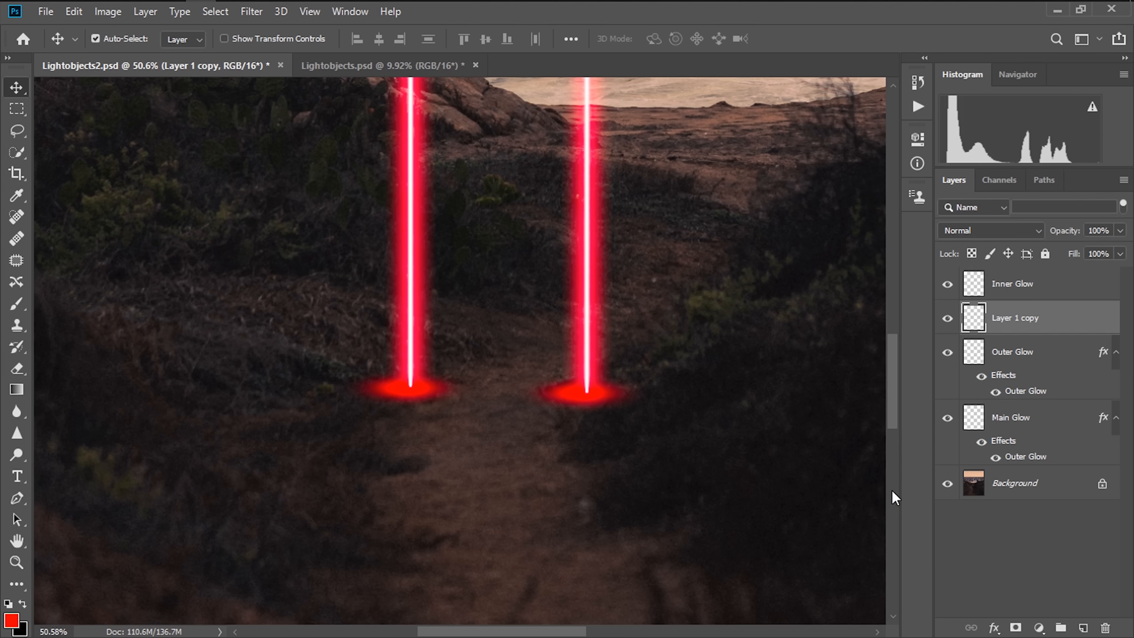
mouse_move(405, 249)
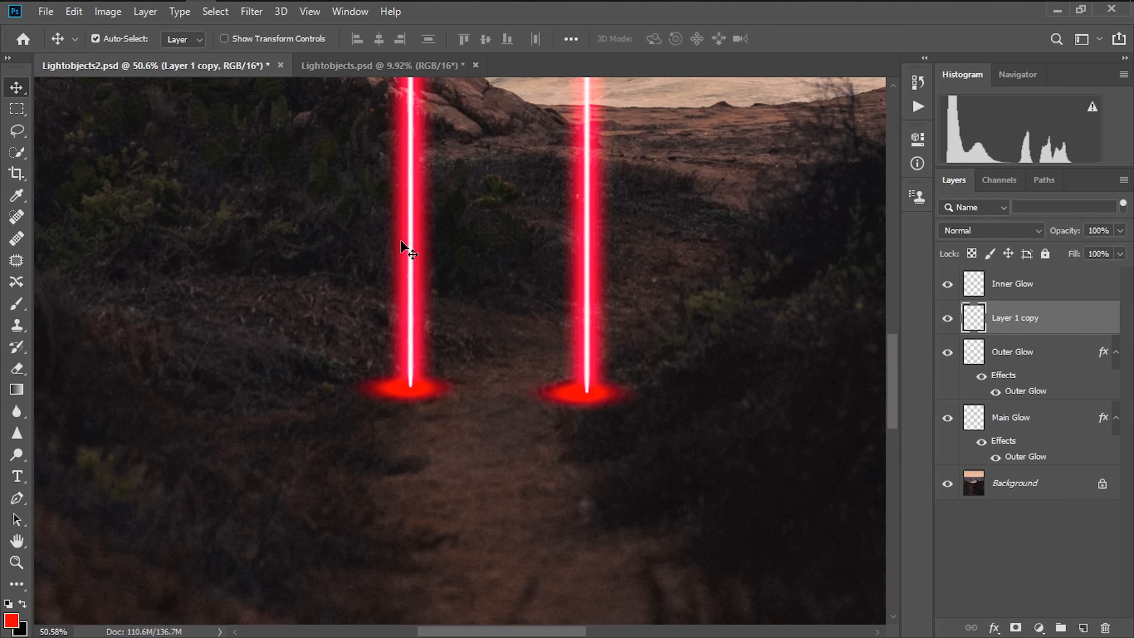
click(252, 11)
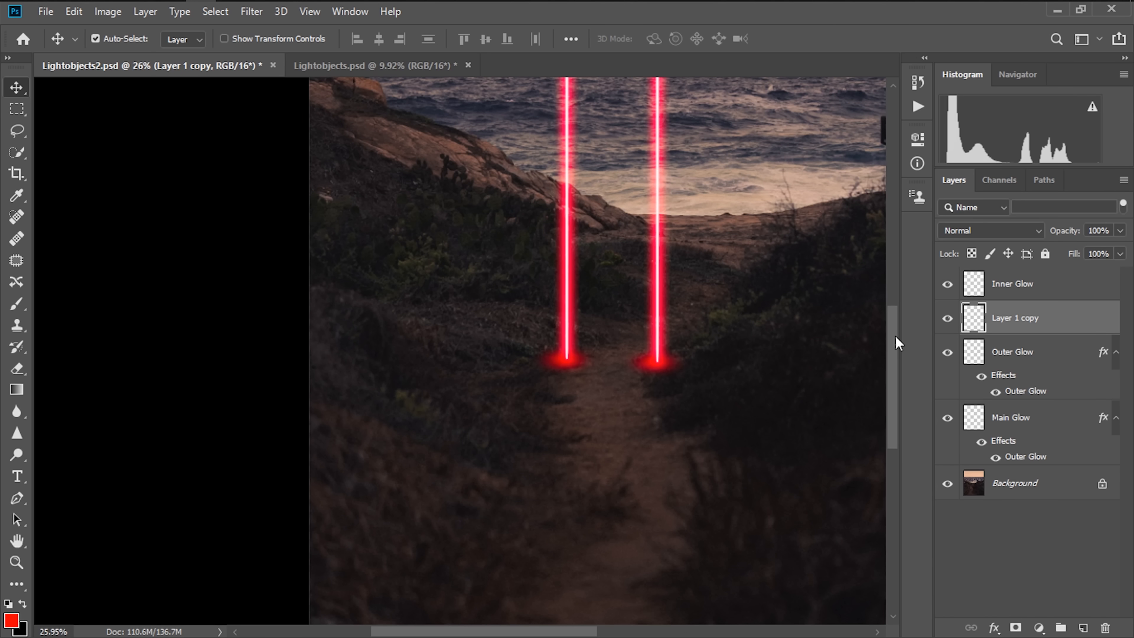
mouse_move(1122, 237)
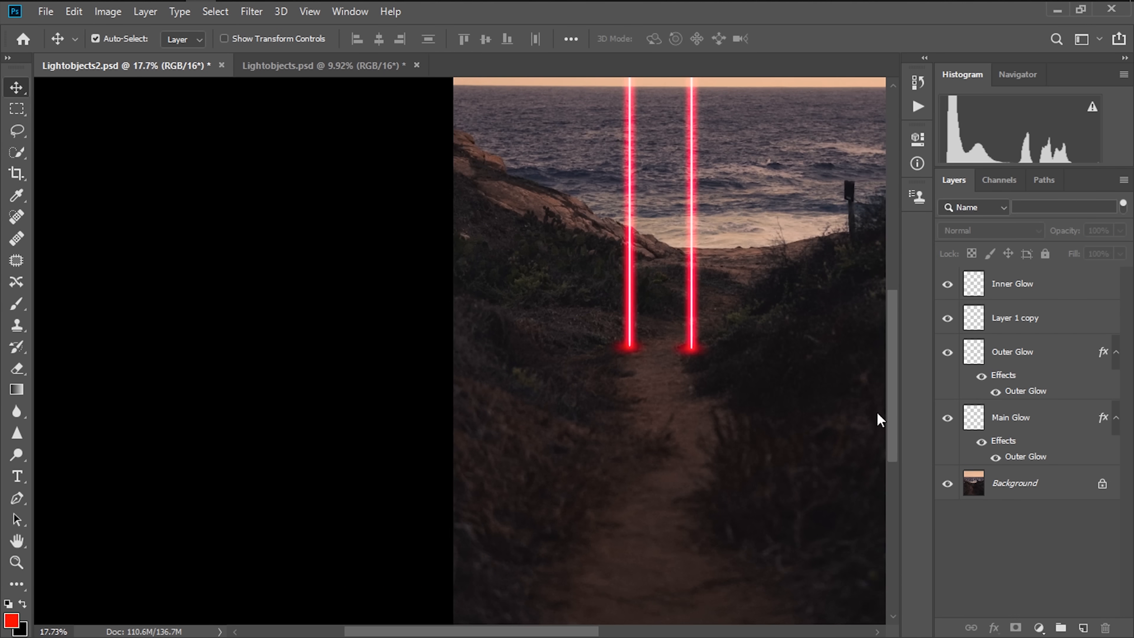
Add a Gradient Map adjustment and recolour its stops to dark red and bright red
scroll(down, 3)
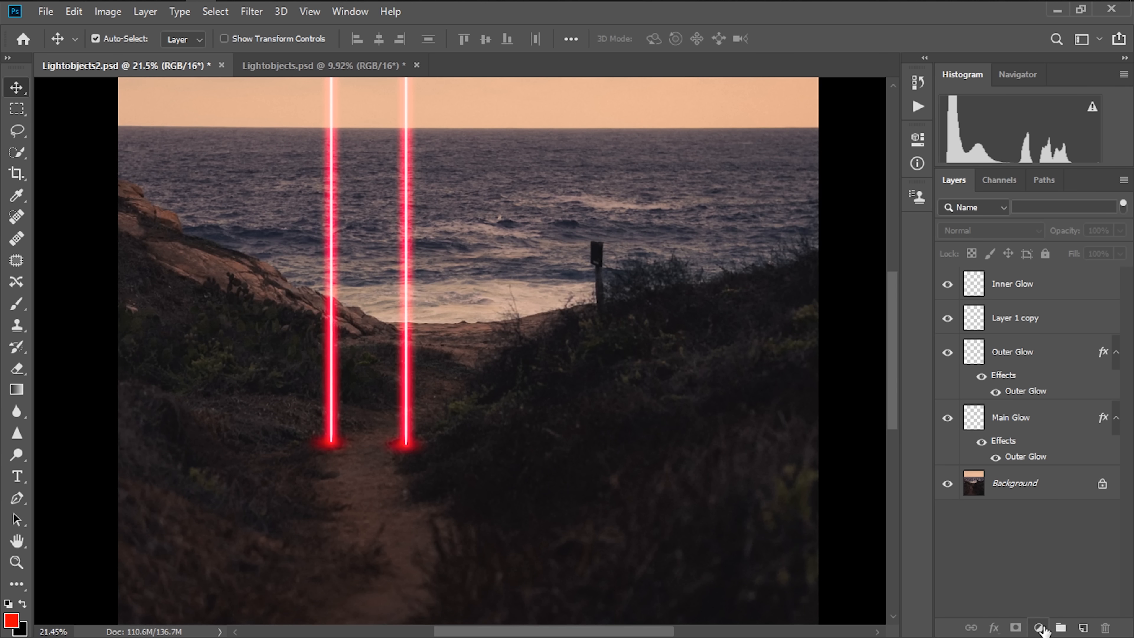
click(1038, 628)
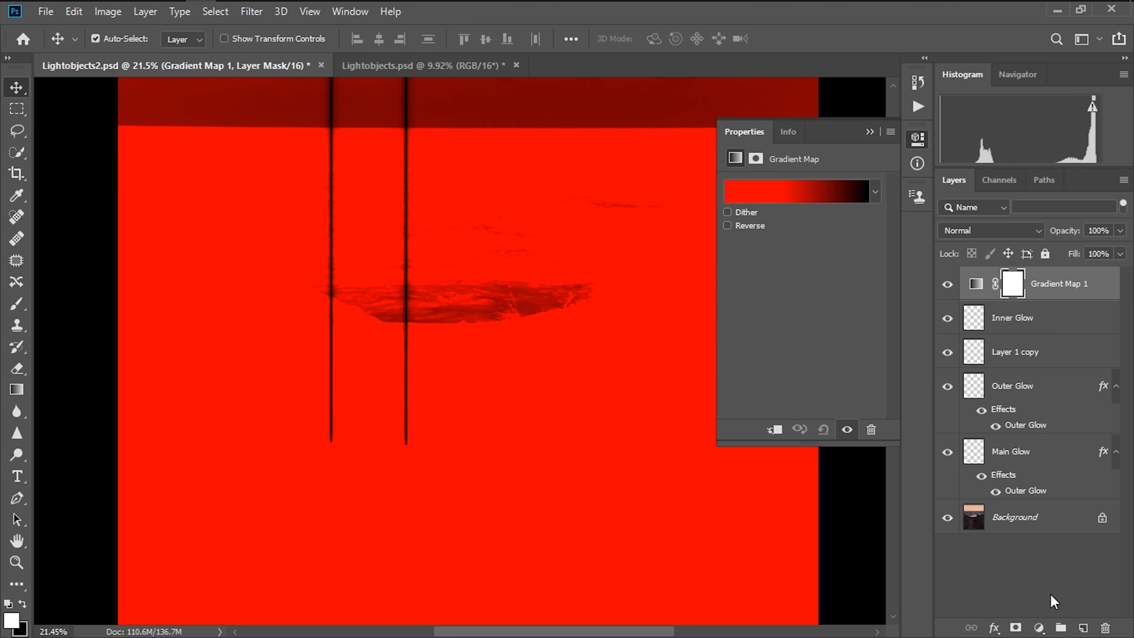
click(795, 191)
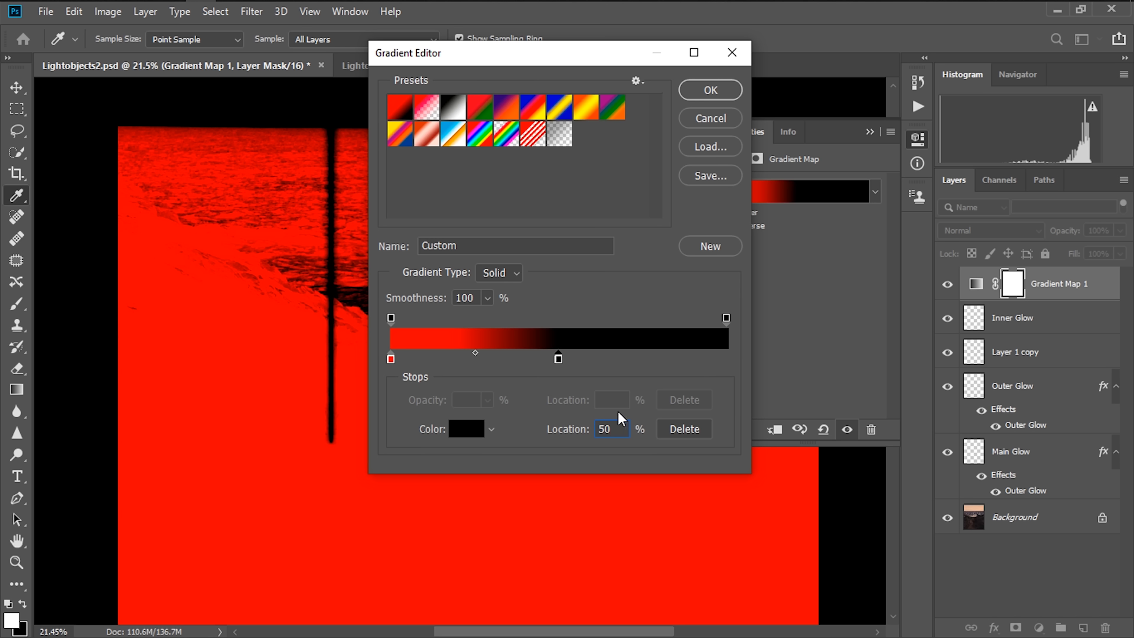
click(466, 429)
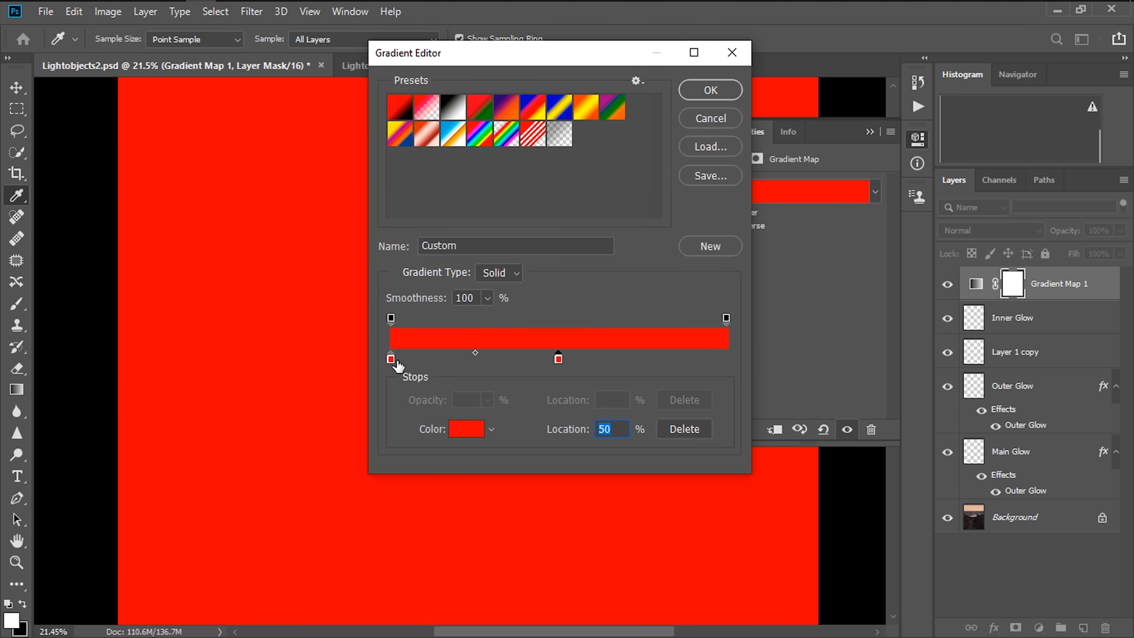
click(391, 358)
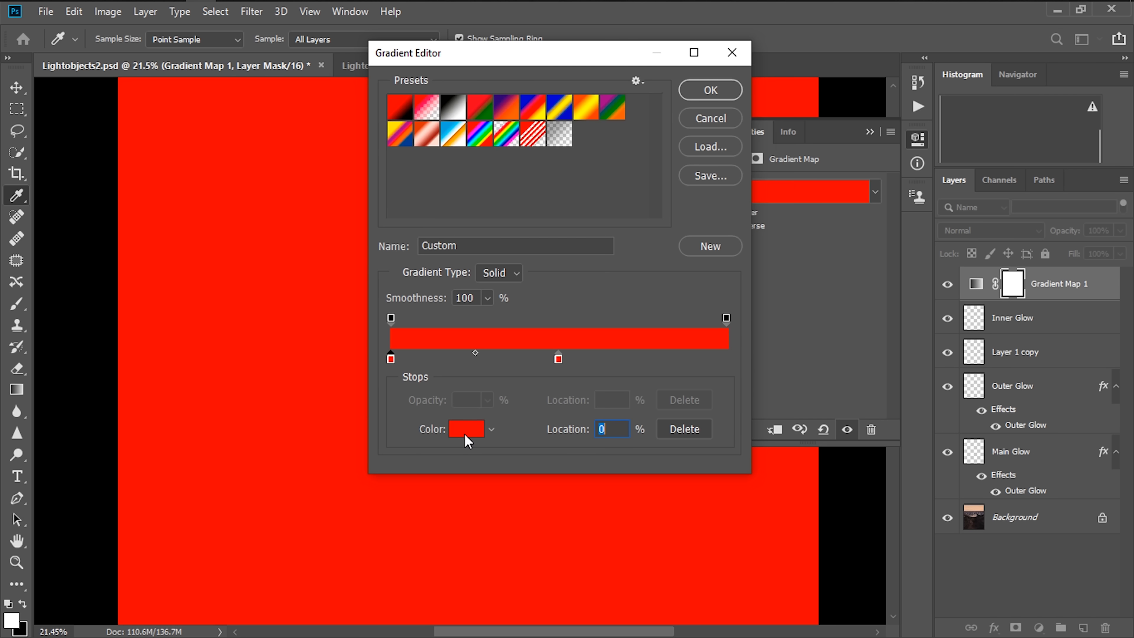
click(464, 428)
text(180000)
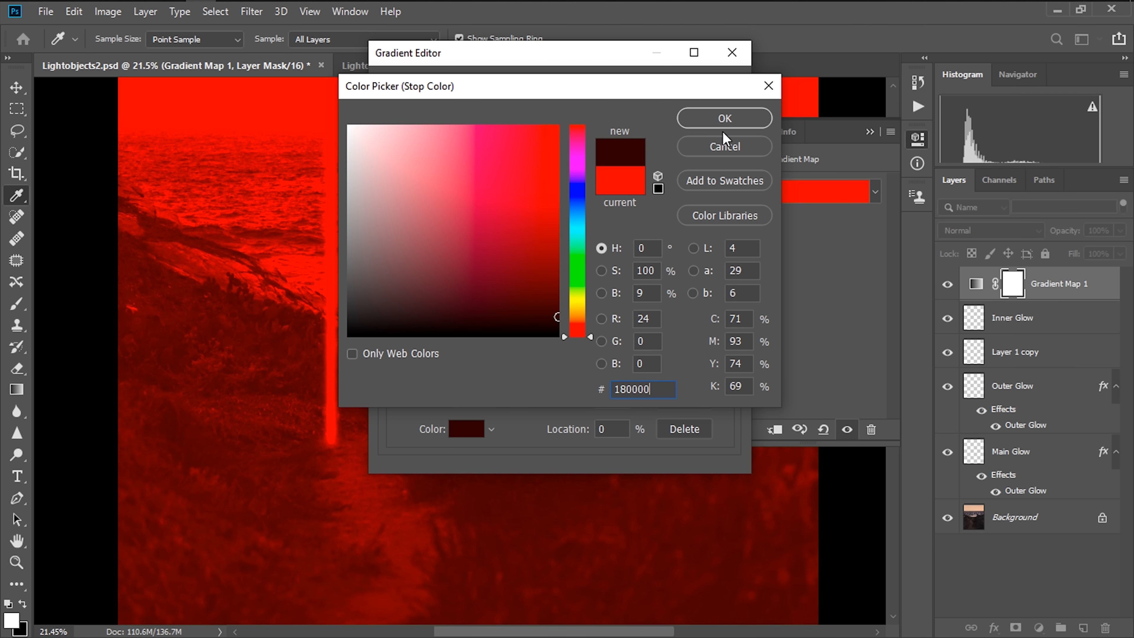
click(723, 118)
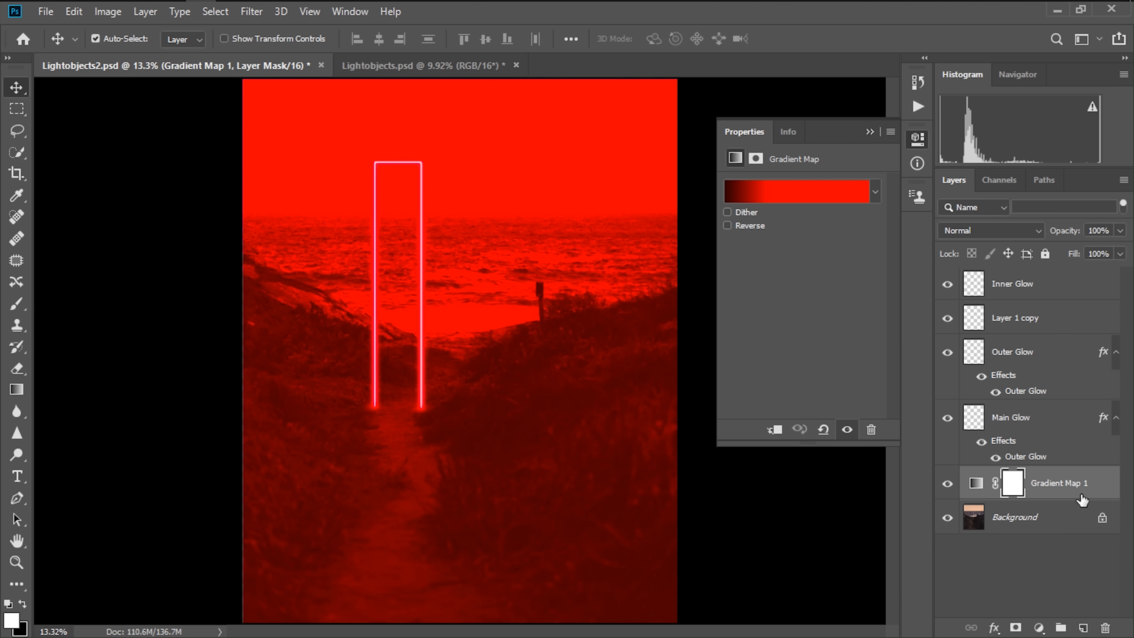
mouse_move(116, 35)
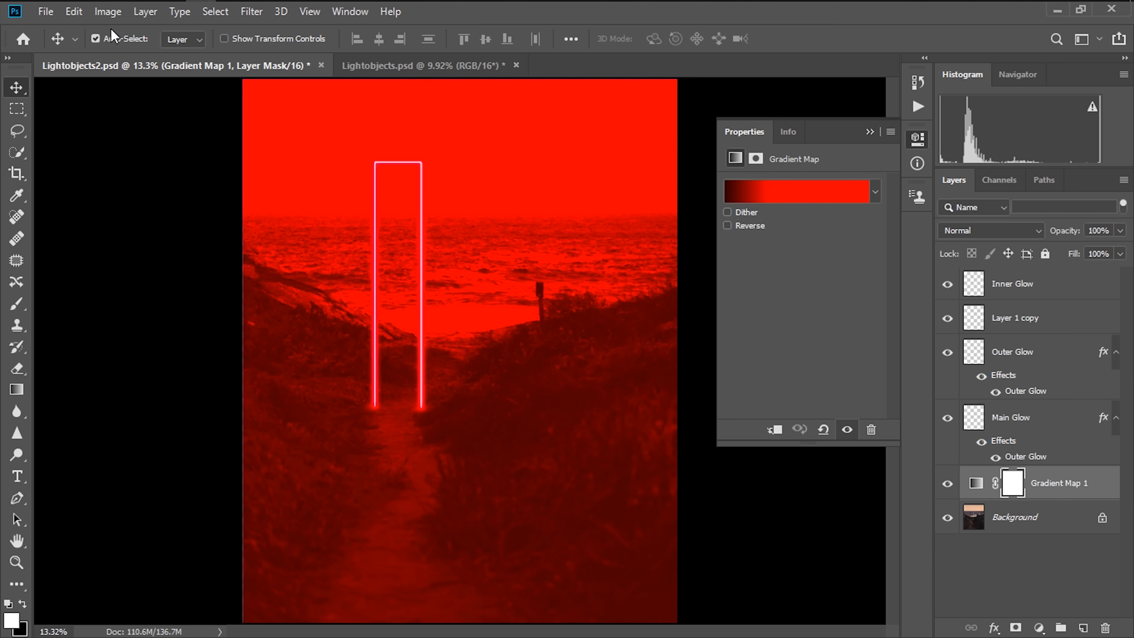
Invert the Gradient Map mask to black and set up a soft low-opacity brush to reveal the bases
click(107, 11)
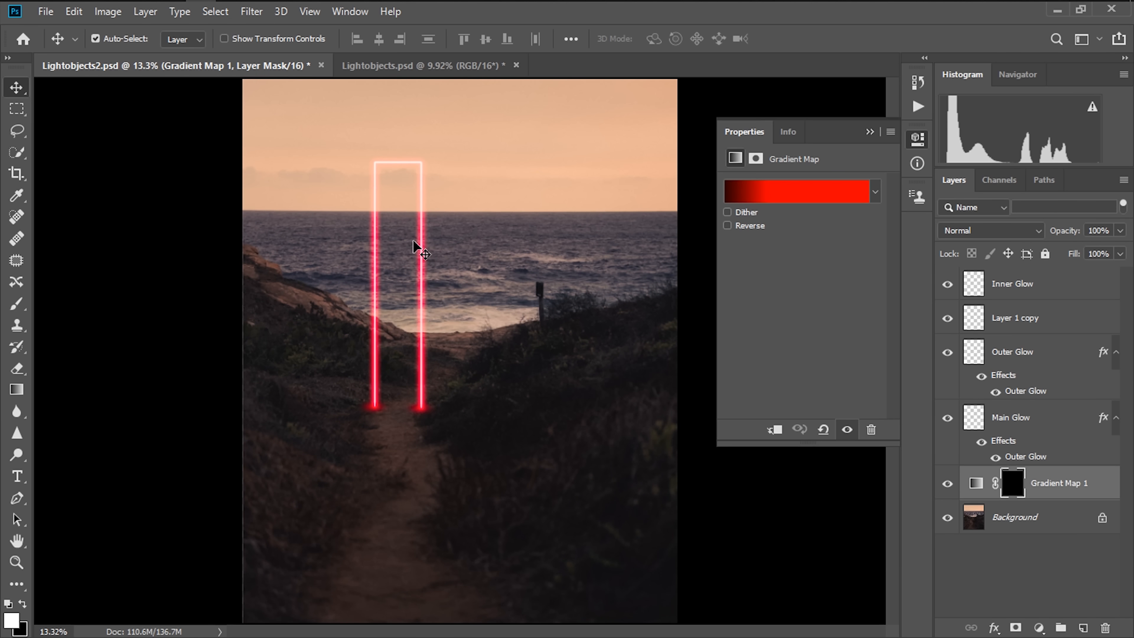
click(16, 303)
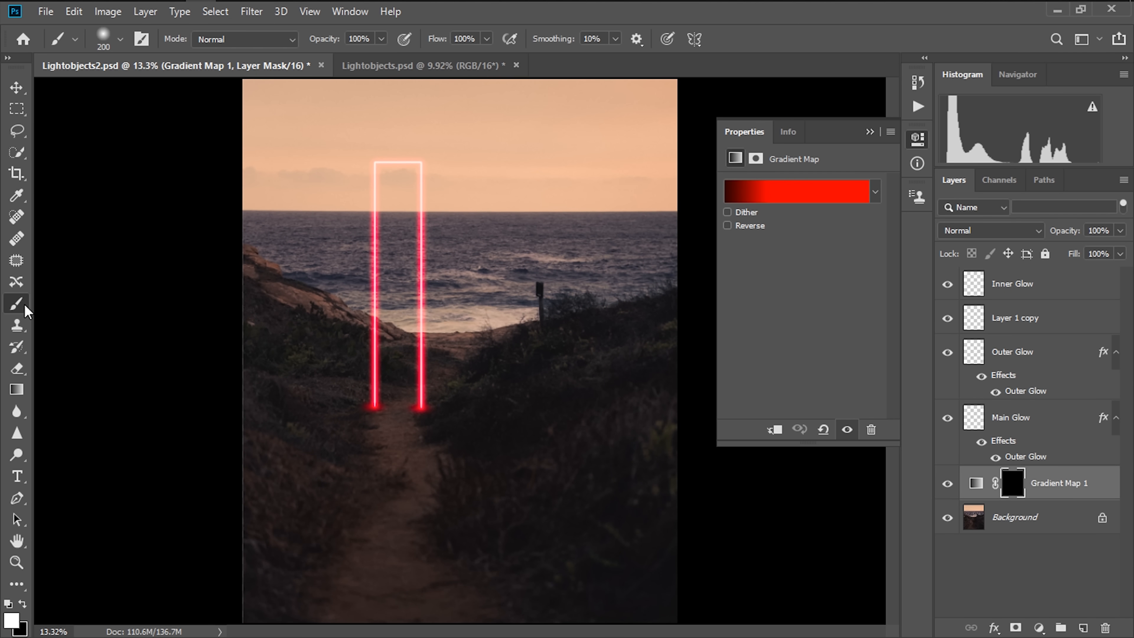
mouse_move(185, 235)
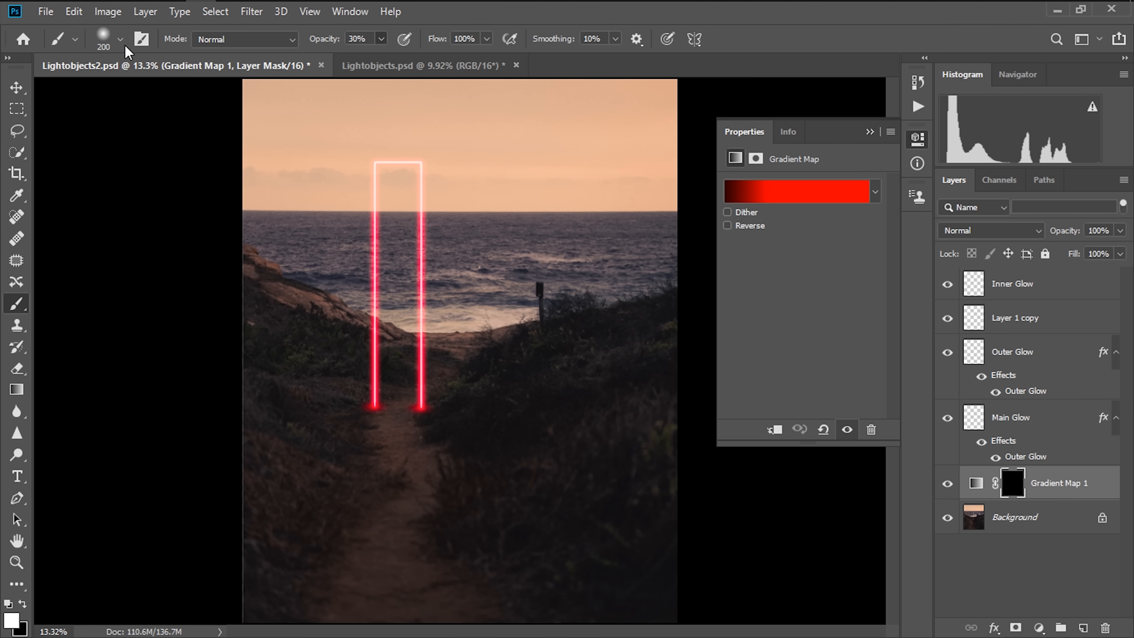
click(119, 39)
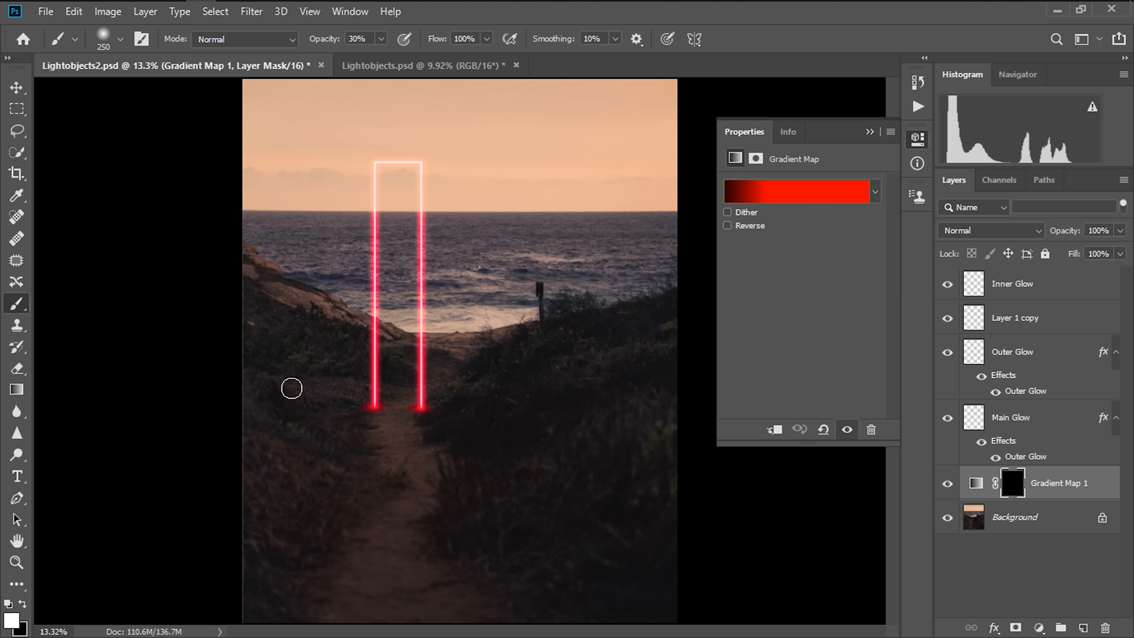
mouse_move(54, 575)
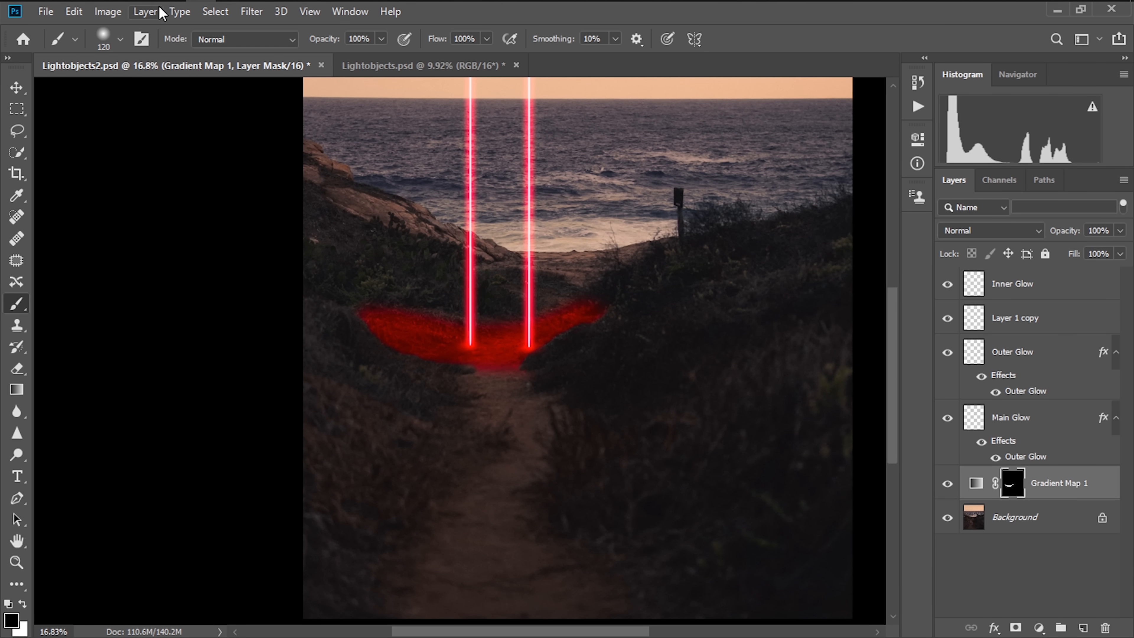
Apply a 100-pixel Gaussian Blur to the painted red light mask for soft falloff
click(251, 10)
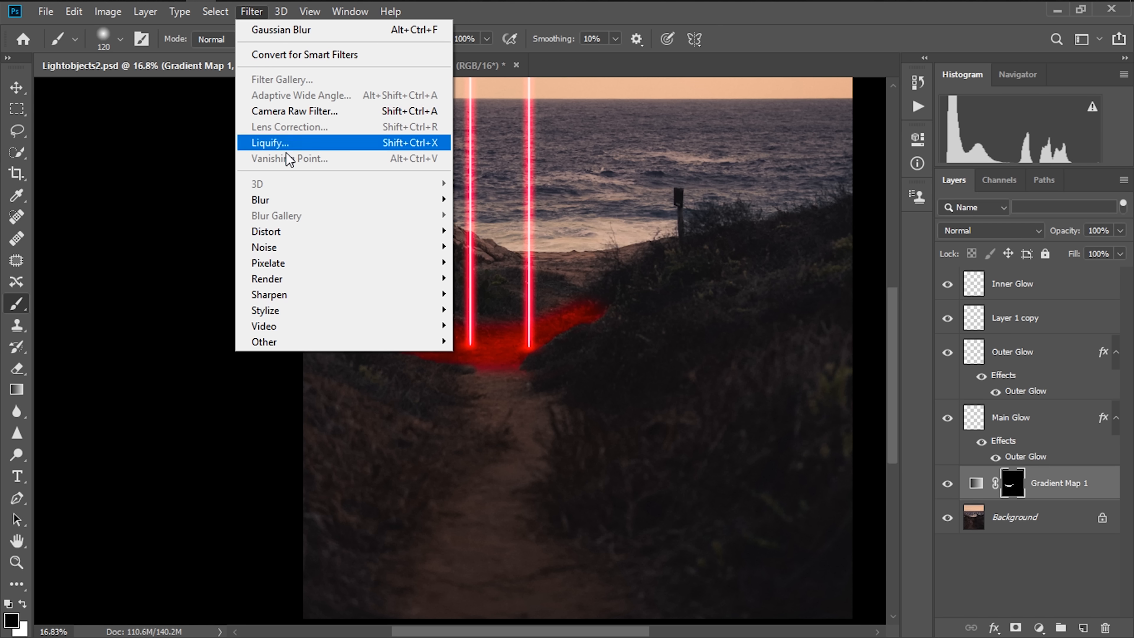
click(281, 29)
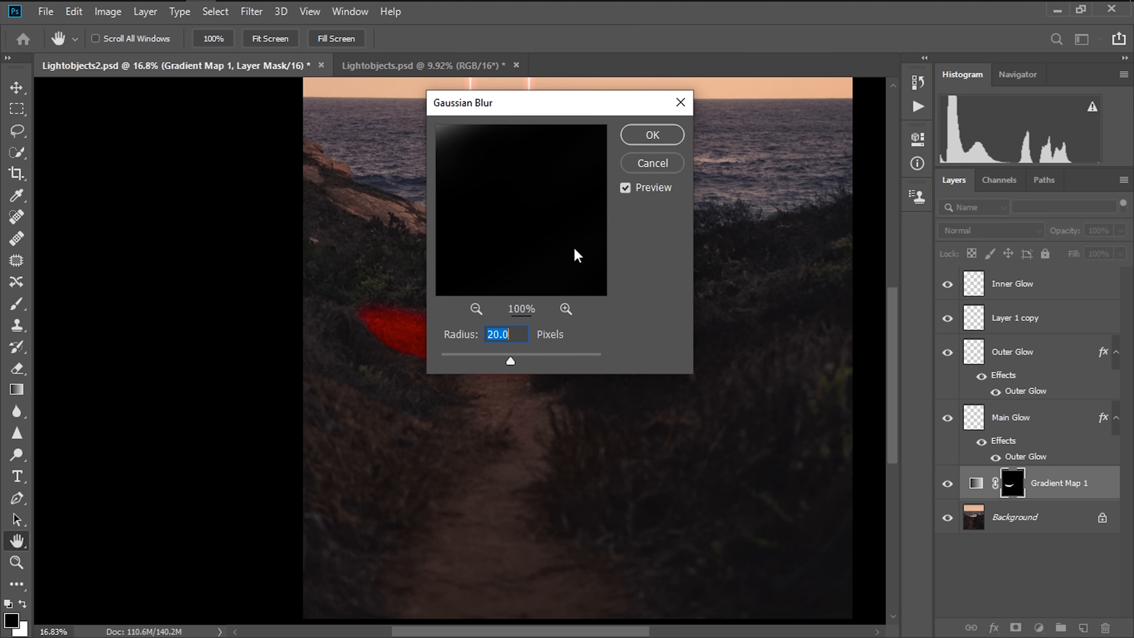
text(100)
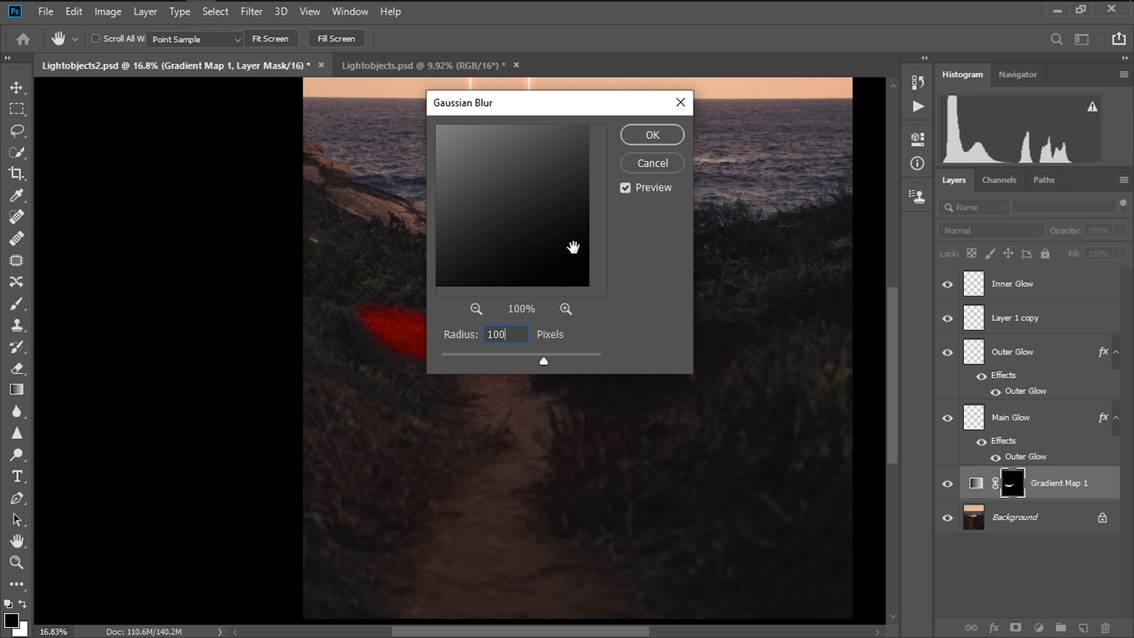
click(650, 135)
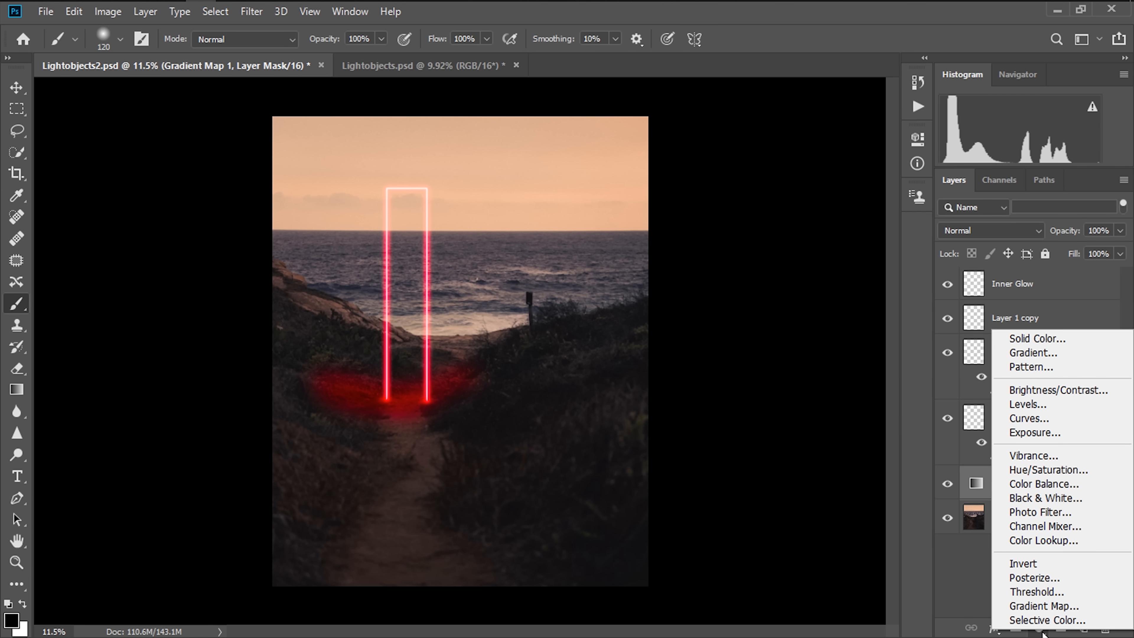
mouse_move(1028, 403)
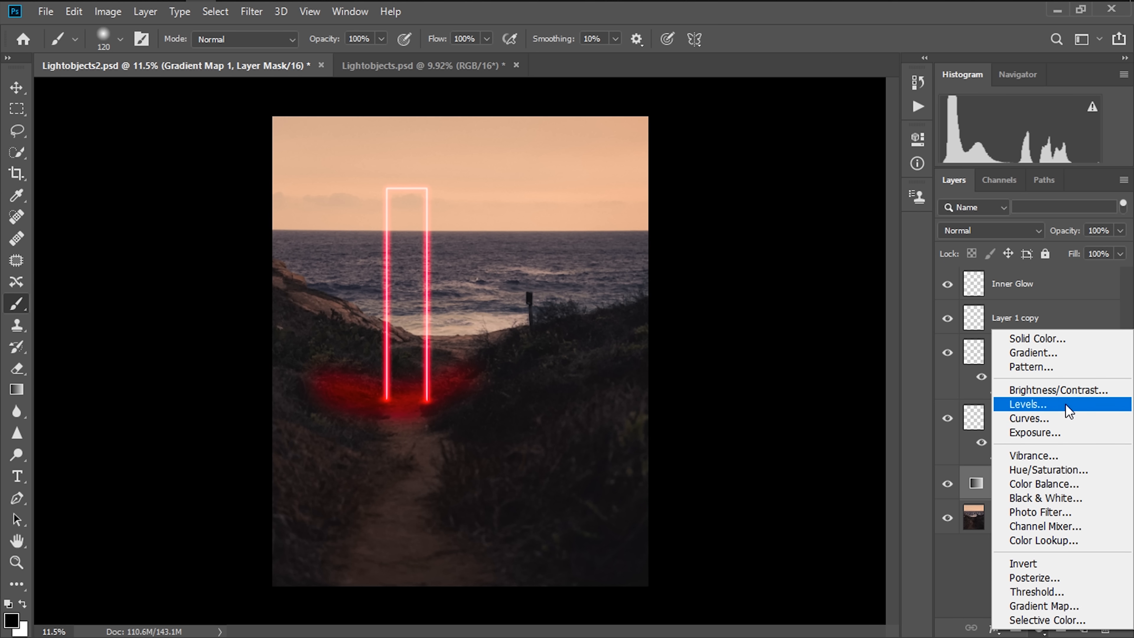
Add a clipped Brightness/Contrast adjustment with brightness 150 over the red tint at 50% opacity
click(1061, 390)
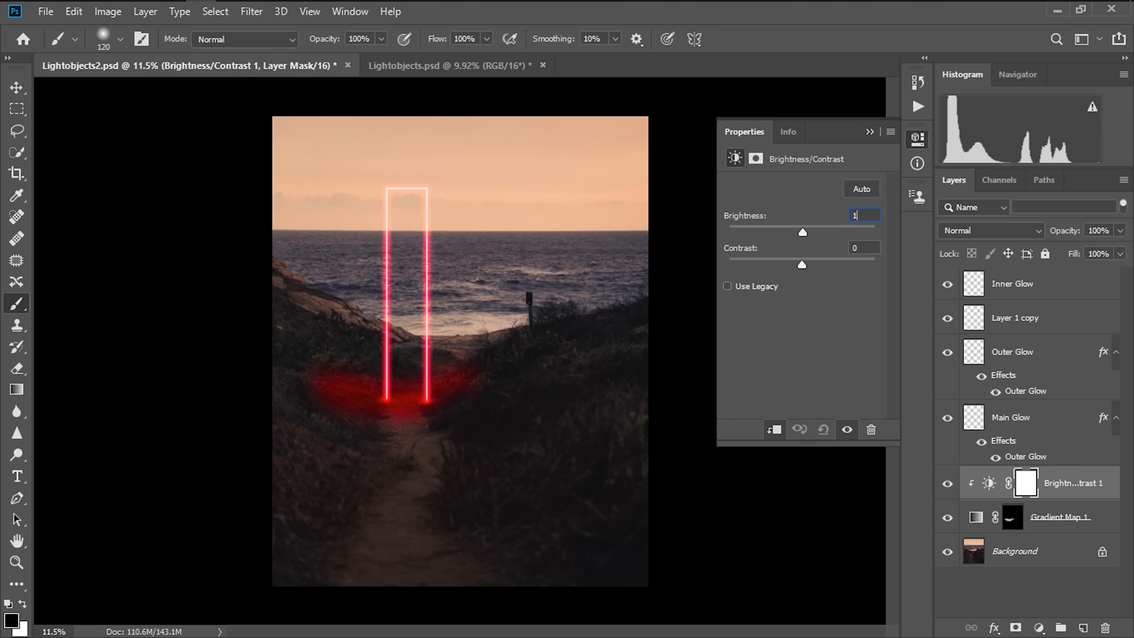
text(150)
click(1100, 230)
text(70)
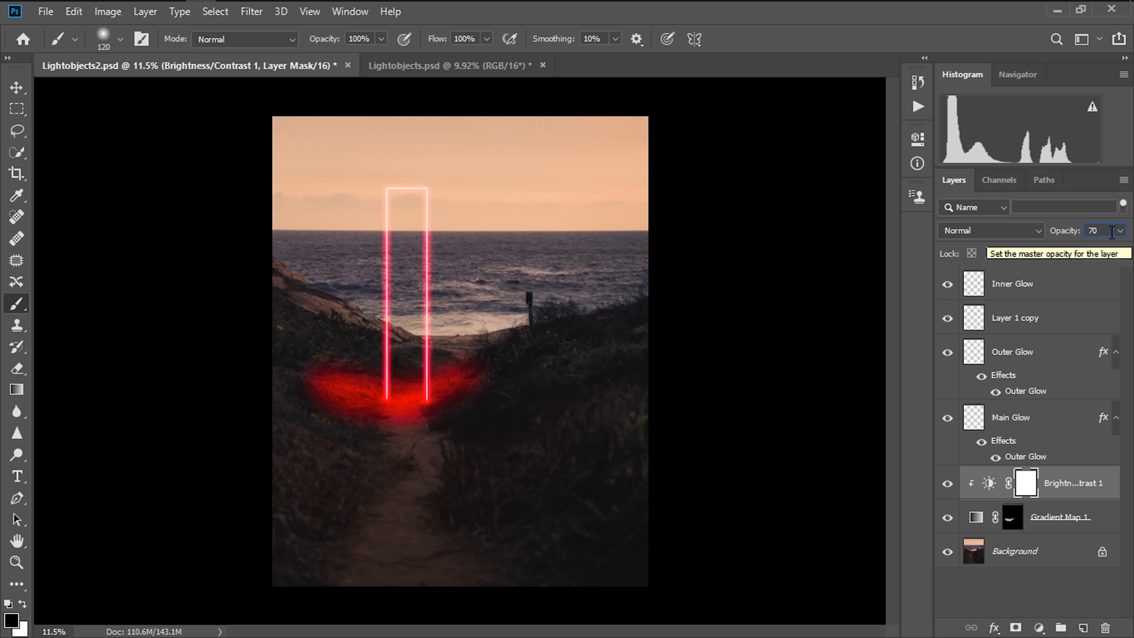
triple_click(1095, 230)
text(50)
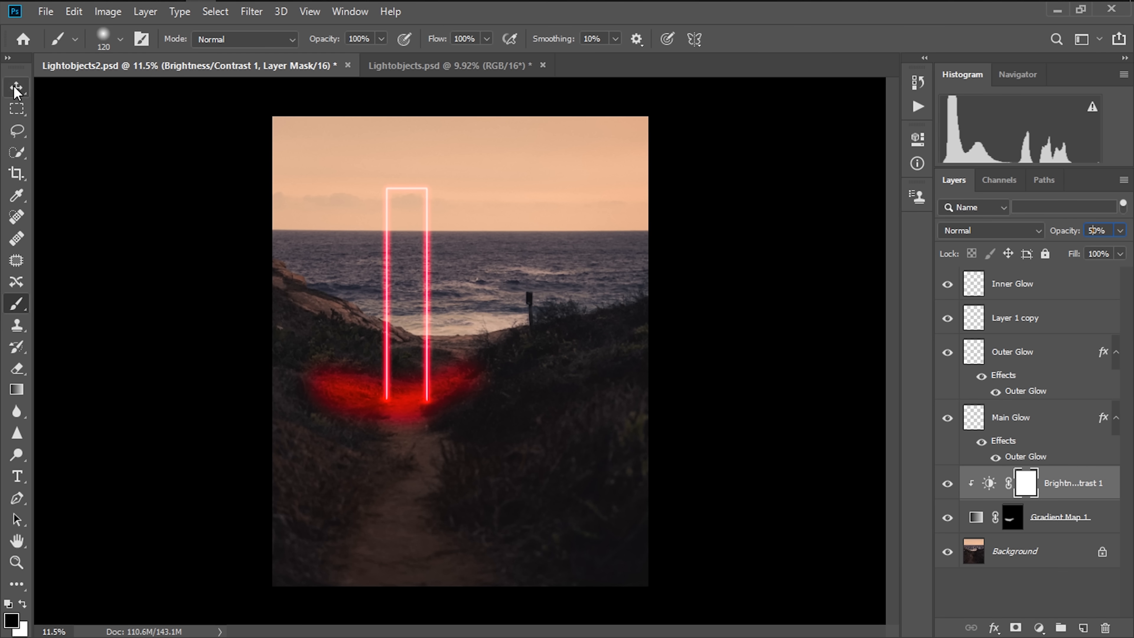
click(16, 87)
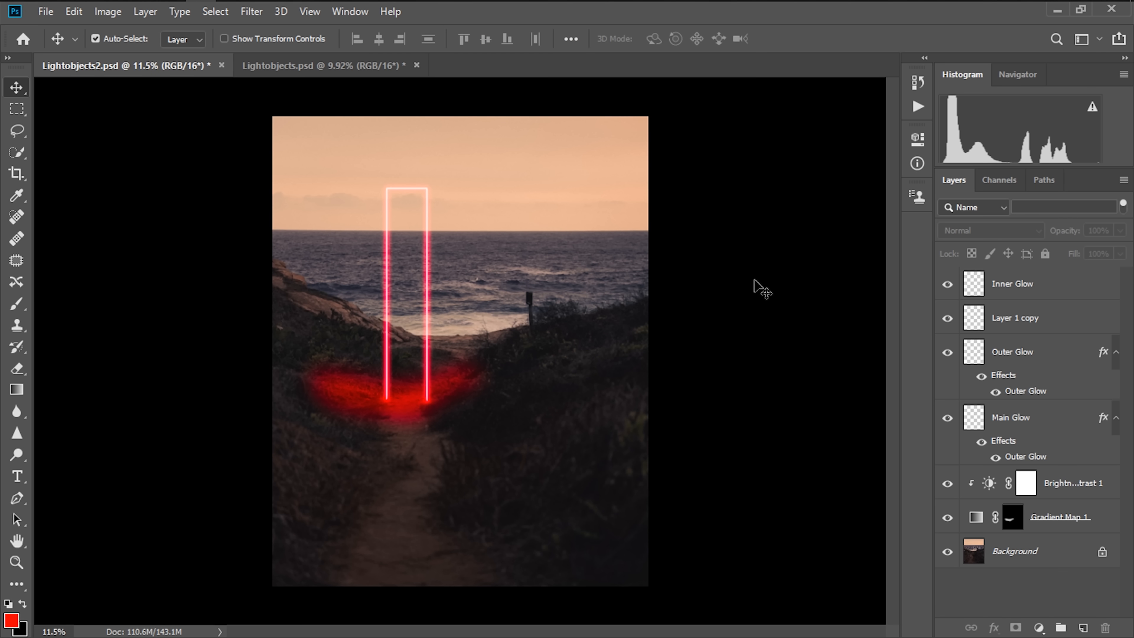
Add a Hue/Saturation adjustment at +22 hue so the neon bars glow orange
click(1013, 283)
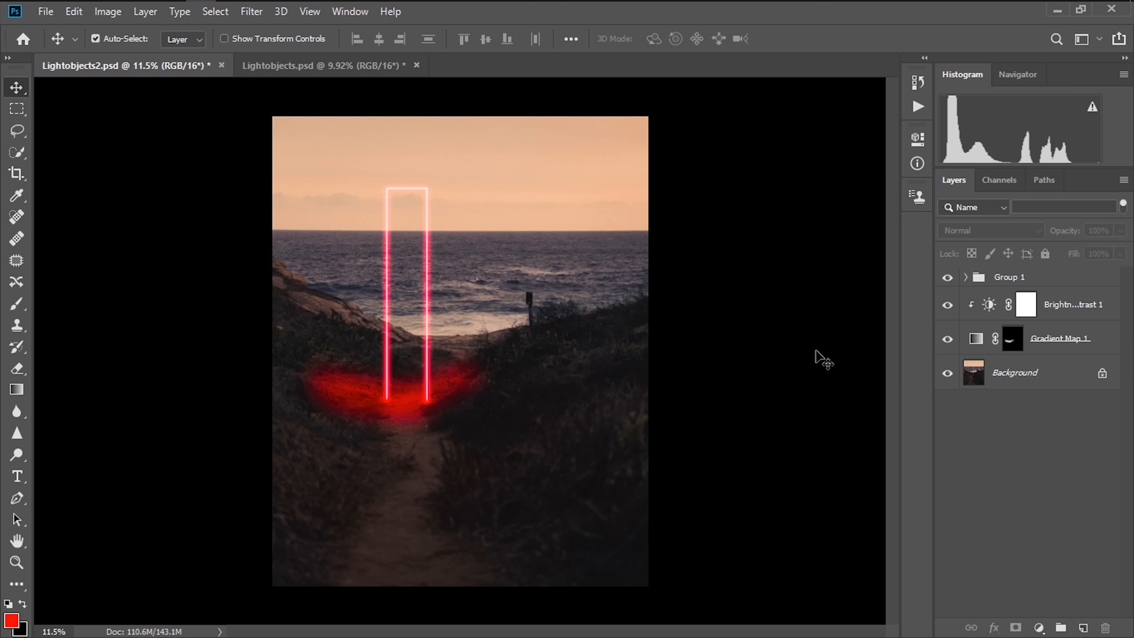
click(1039, 628)
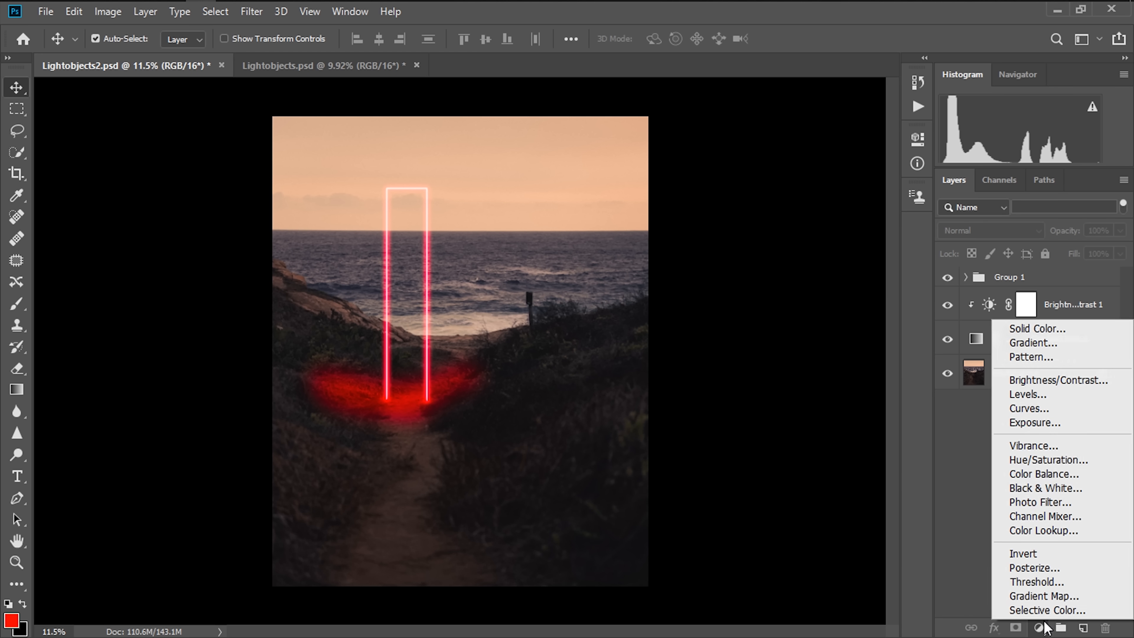
mouse_move(1048, 460)
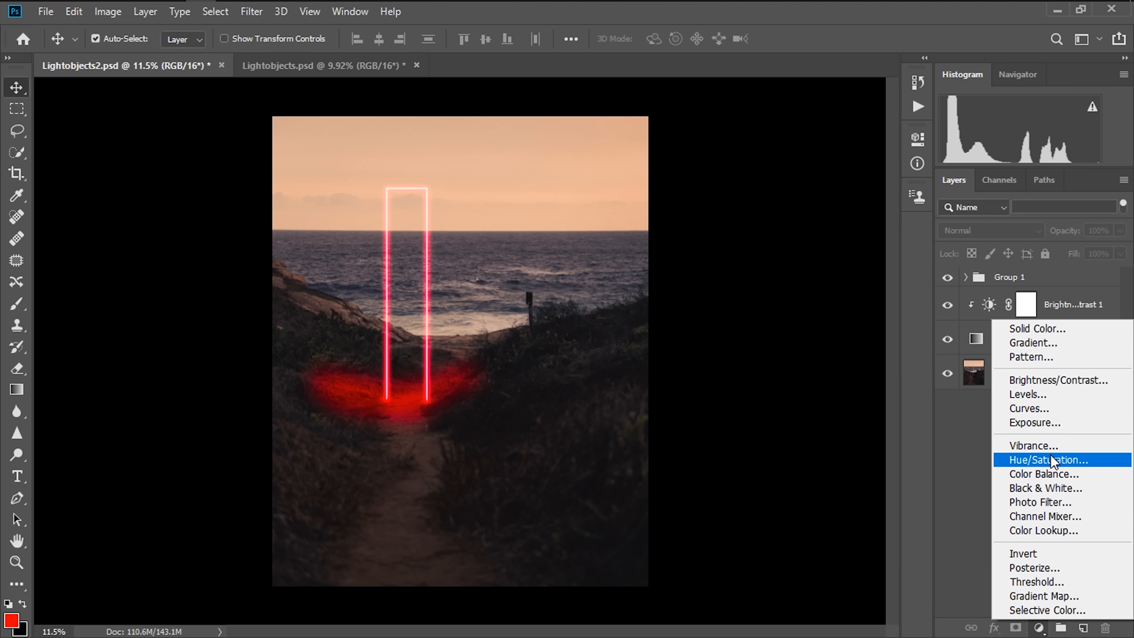
click(1050, 460)
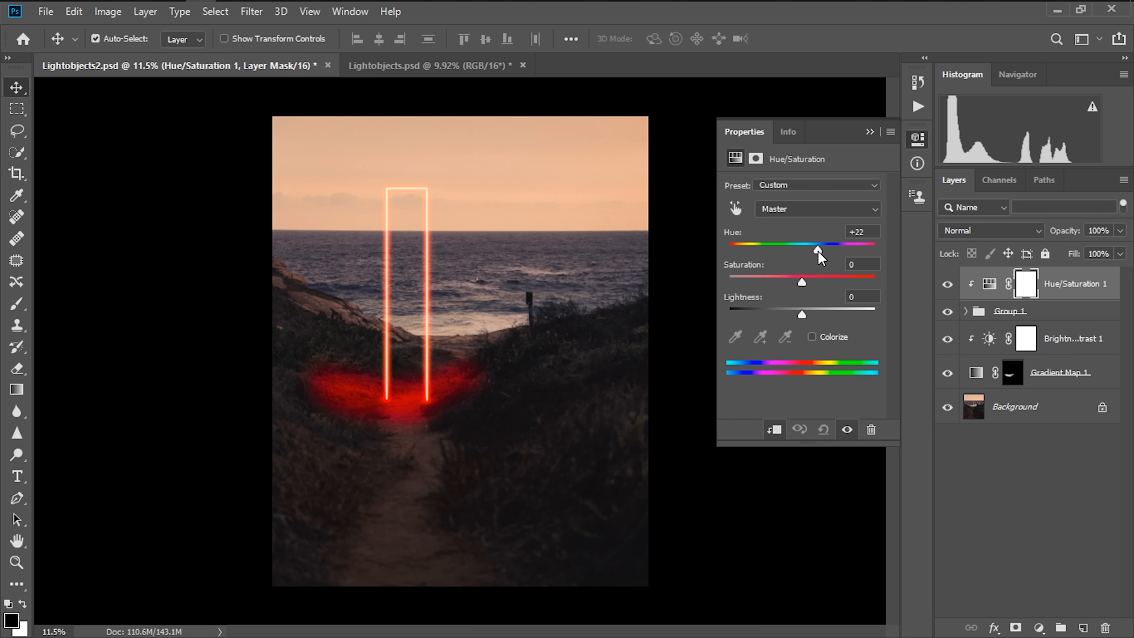
click(871, 132)
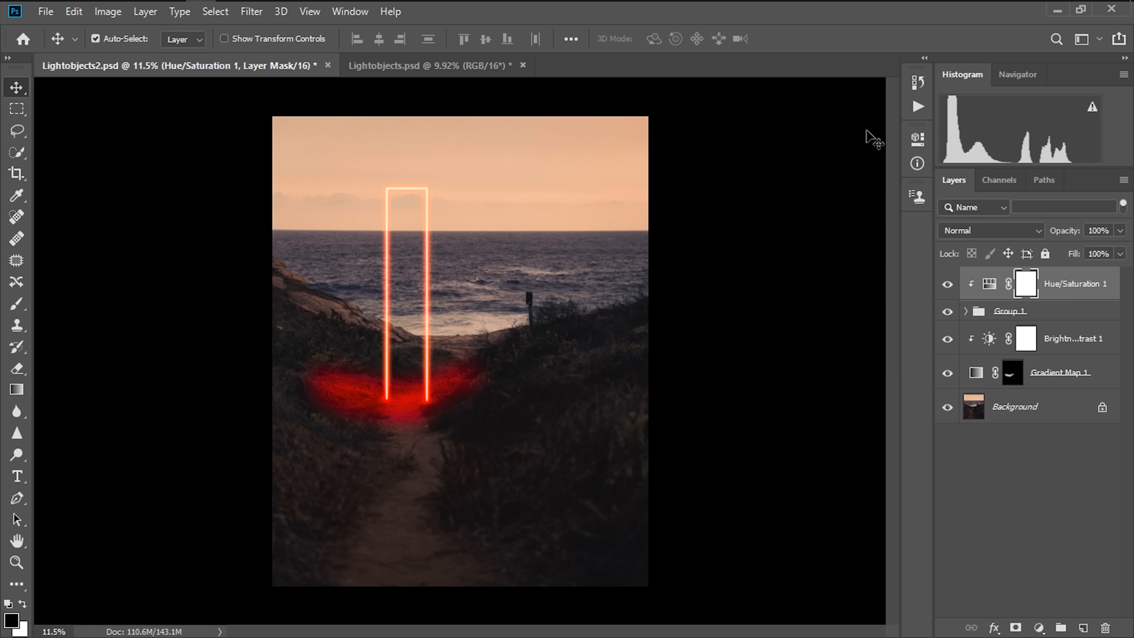
mouse_move(1054, 377)
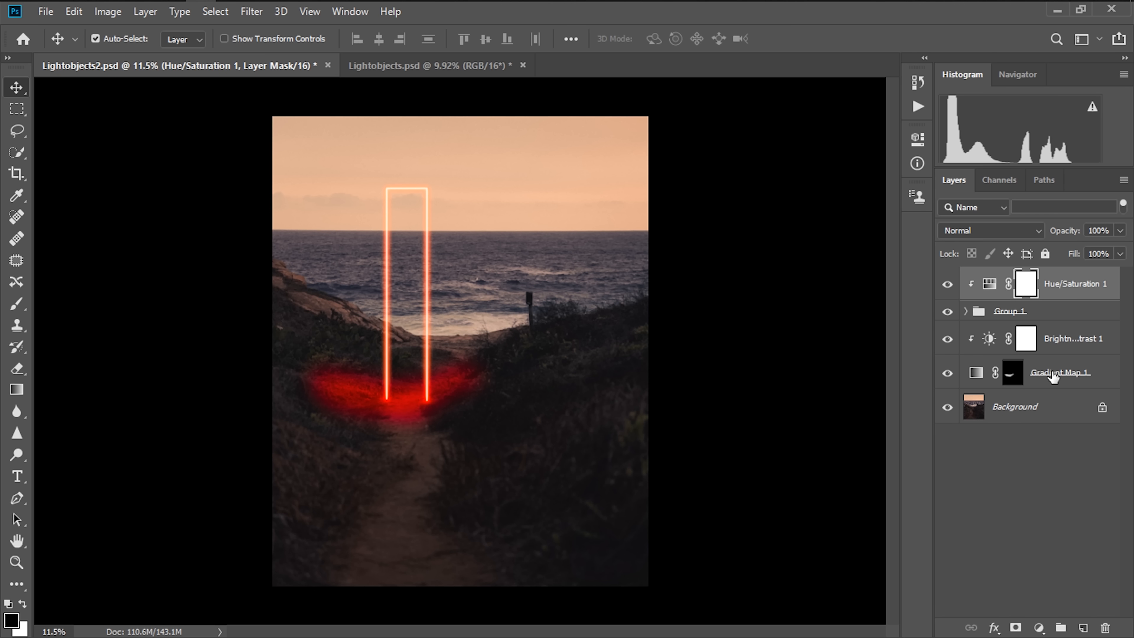
Set Gradient Map 1's right stop to ffc000, giving a dark-red-to-orange-yellow ground light
click(975, 372)
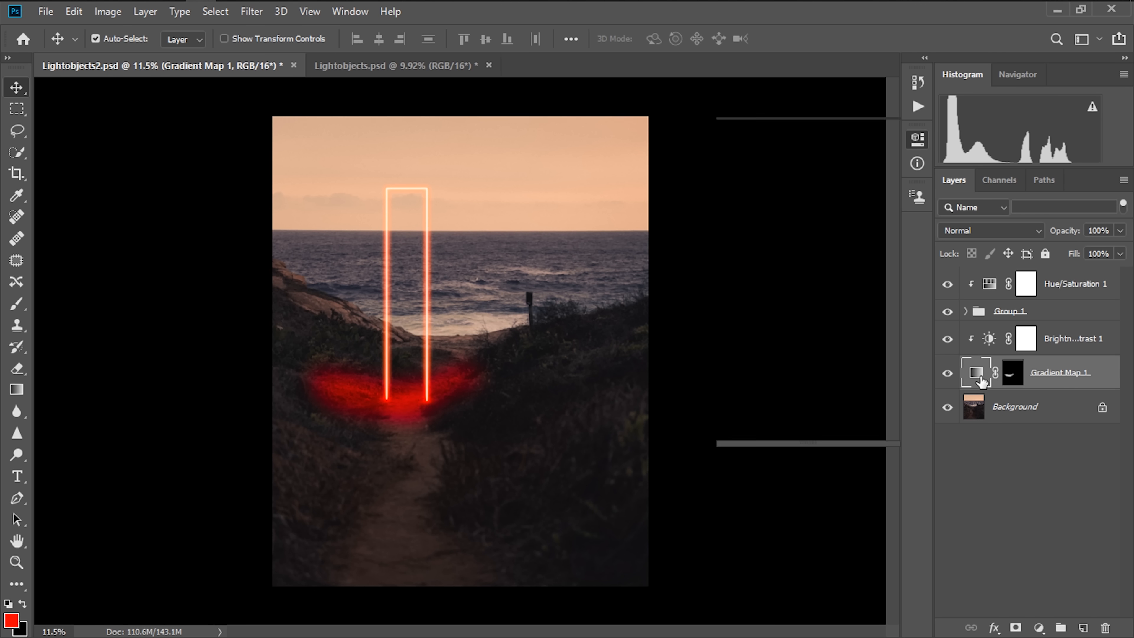
double_click(976, 372)
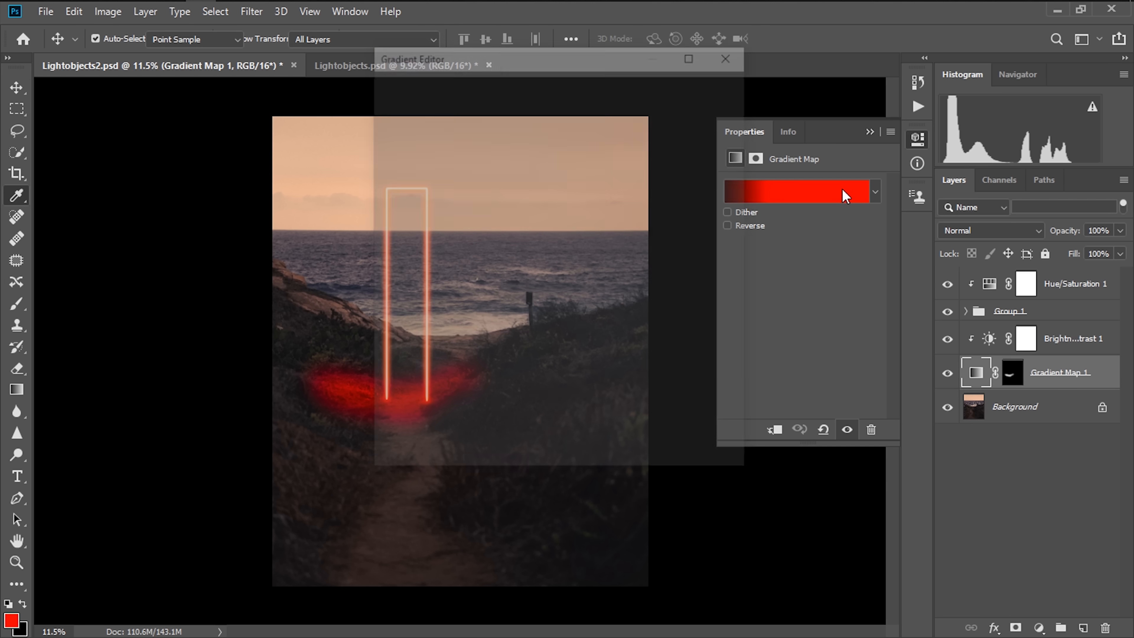
click(796, 190)
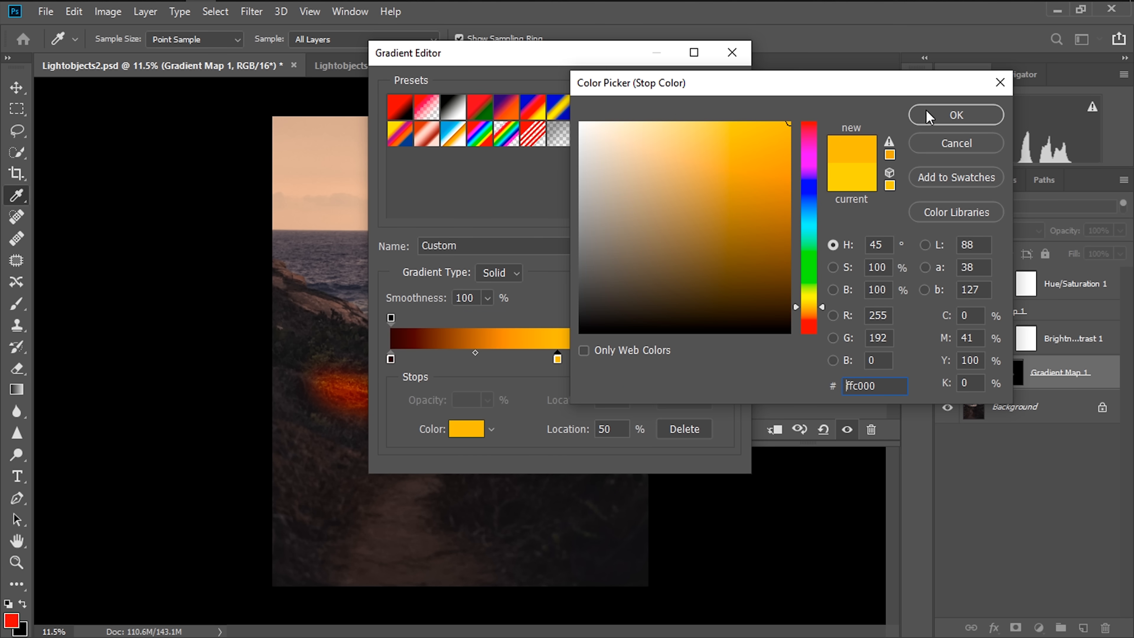
click(955, 115)
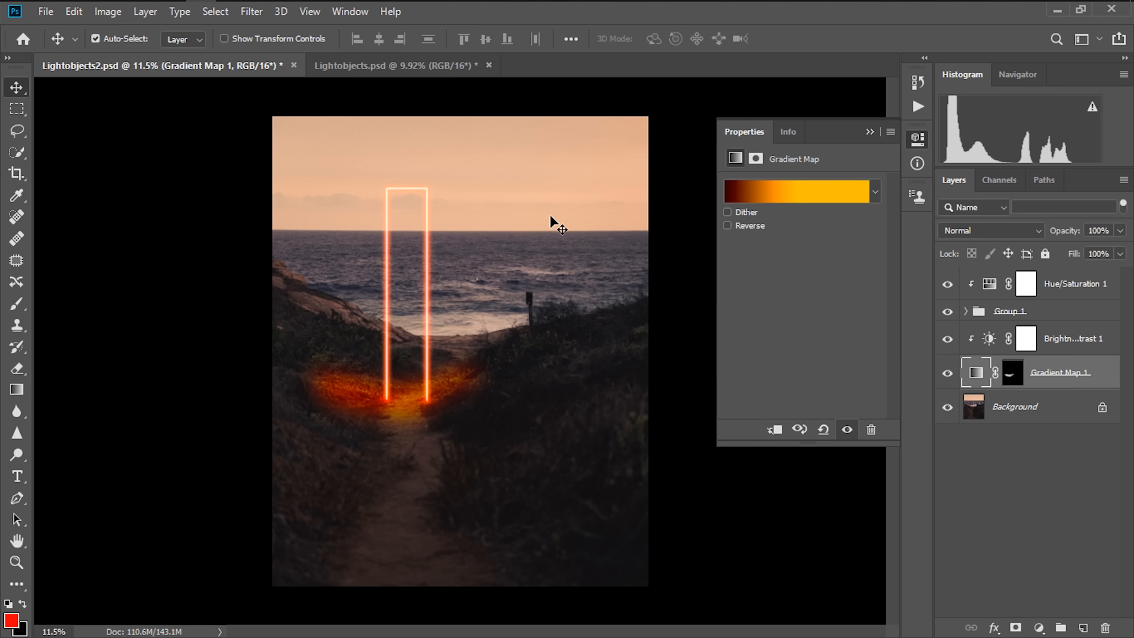
mouse_move(866, 136)
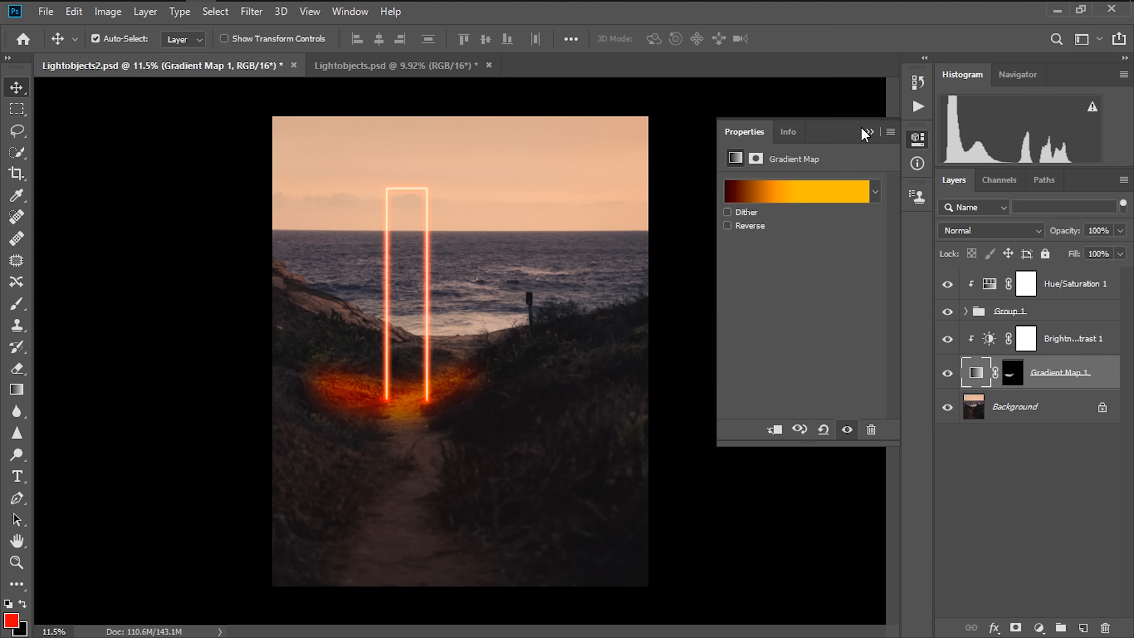
click(868, 132)
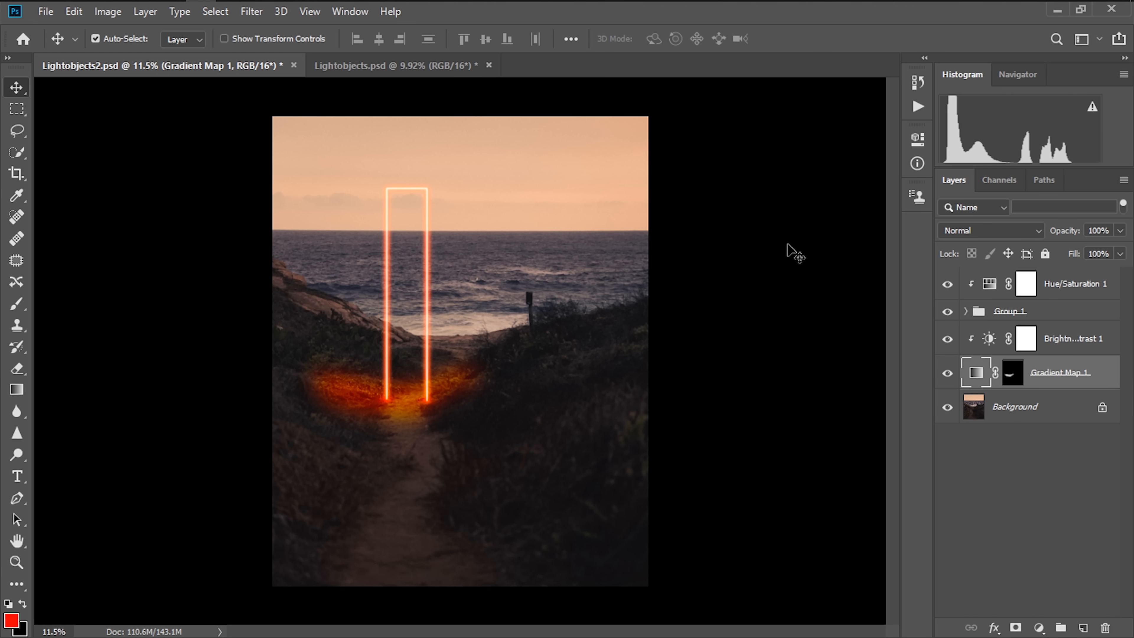
mouse_move(428, 81)
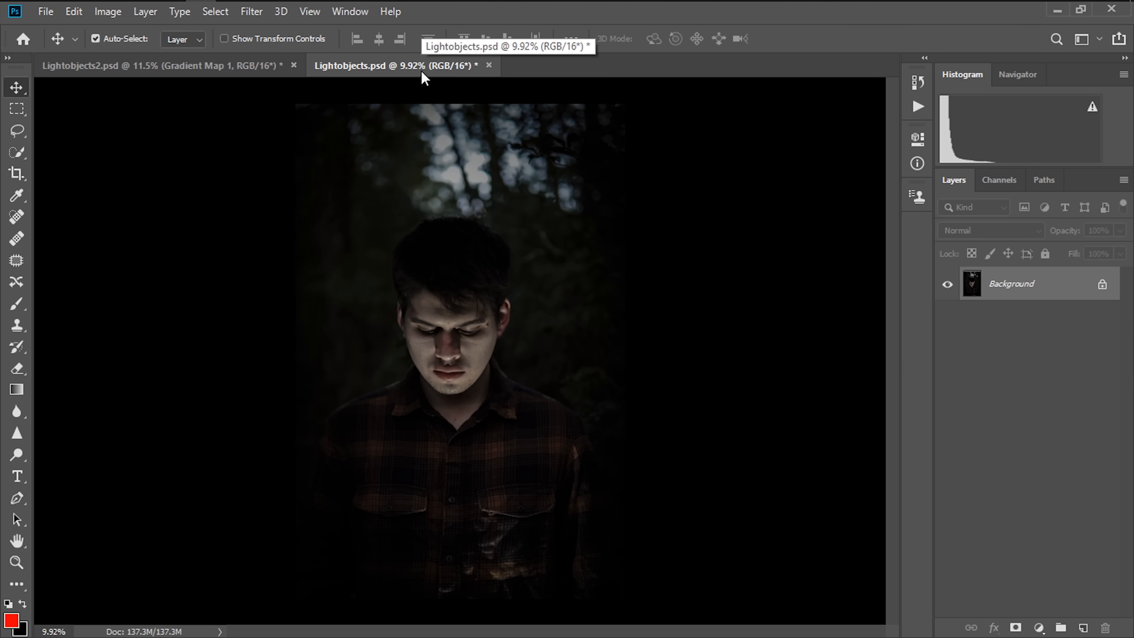
mouse_move(577, 237)
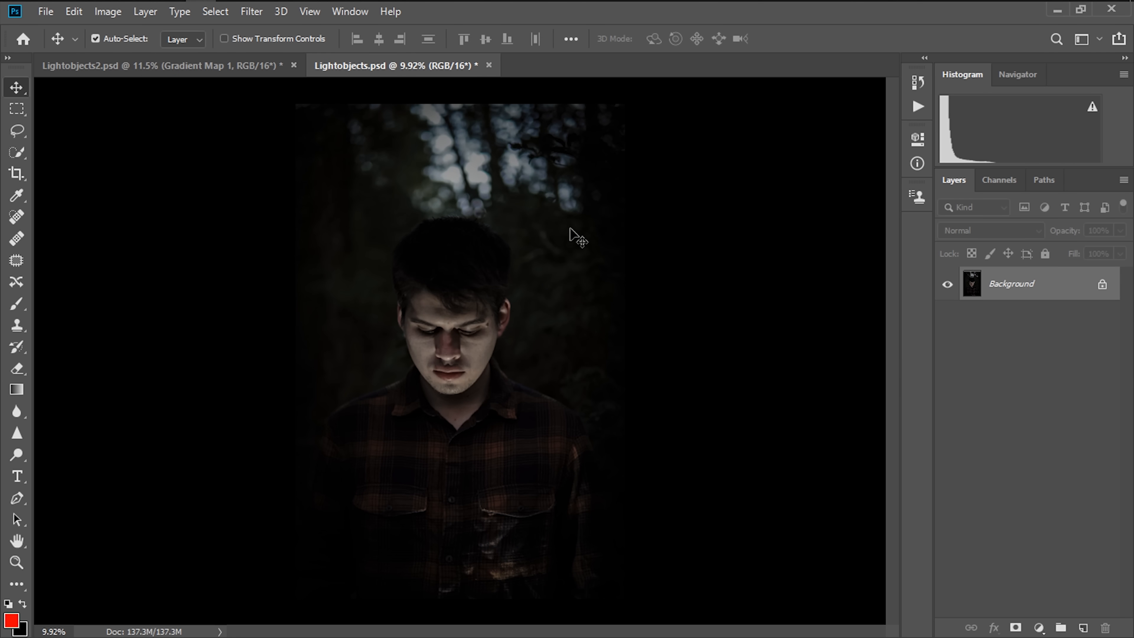
mouse_move(57, 567)
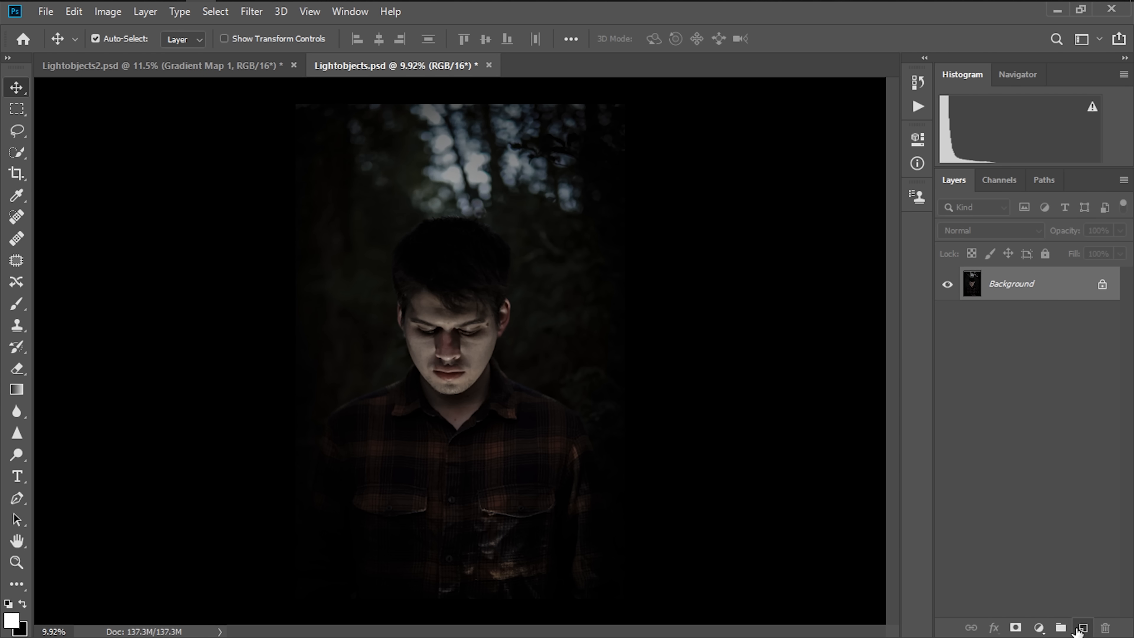
Create a new empty layer named Main Glow above the portrait photo
click(1083, 628)
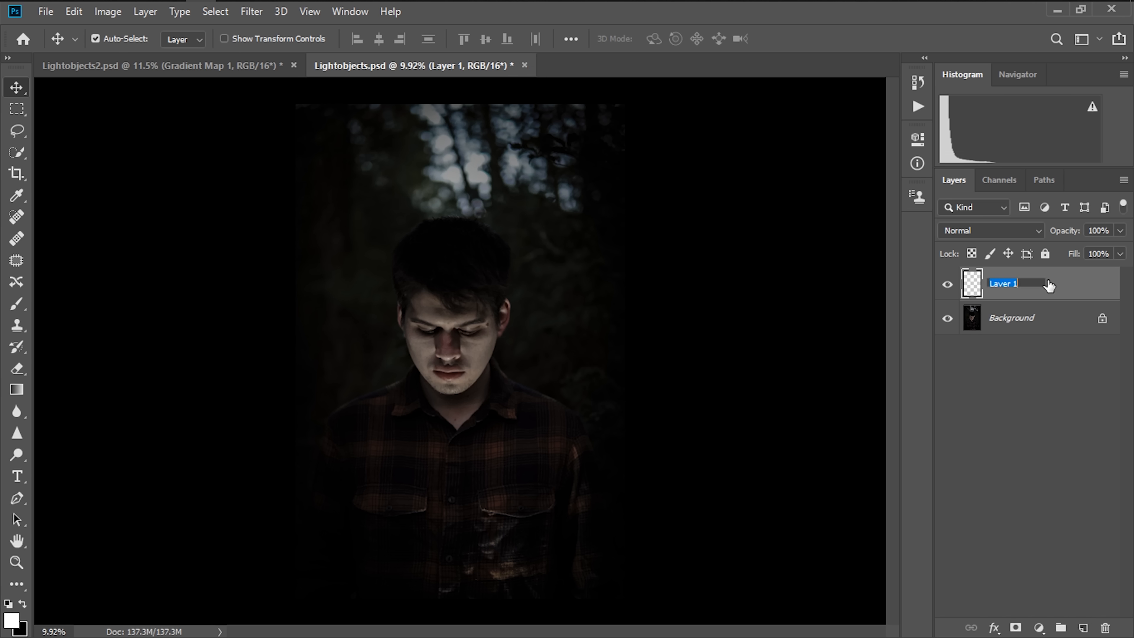
text(M)
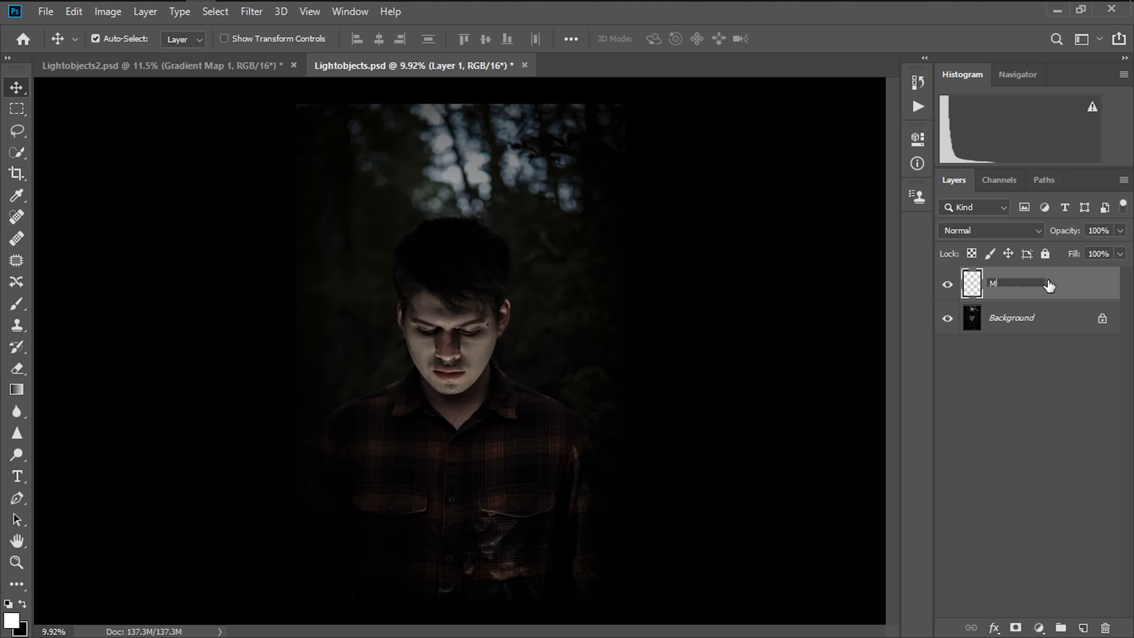
text(Main Glow)
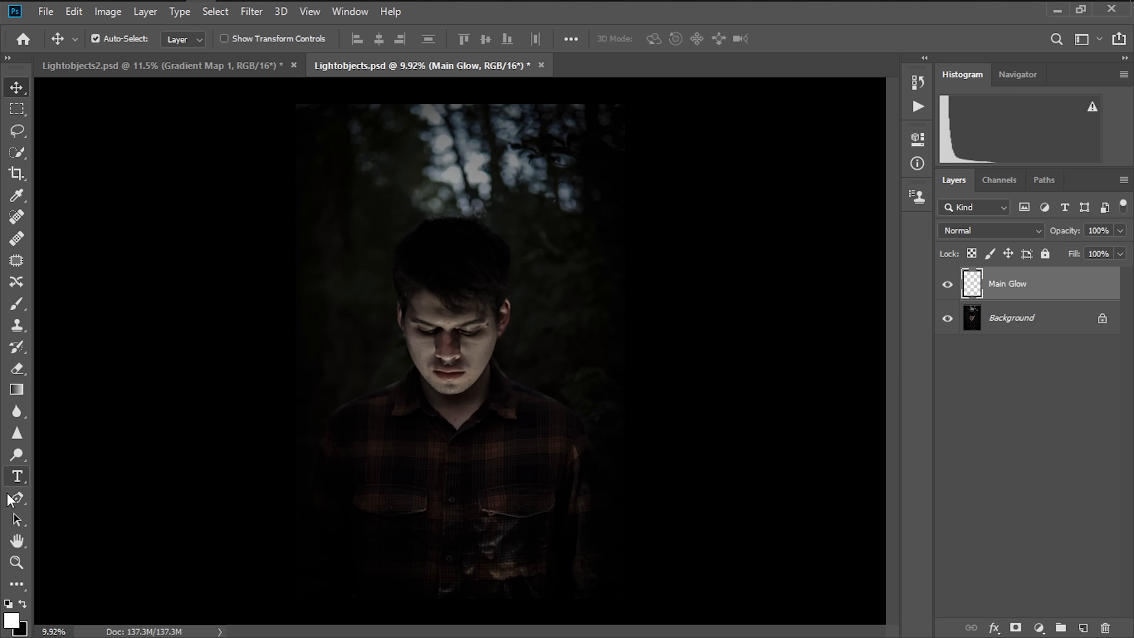
Pen an inverted triangle path framing his head, stroke it white, then delete the guide path
click(17, 498)
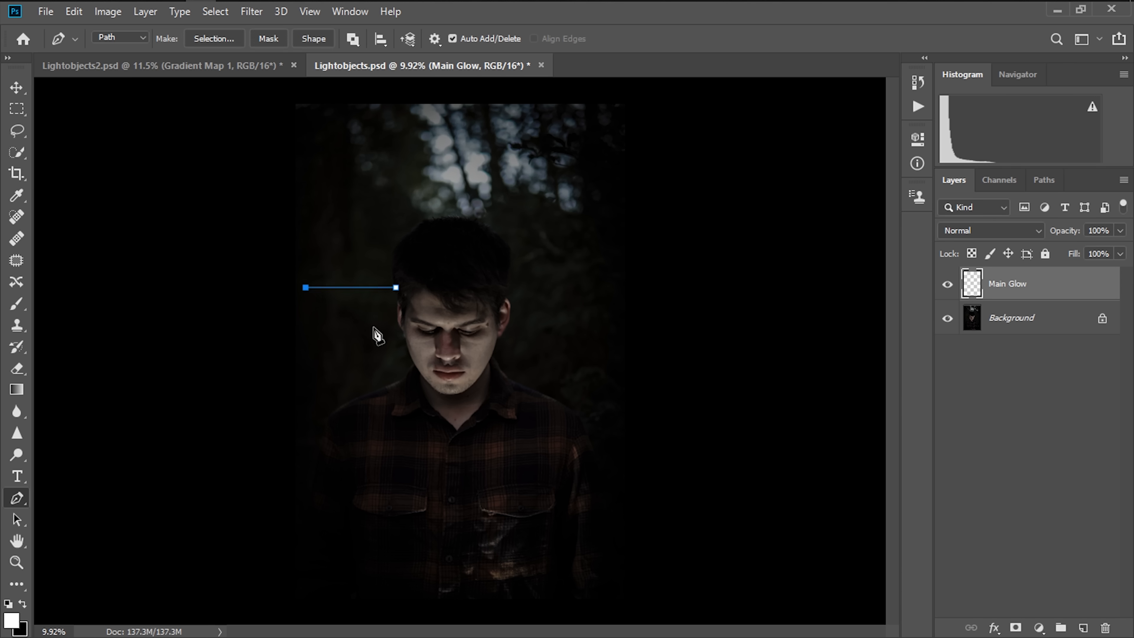
mouse_move(449, 361)
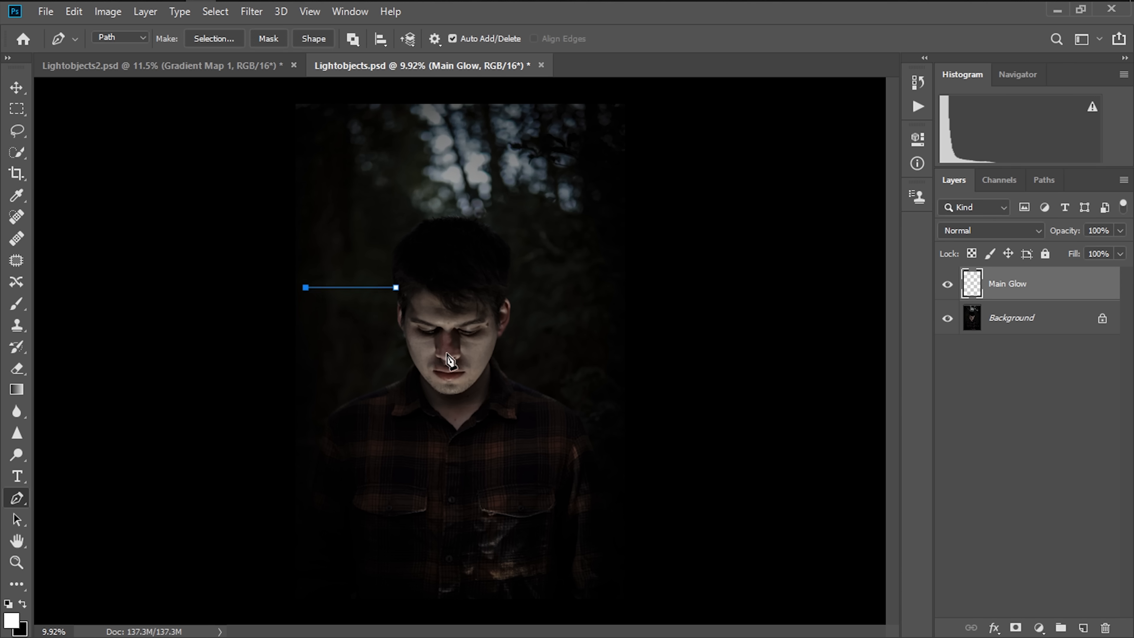
click(448, 354)
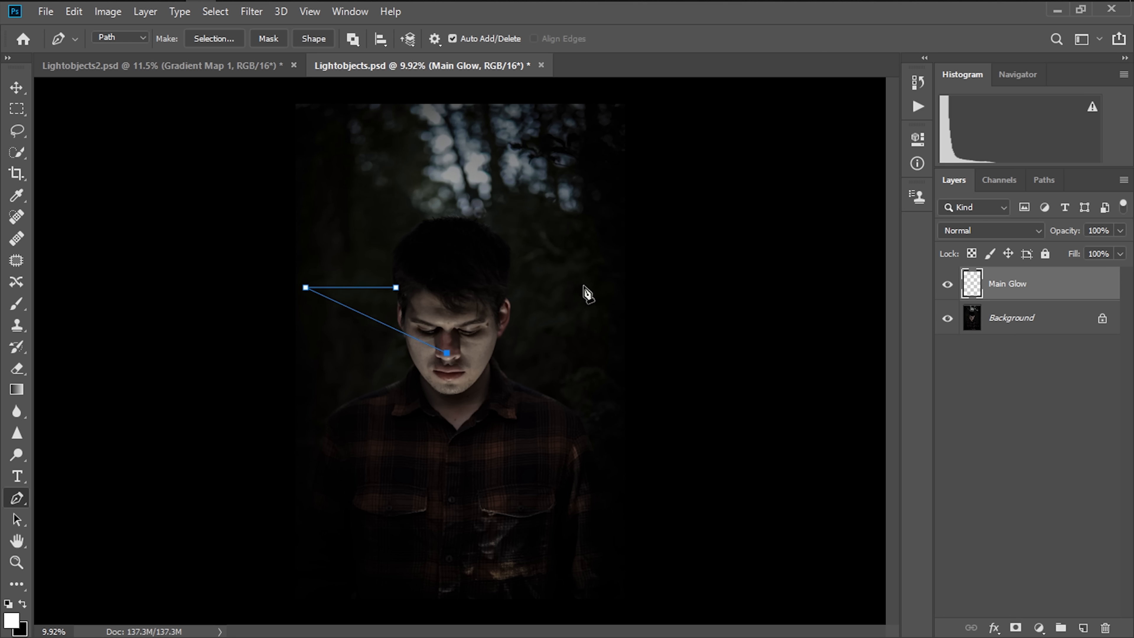
click(590, 288)
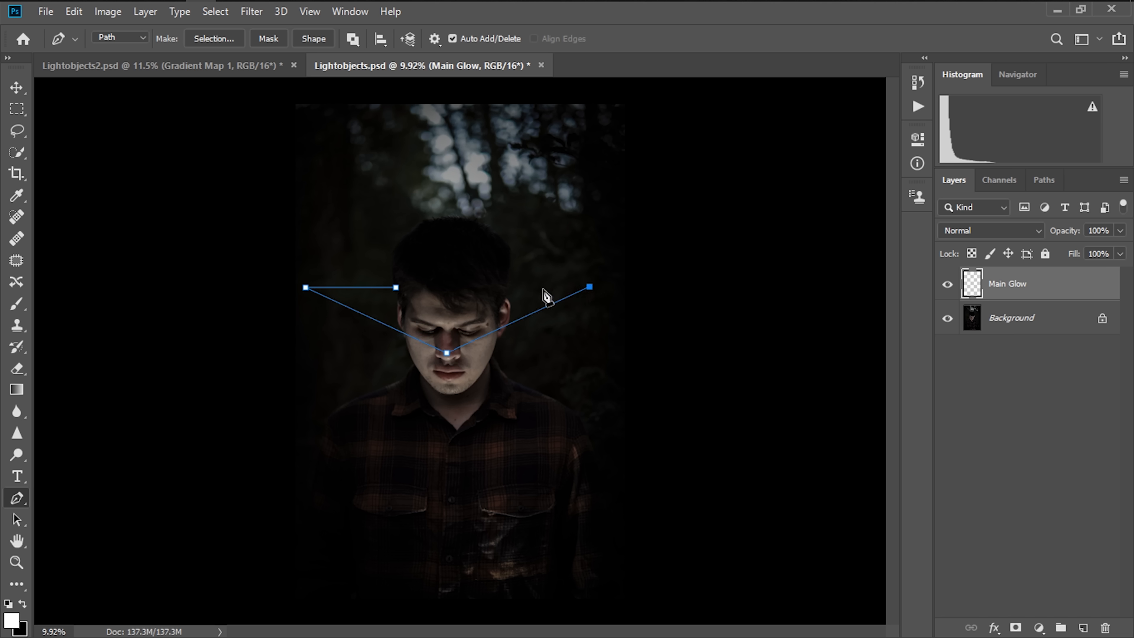
click(508, 288)
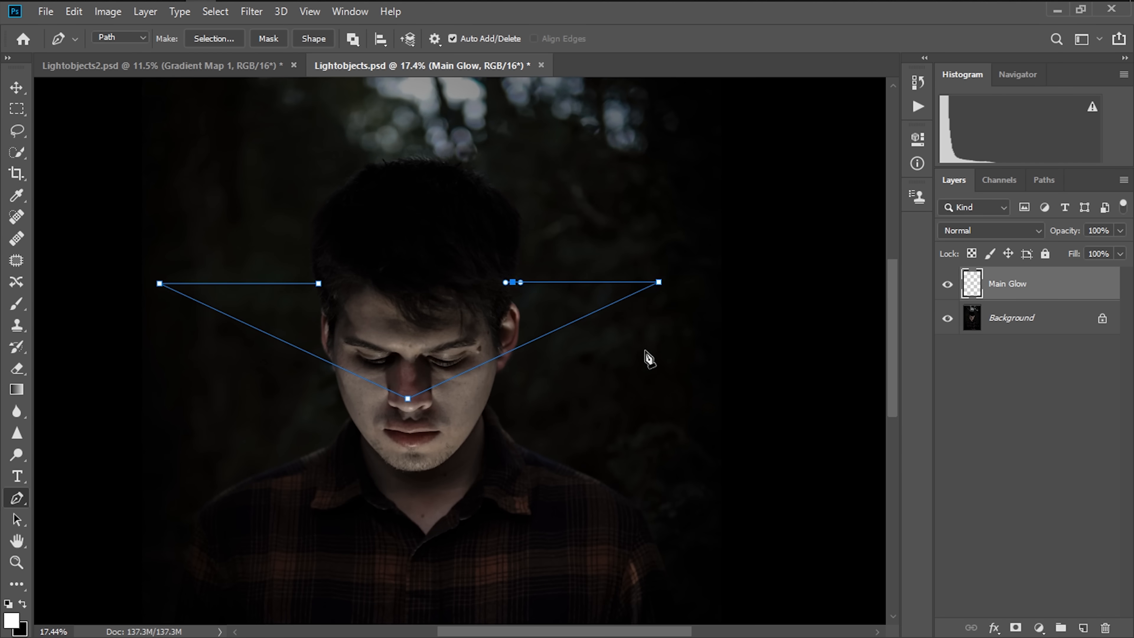
right_click(648, 358)
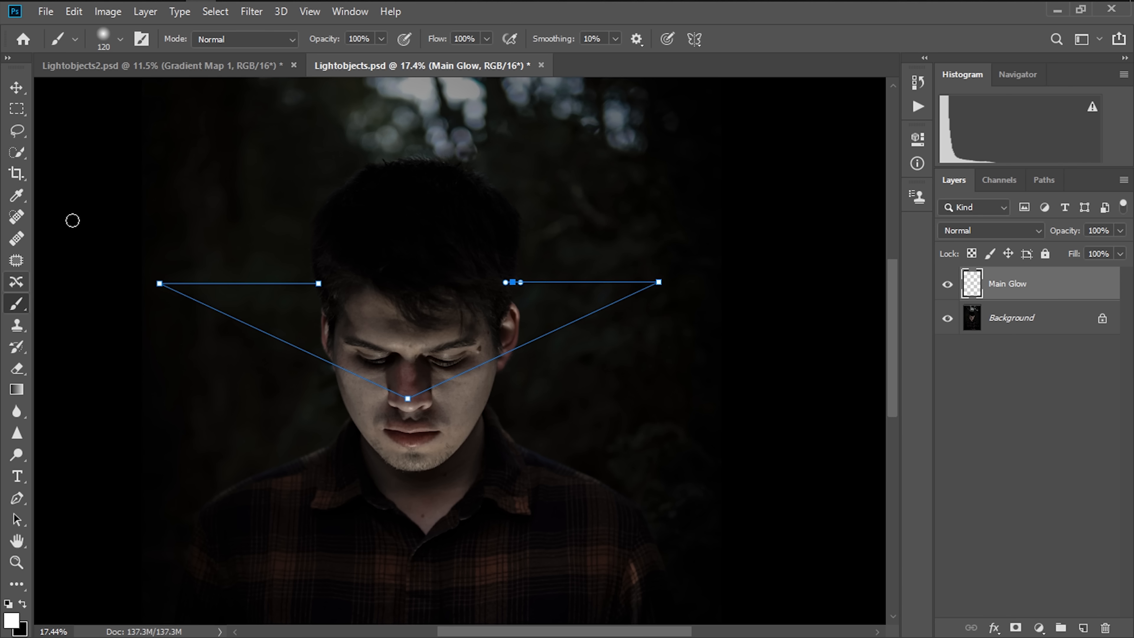
click(120, 39)
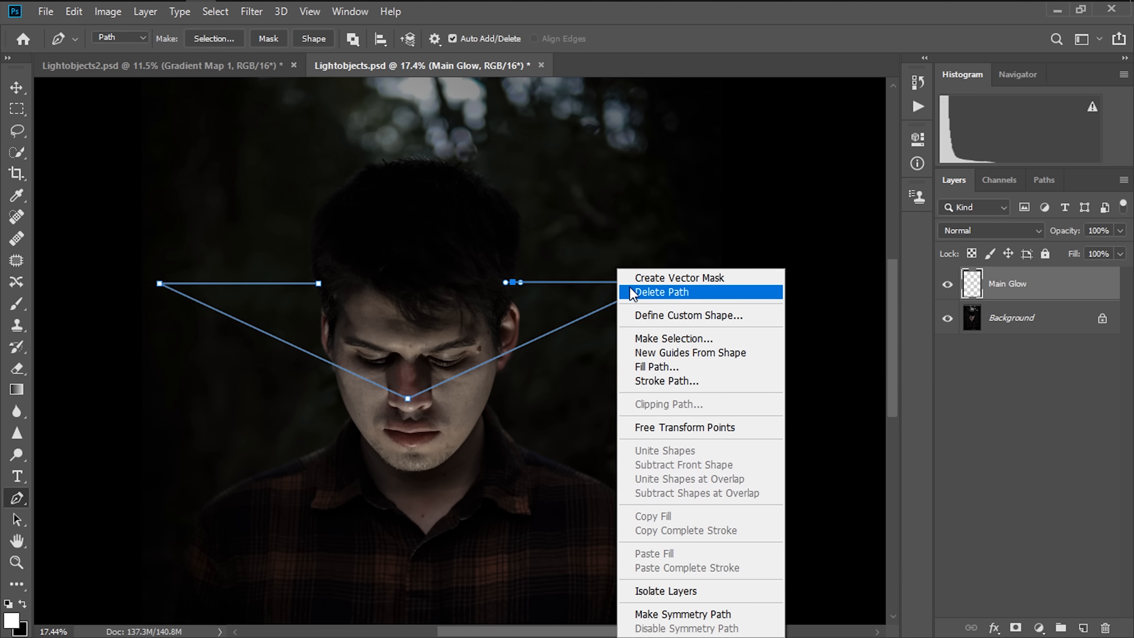
click(660, 292)
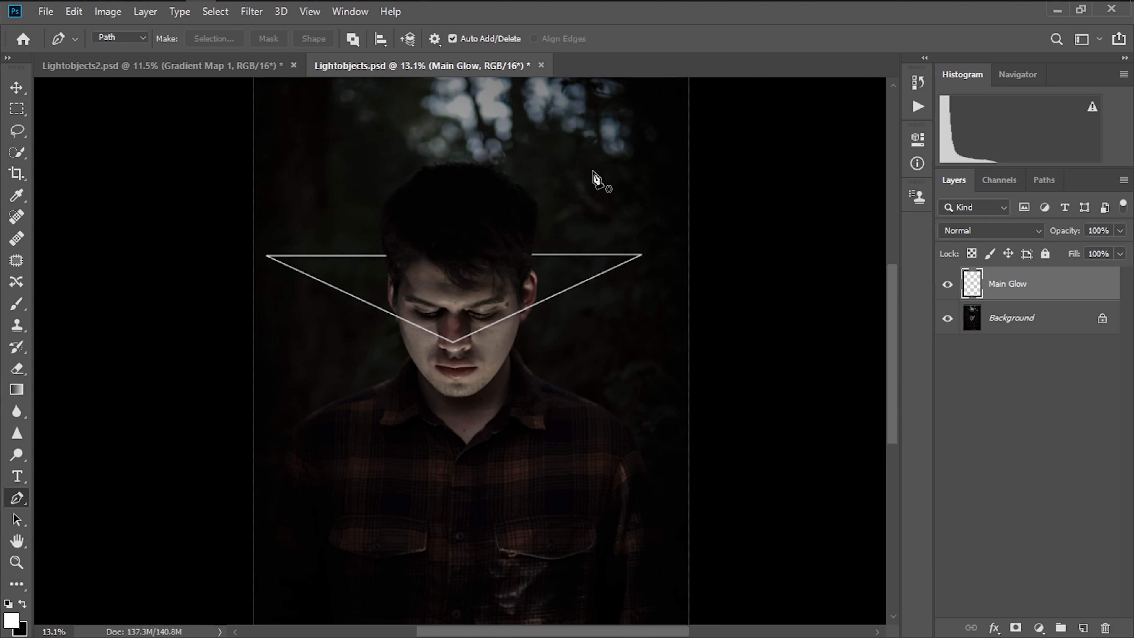
mouse_move(1018, 296)
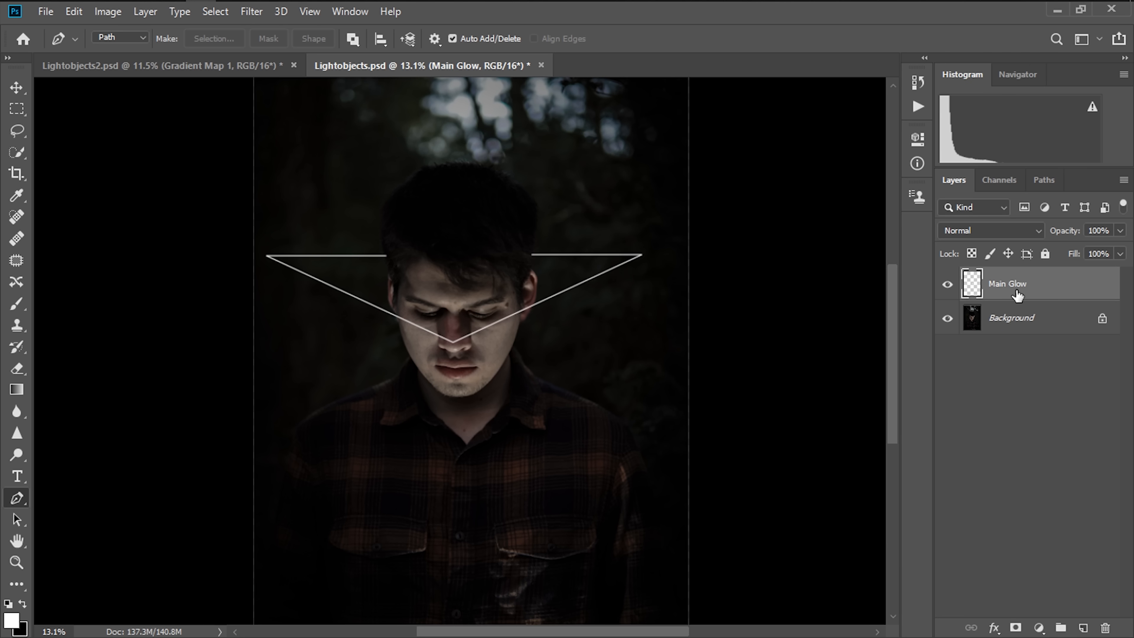
Duplicate Main Glow as a layer named Inner Glow, then make Main Glow active again
right_click(1007, 283)
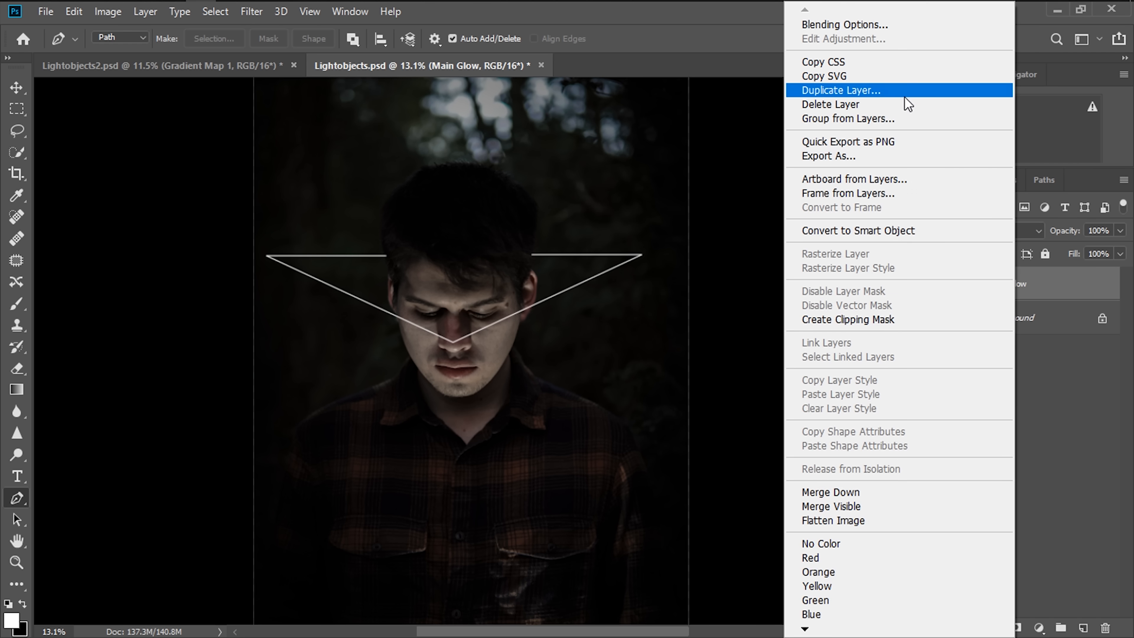
click(840, 90)
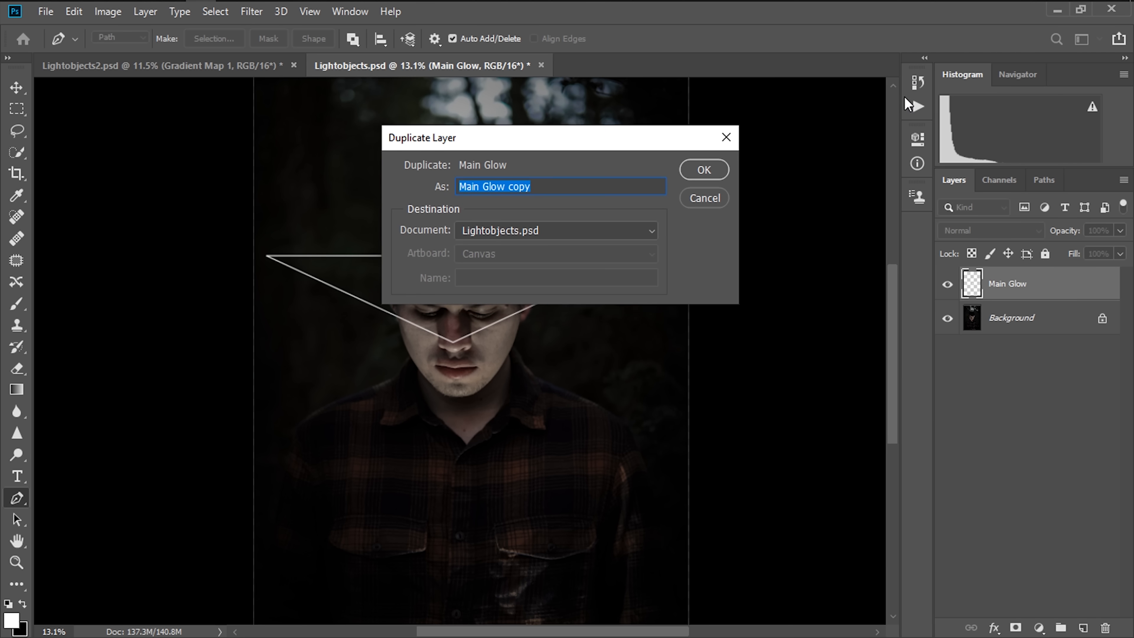
text(Inne)
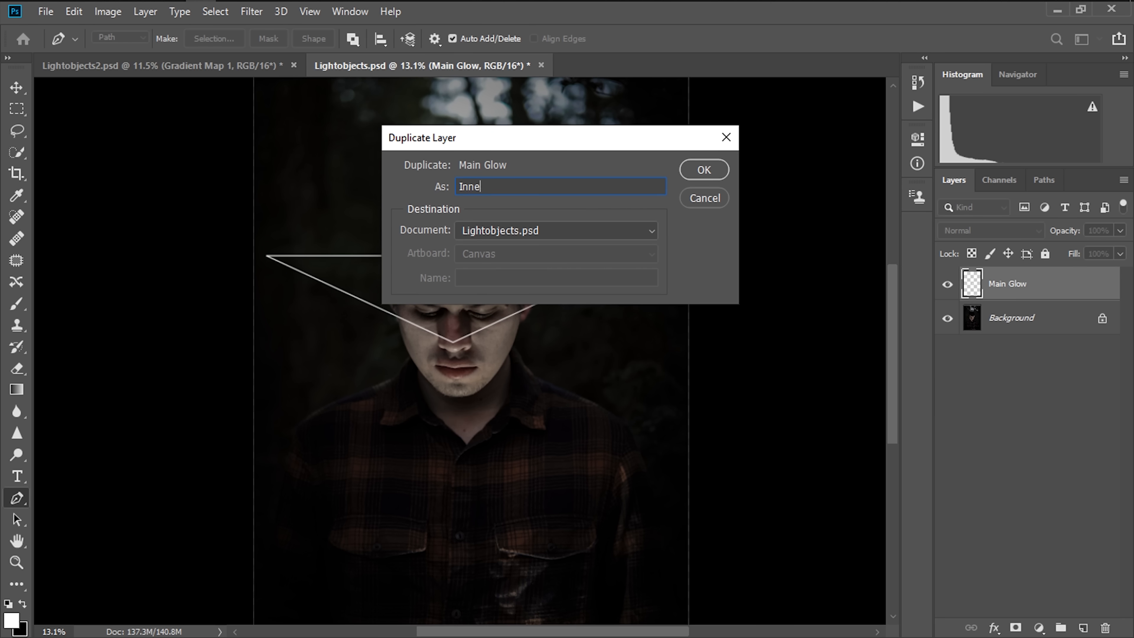
click(702, 170)
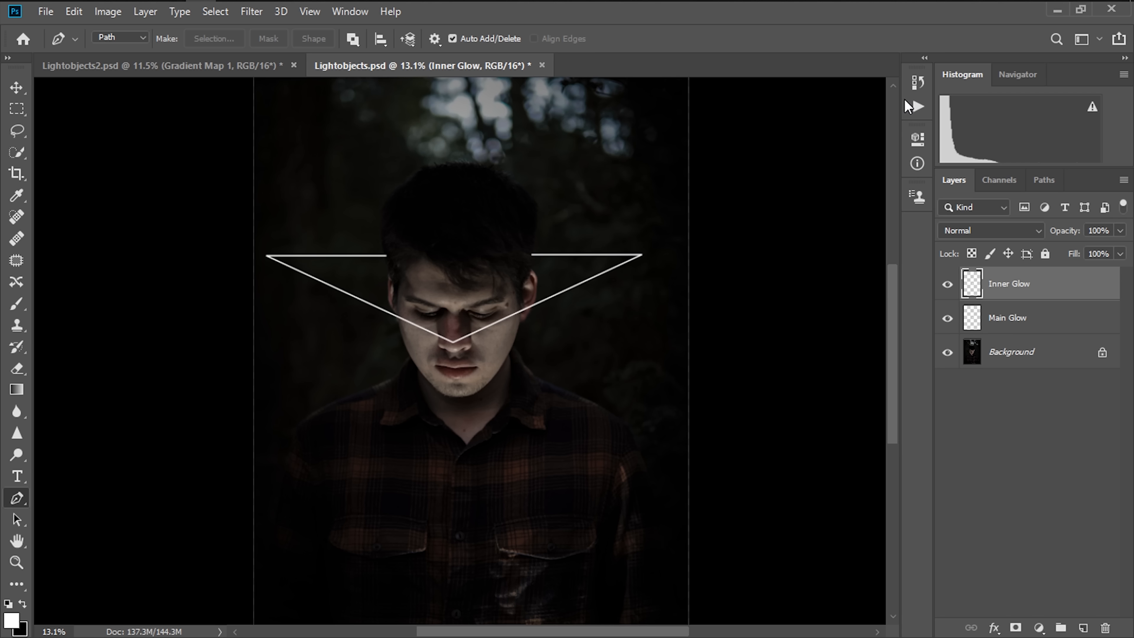
click(1013, 317)
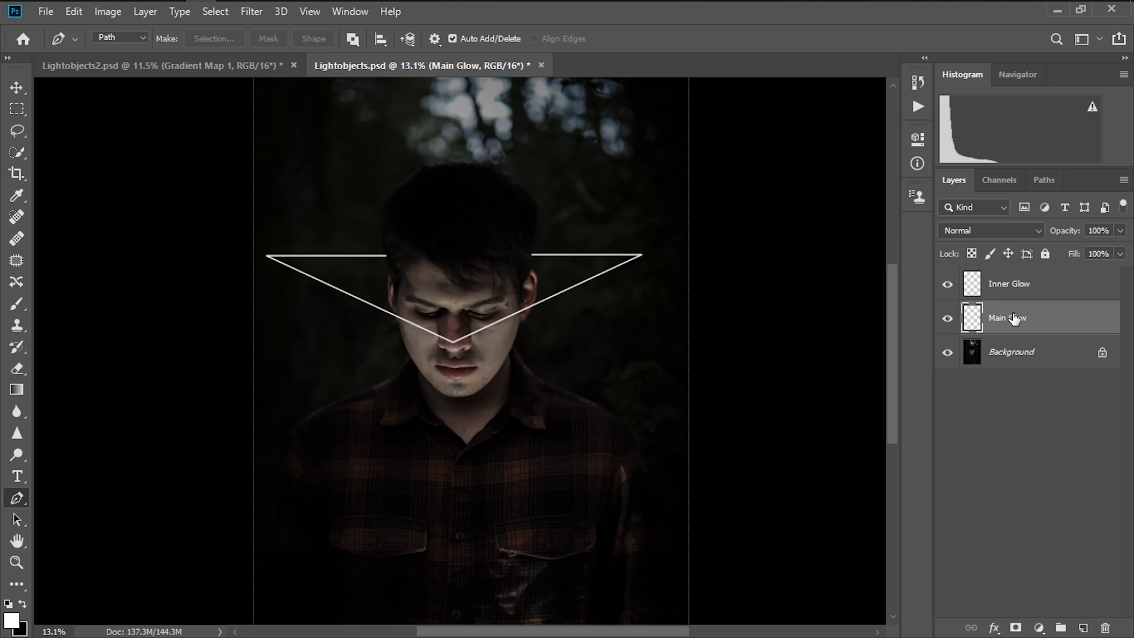
Give Main Glow a red Outer Glow layer style in Screen mode, size 7
right_click(1006, 318)
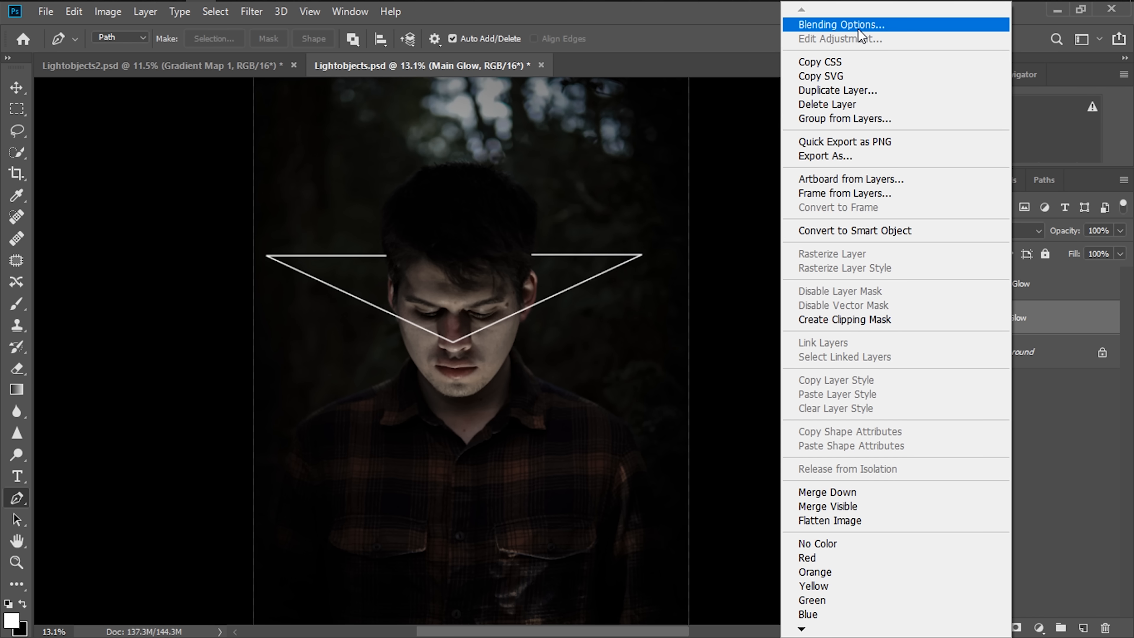
click(840, 23)
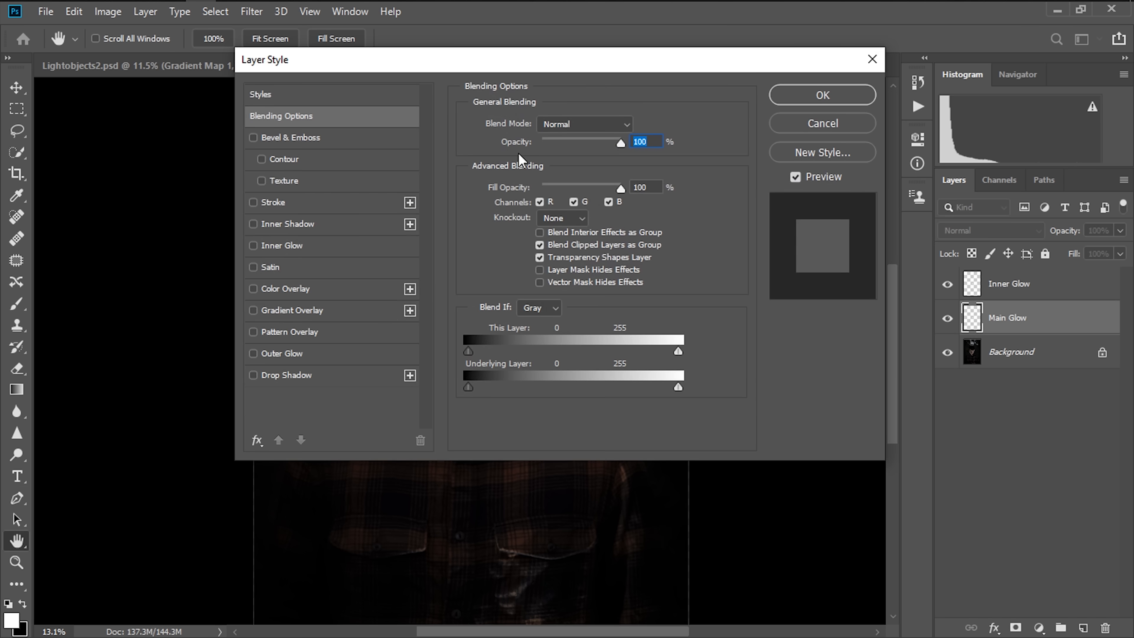
click(253, 354)
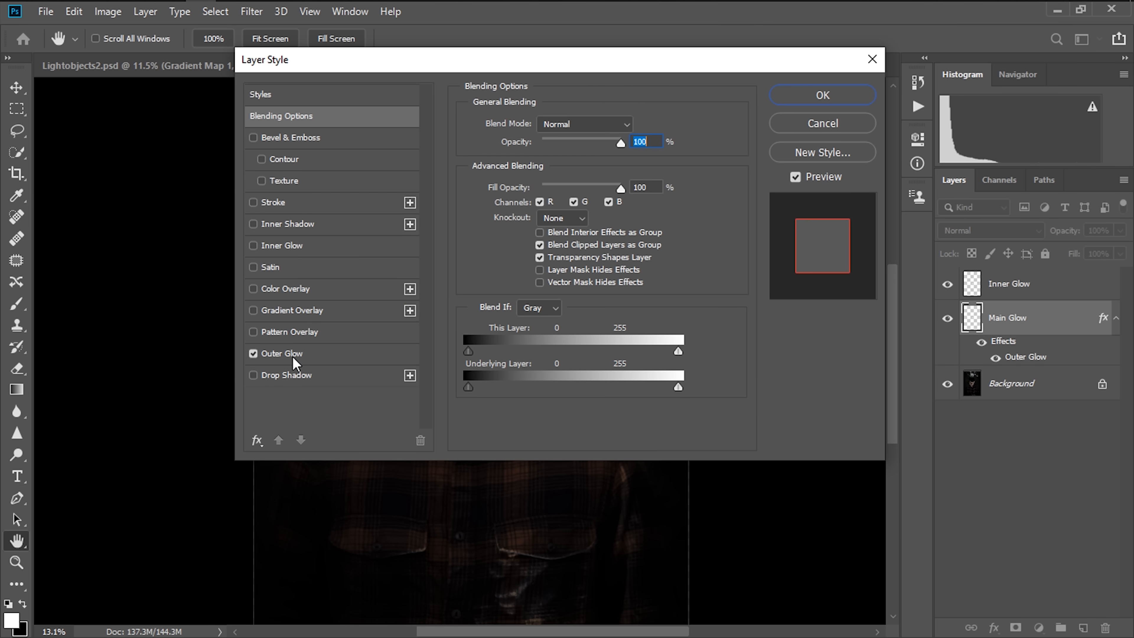
click(281, 353)
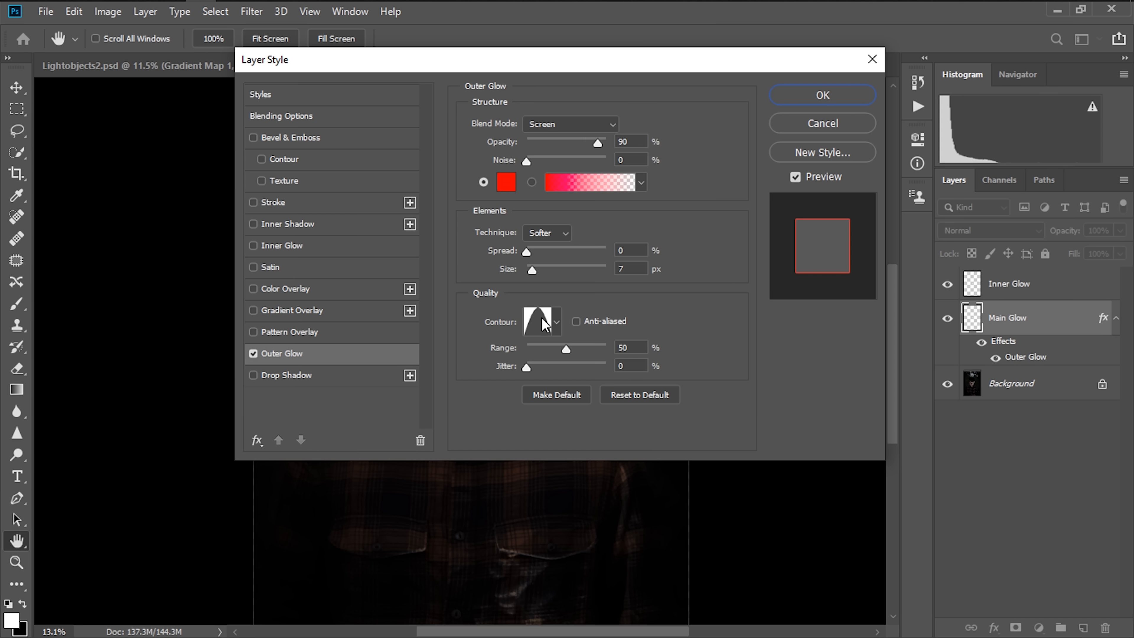
click(821, 94)
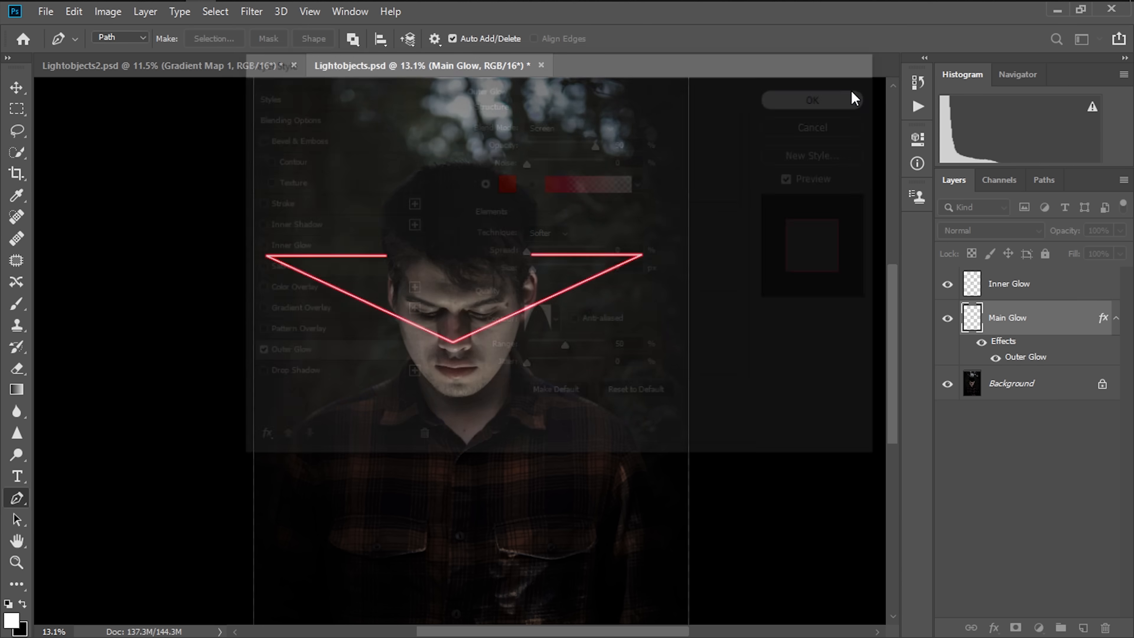
click(810, 99)
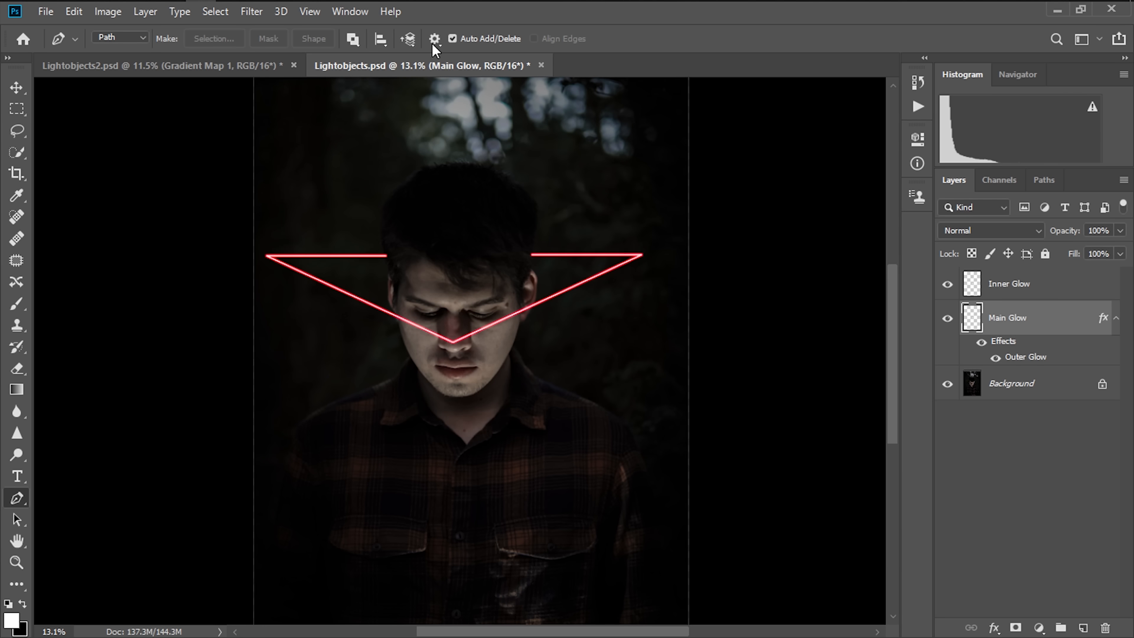
Apply a 5-pixel Gaussian Blur to the Main Glow triangle
click(251, 10)
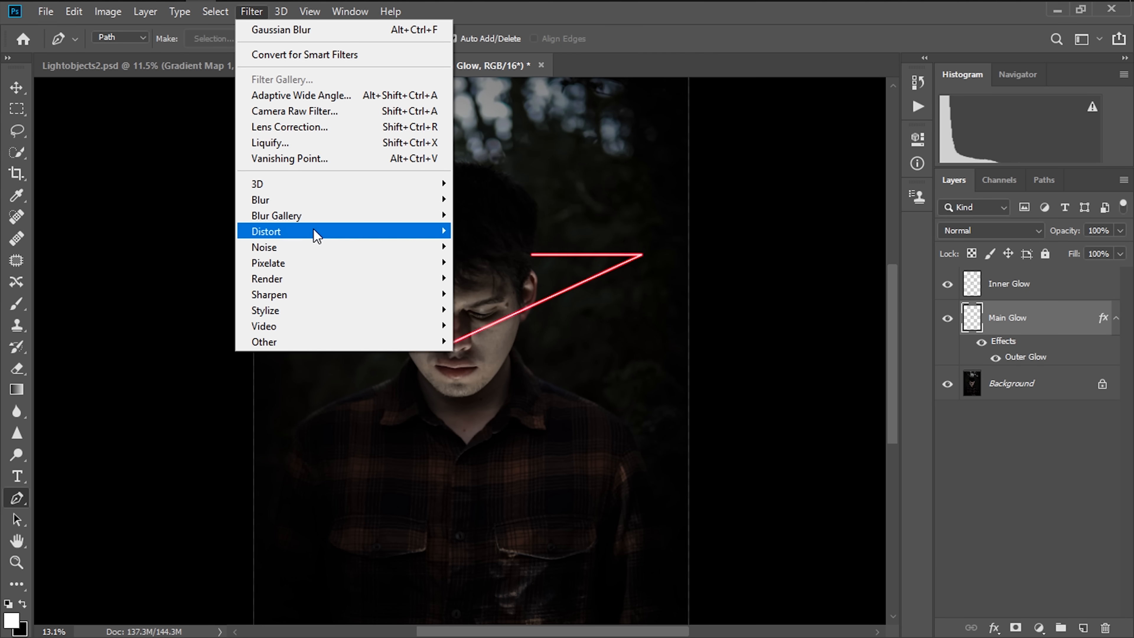
mouse_move(260, 199)
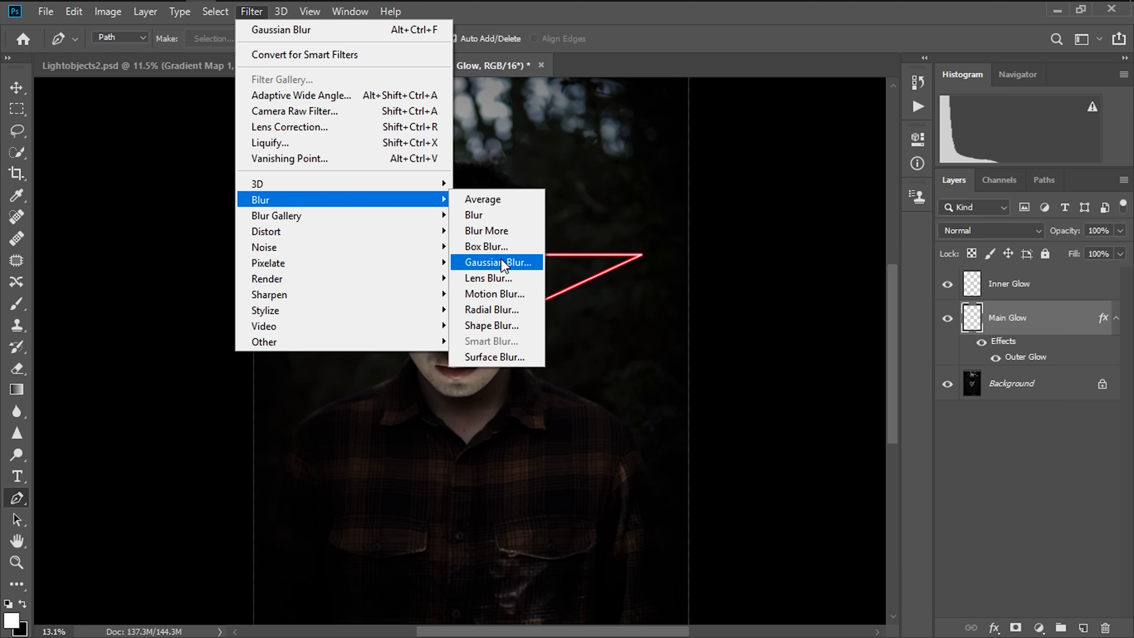
click(496, 262)
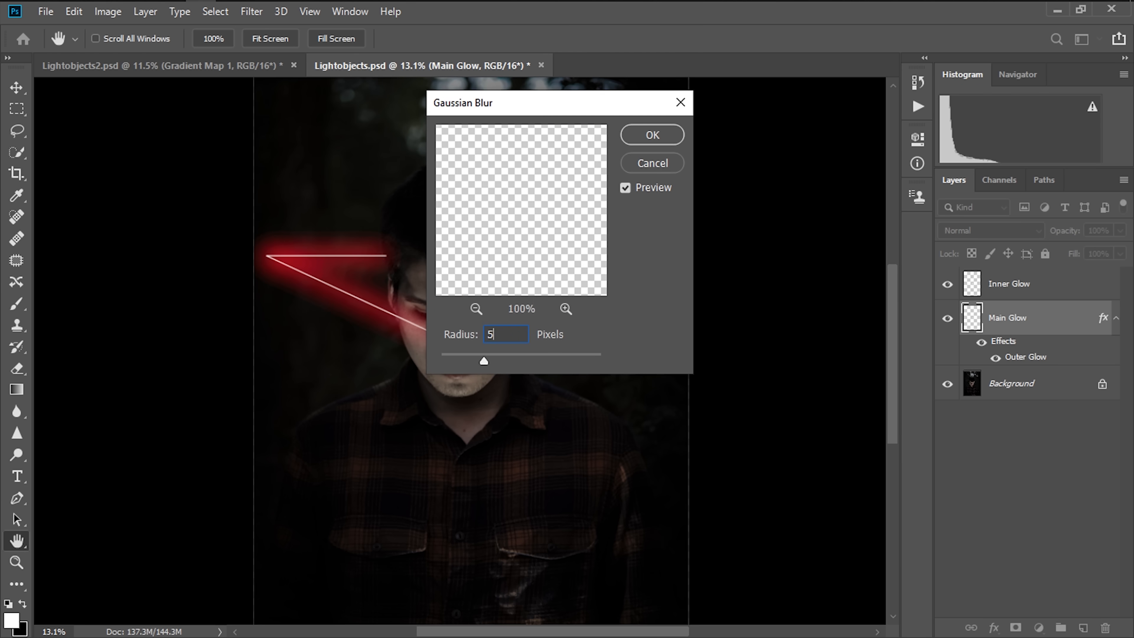
click(651, 135)
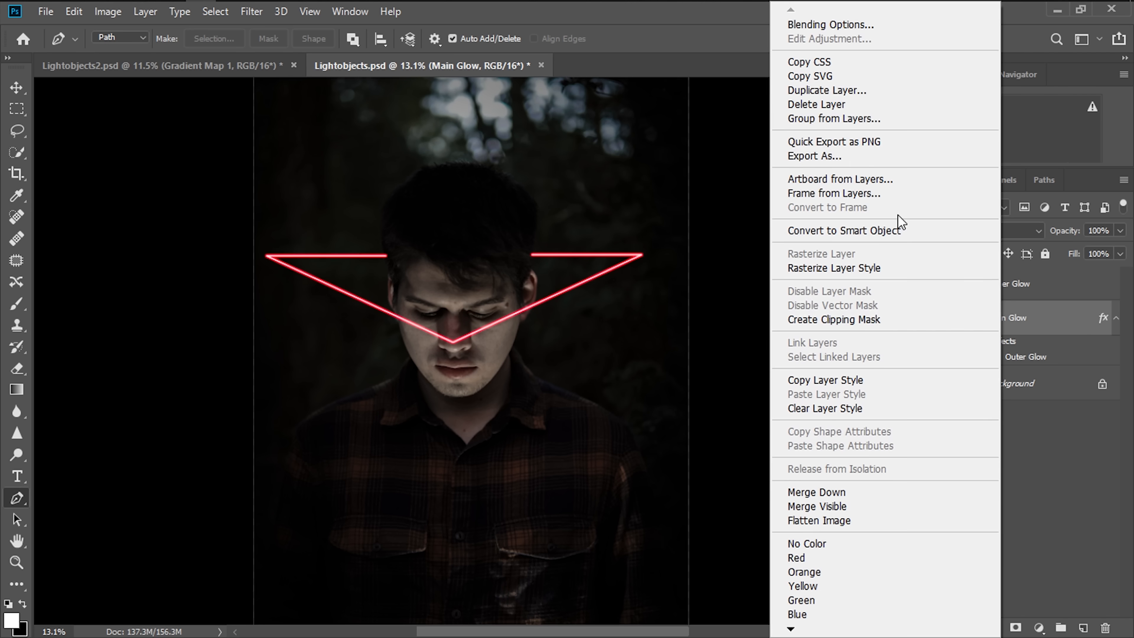
Duplicate the glow layer as a copy named Outer Glow
click(826, 90)
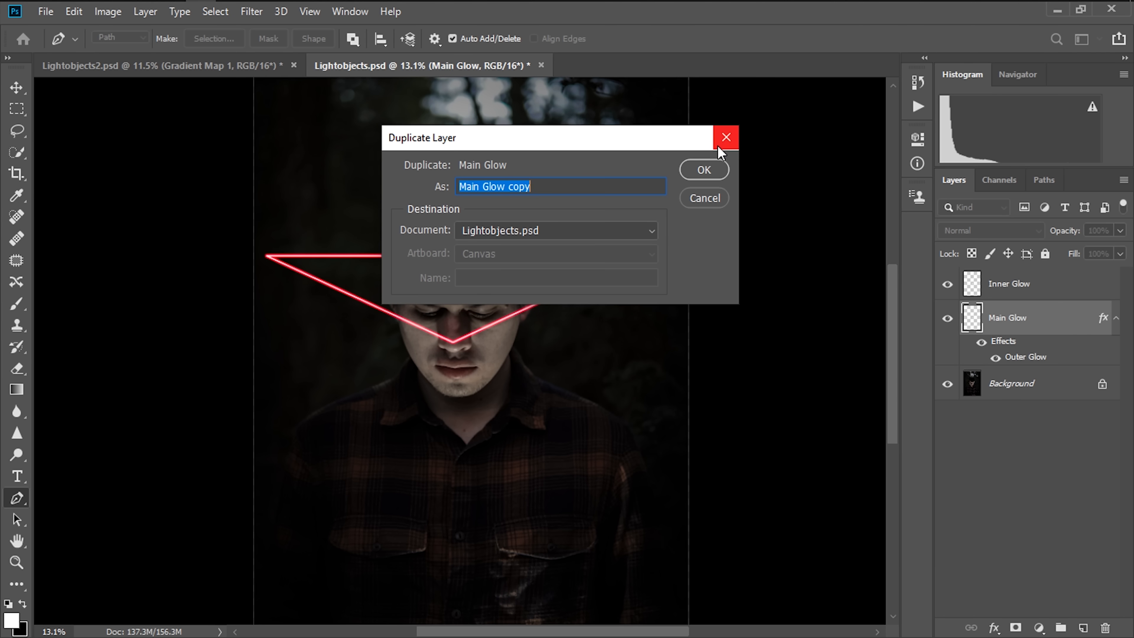
text(Outer)
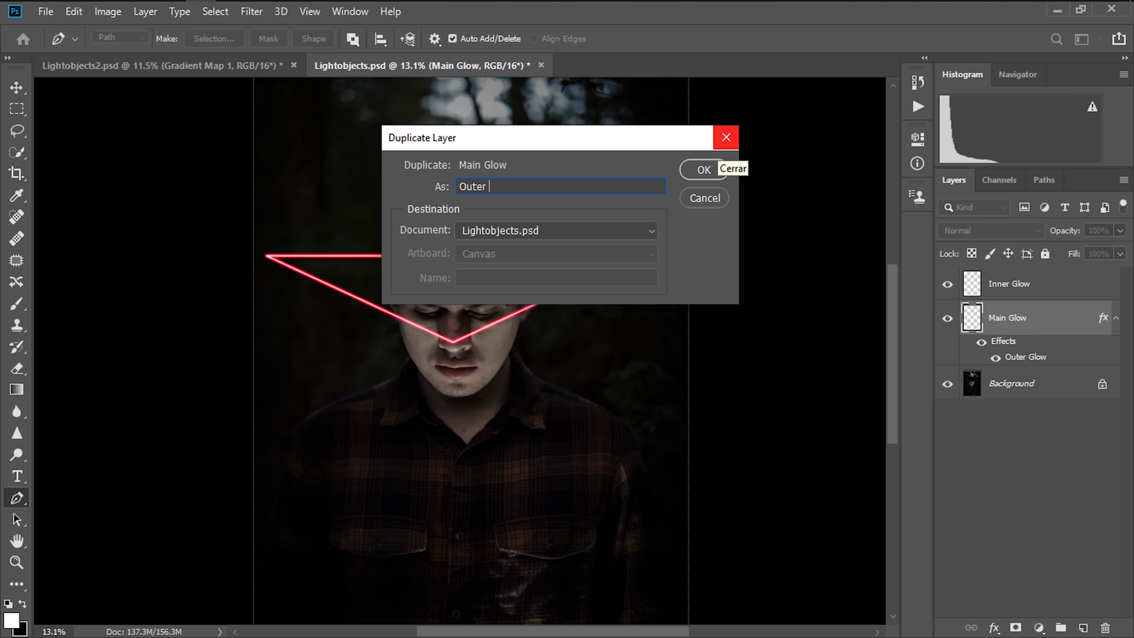
click(703, 170)
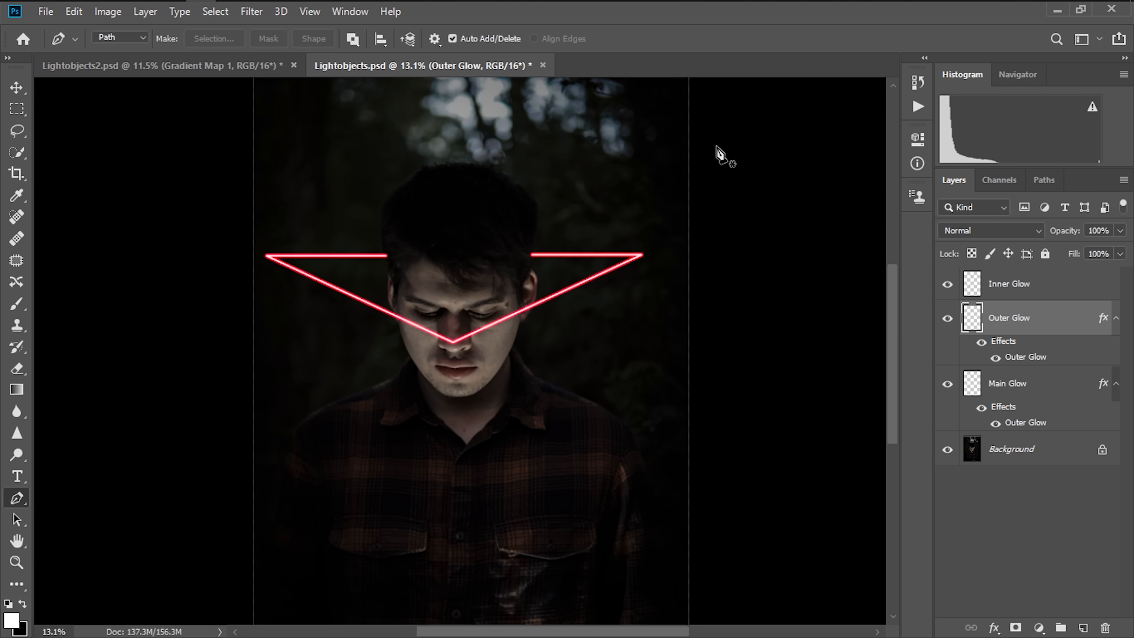
Apply a 20-pixel Gaussian Blur to Outer Glow for a wider halo
click(252, 11)
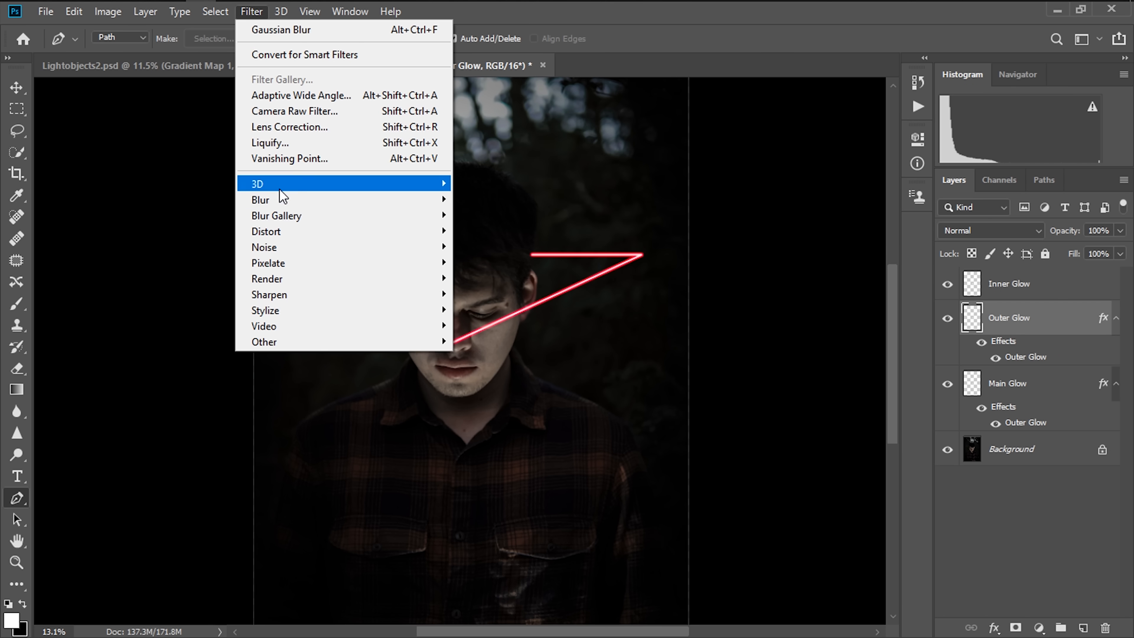
mouse_move(261, 200)
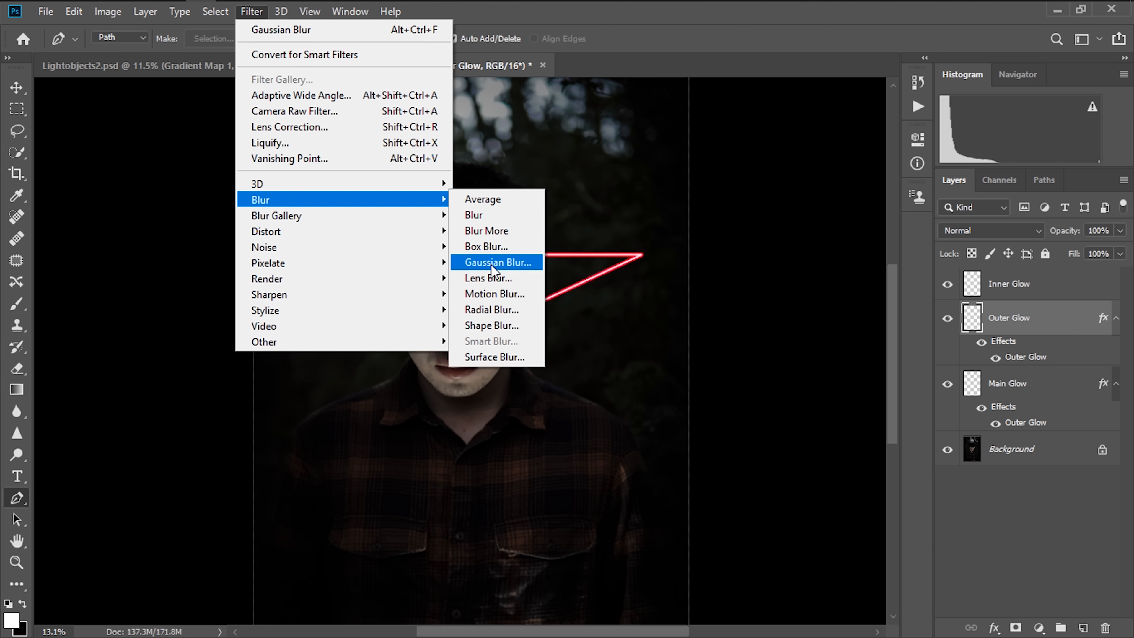
click(497, 262)
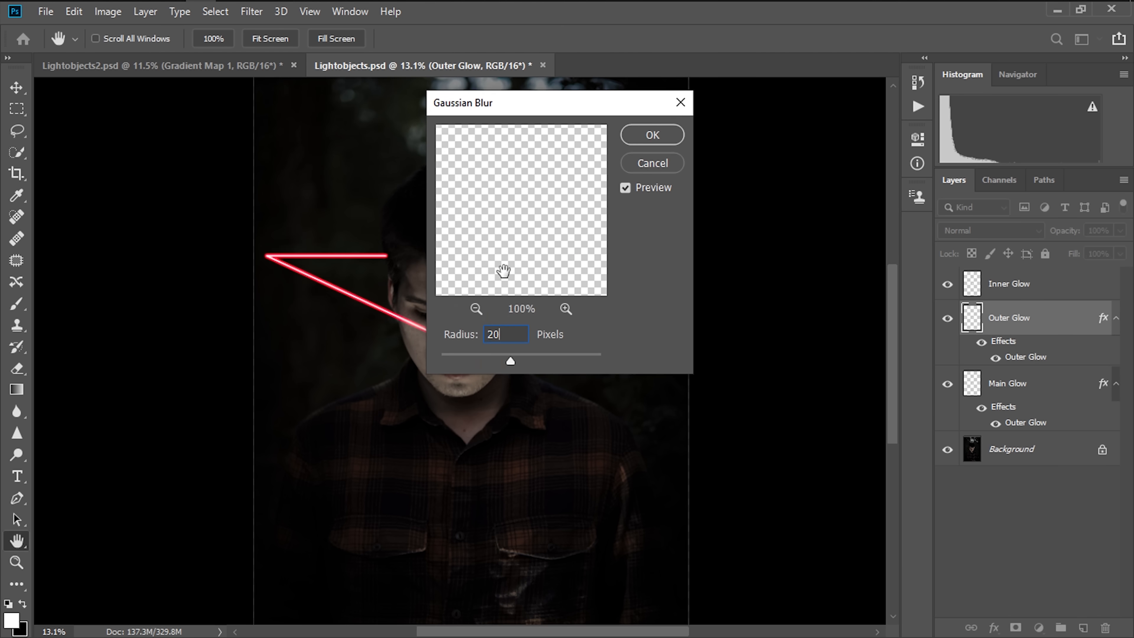
click(651, 135)
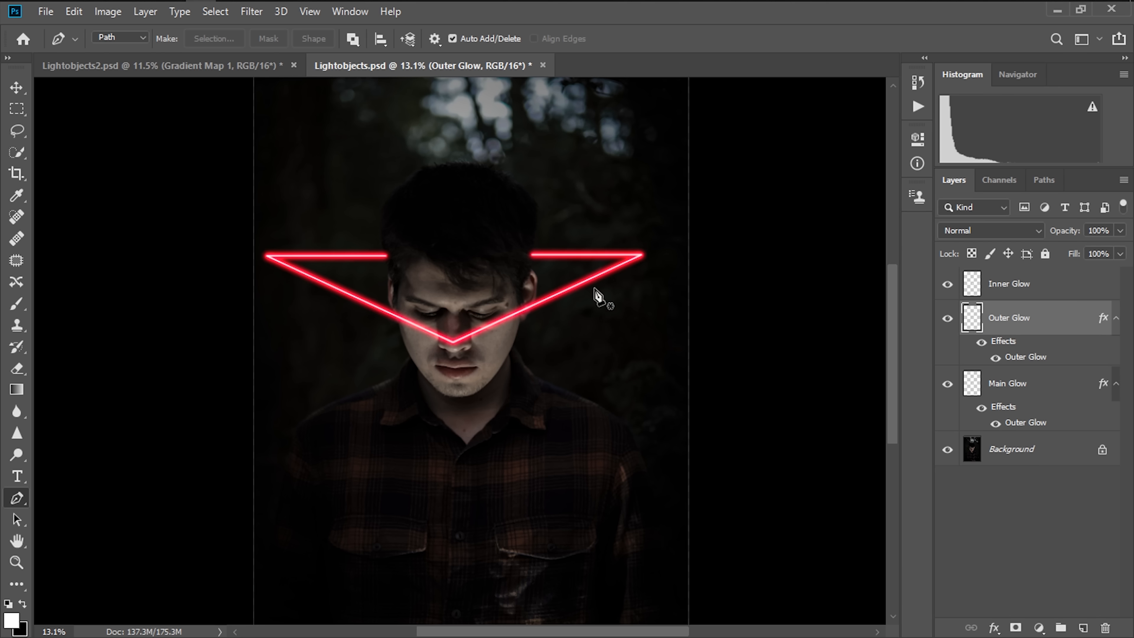
mouse_move(1041, 629)
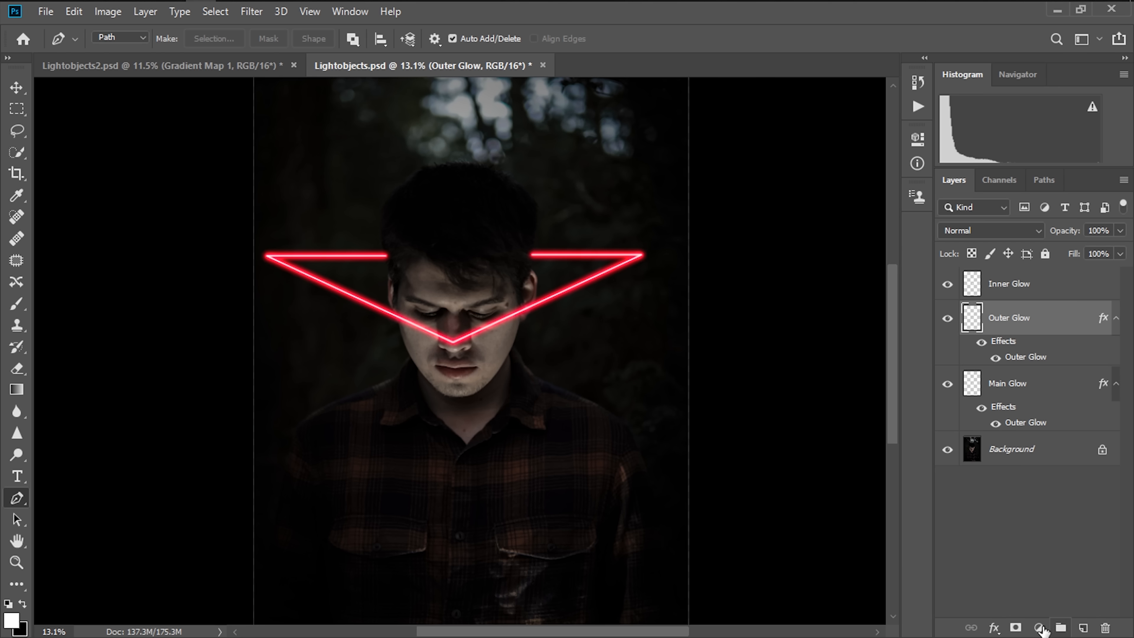
Add a Gradient Map adjustment layer and set its middle stop to red
click(1038, 628)
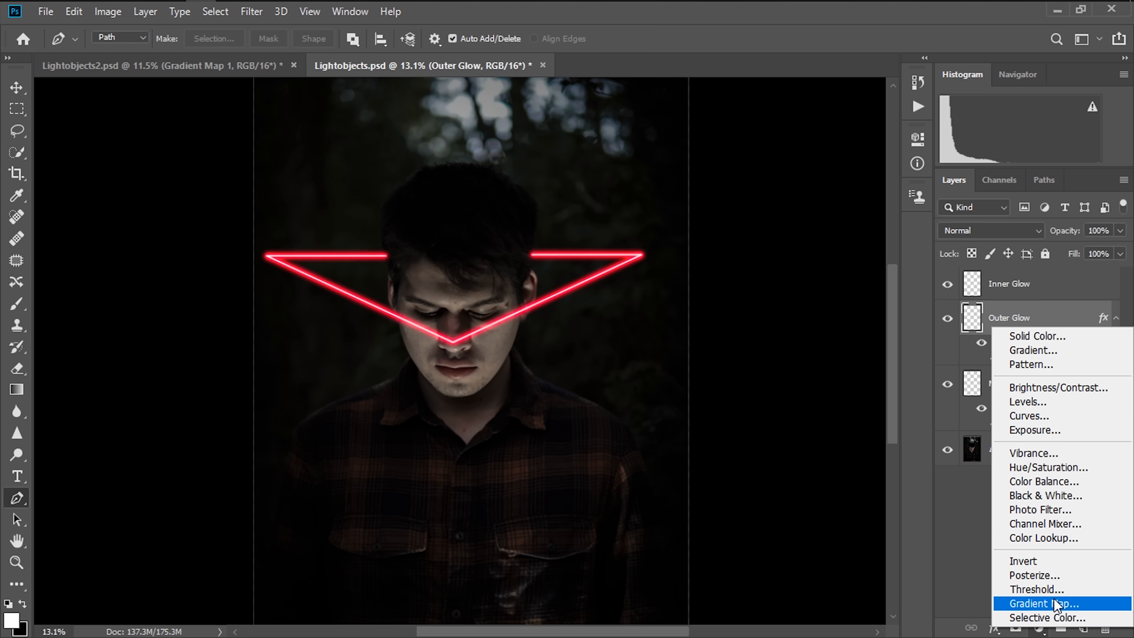
click(1044, 604)
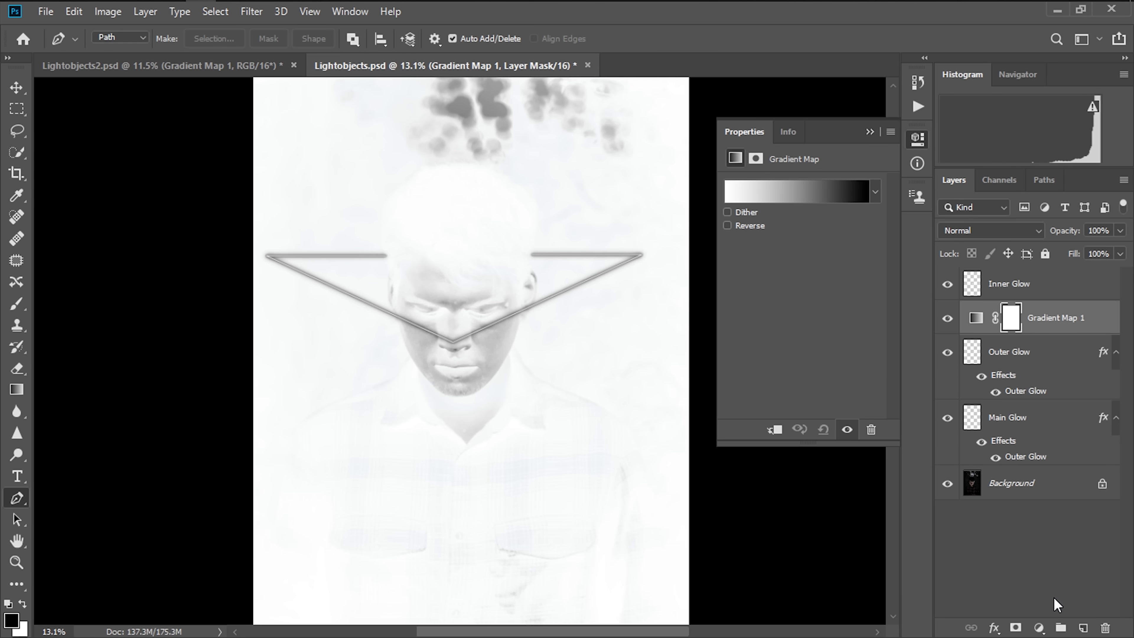
click(796, 191)
text(50)
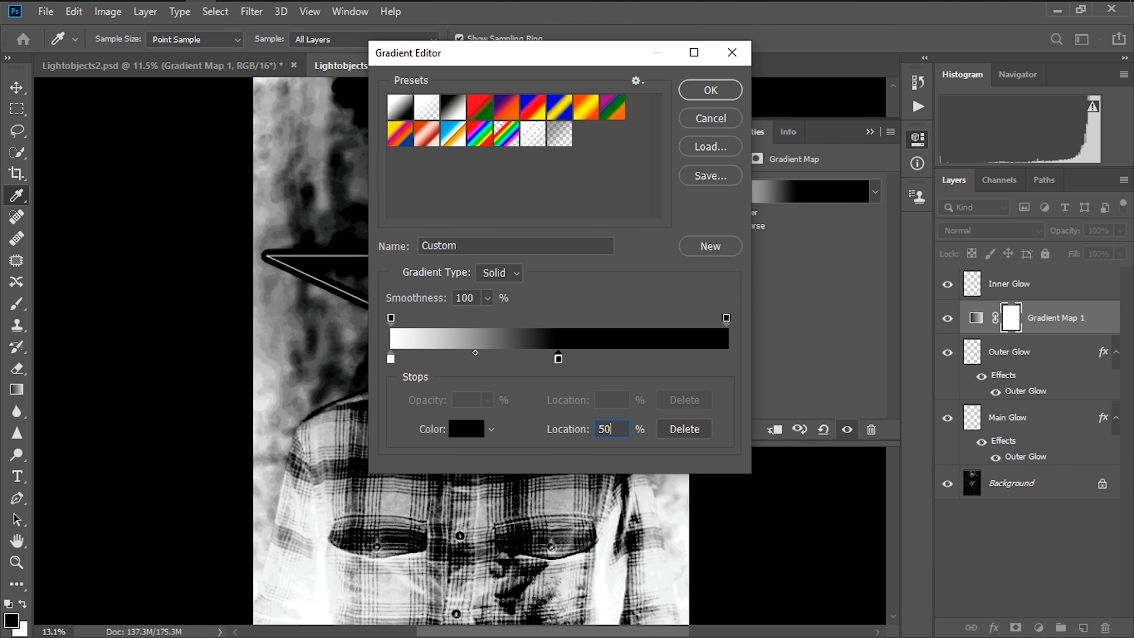
click(467, 429)
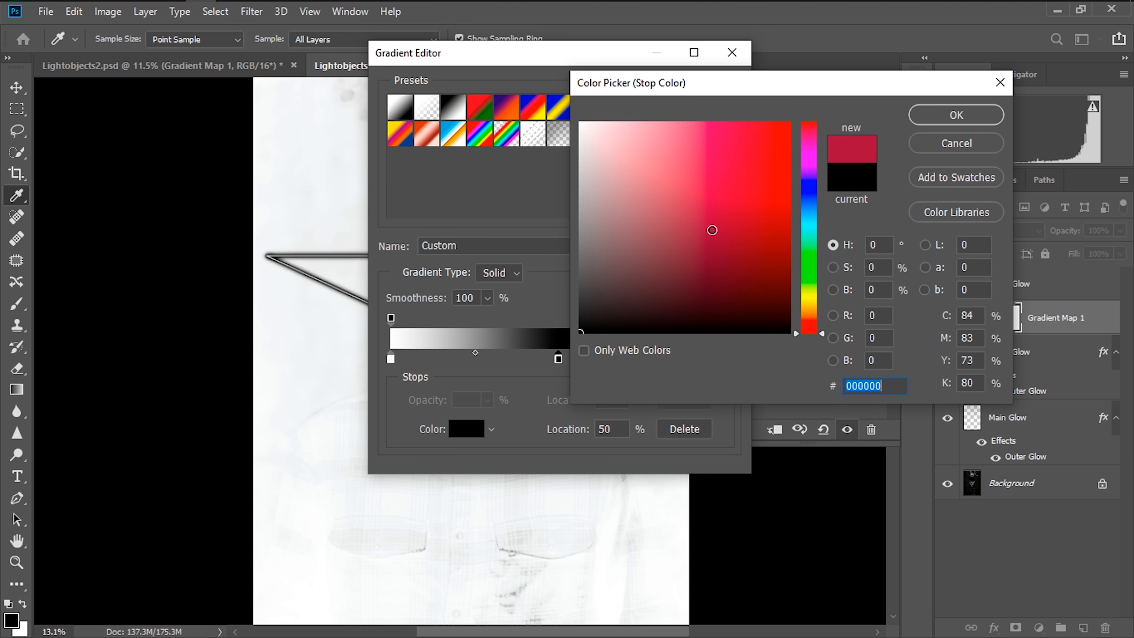
click(954, 114)
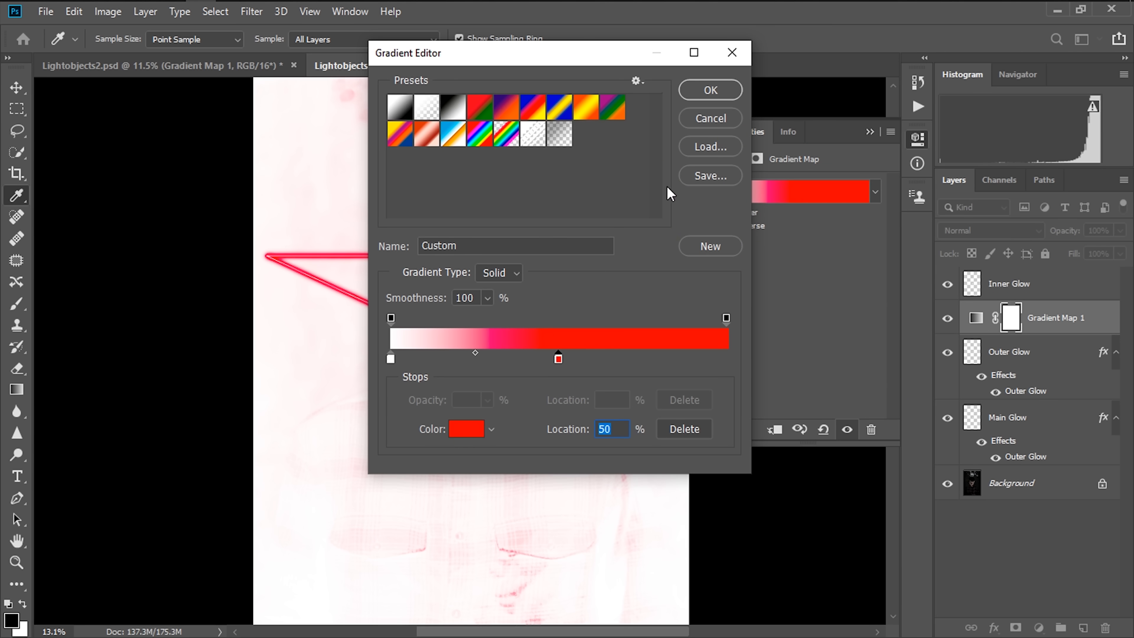
Set the leftmost gradient stop to a very dark red for the shadows and invert the mask to black
click(391, 358)
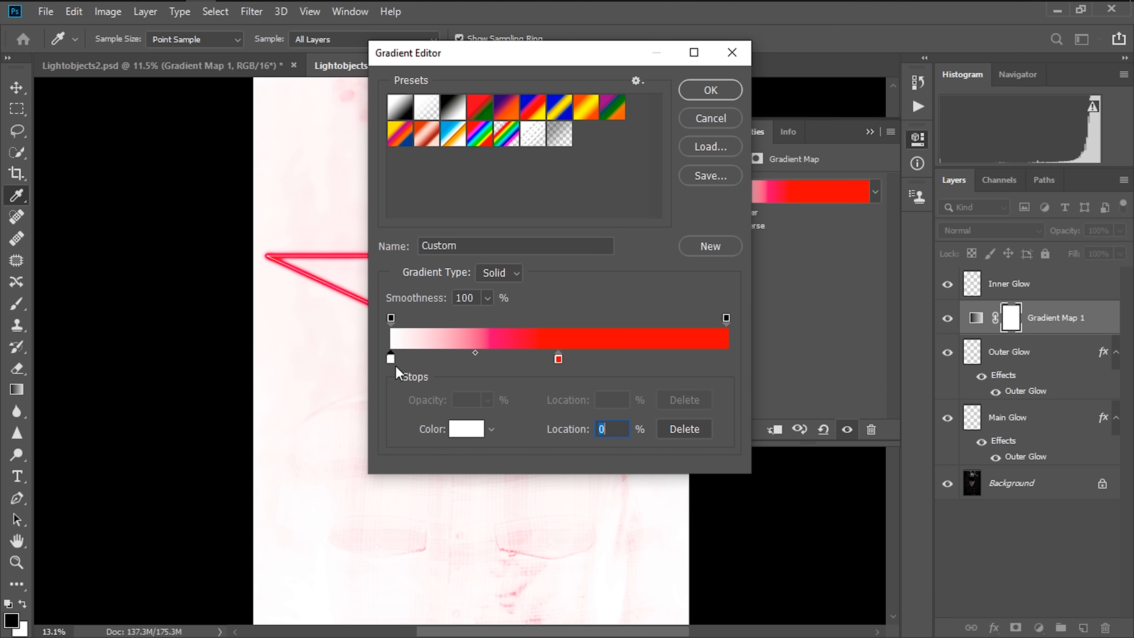
click(466, 428)
text(180000)
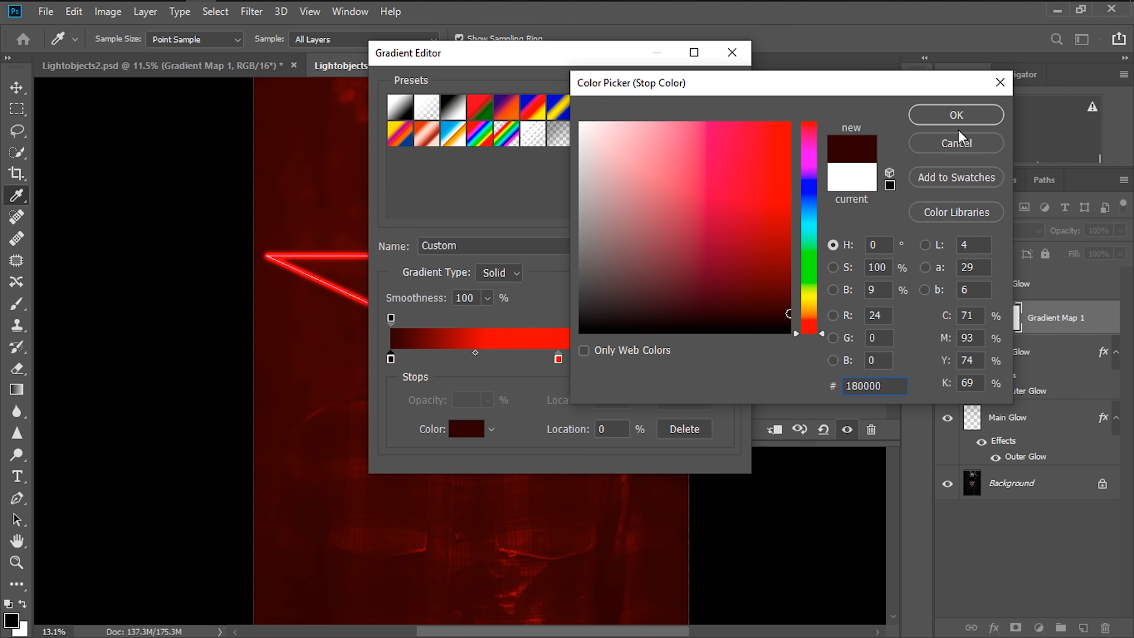
click(955, 114)
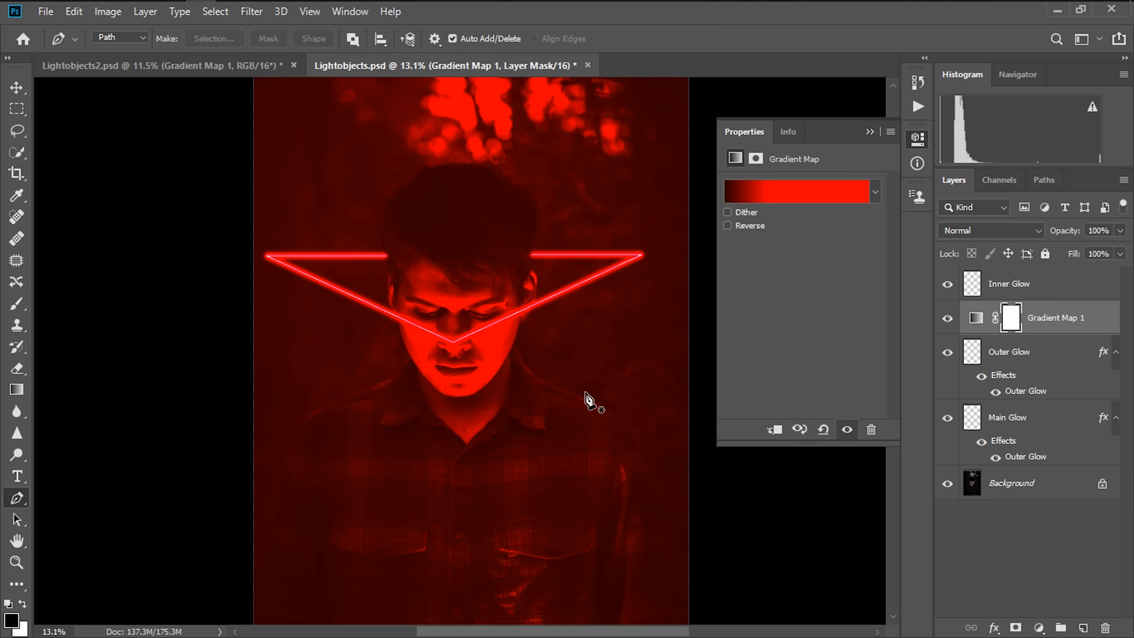
mouse_move(461, 149)
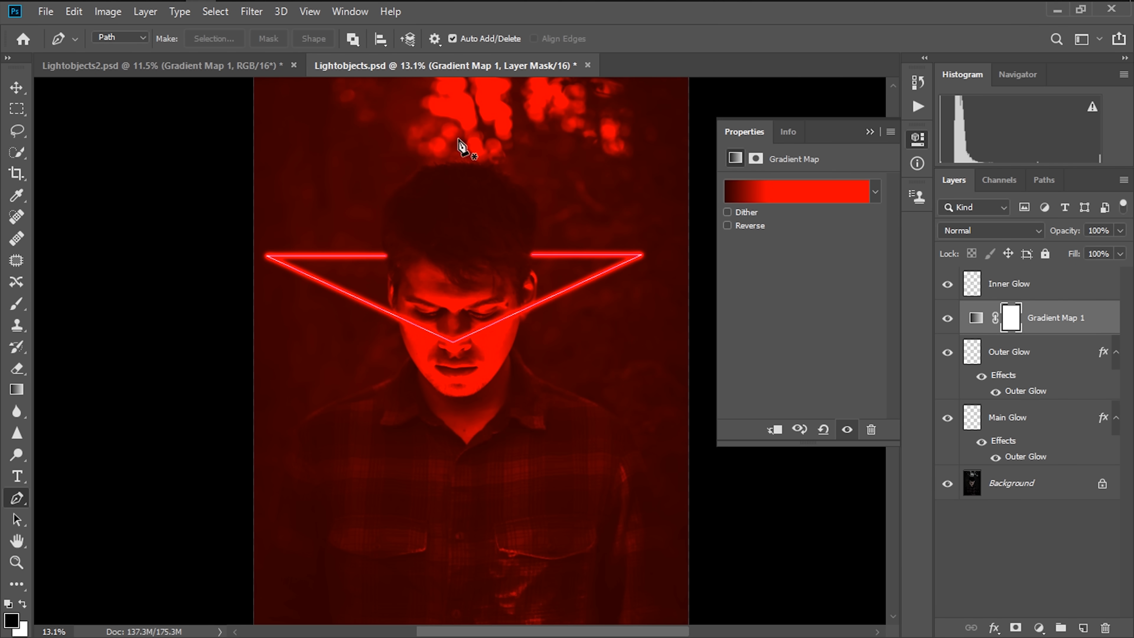
click(108, 10)
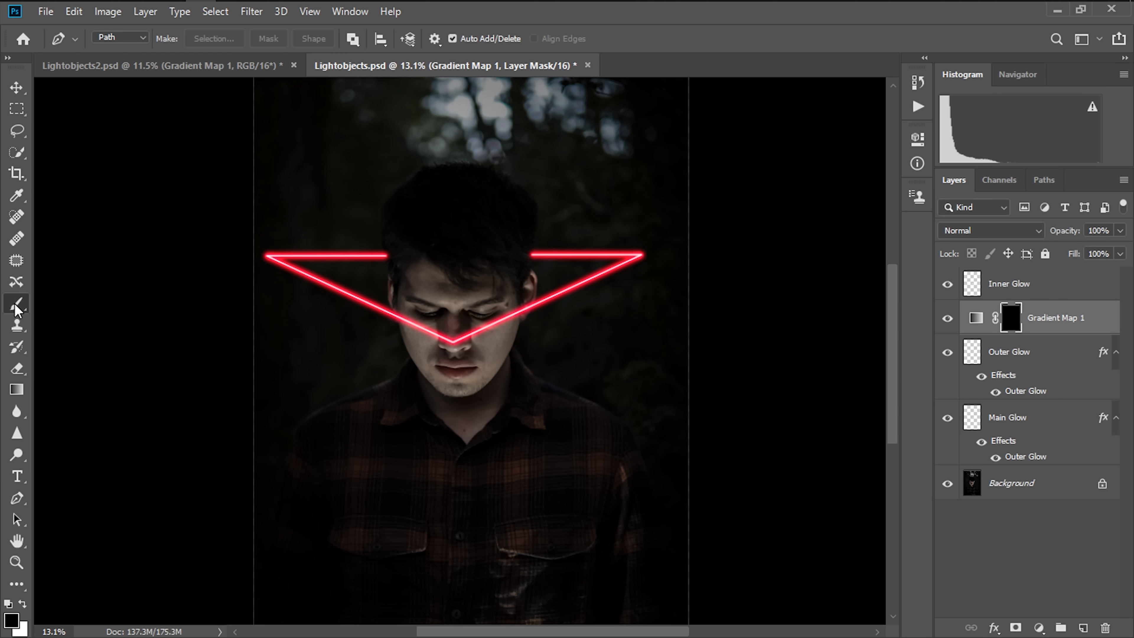
Paint white with a large soft round brush on the mask to cast red light onto the man's face
click(16, 303)
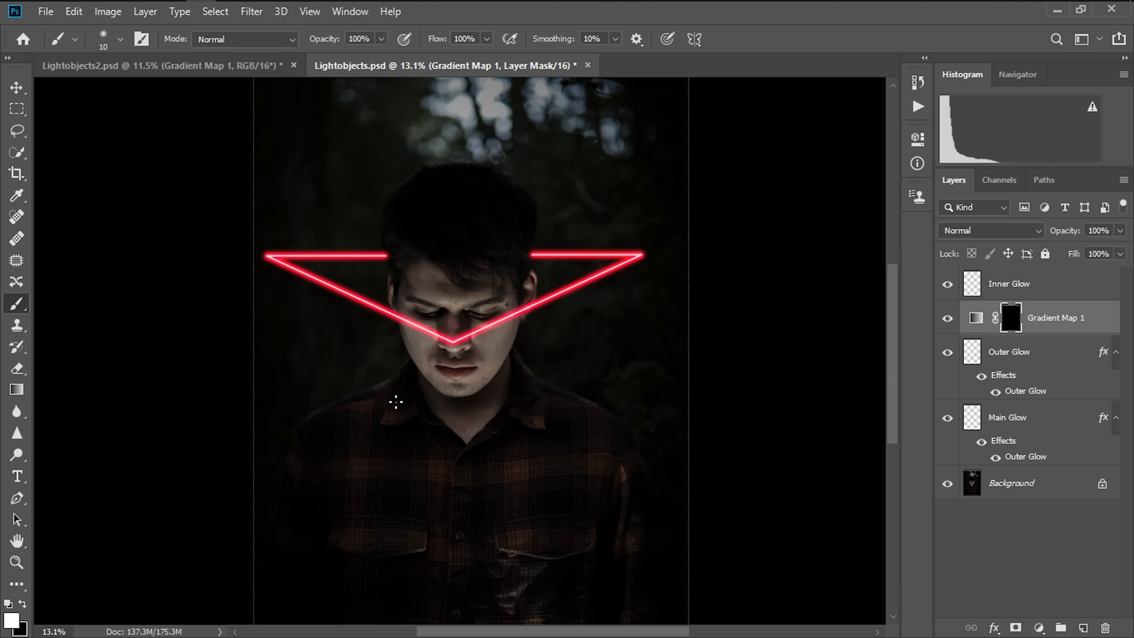
click(119, 39)
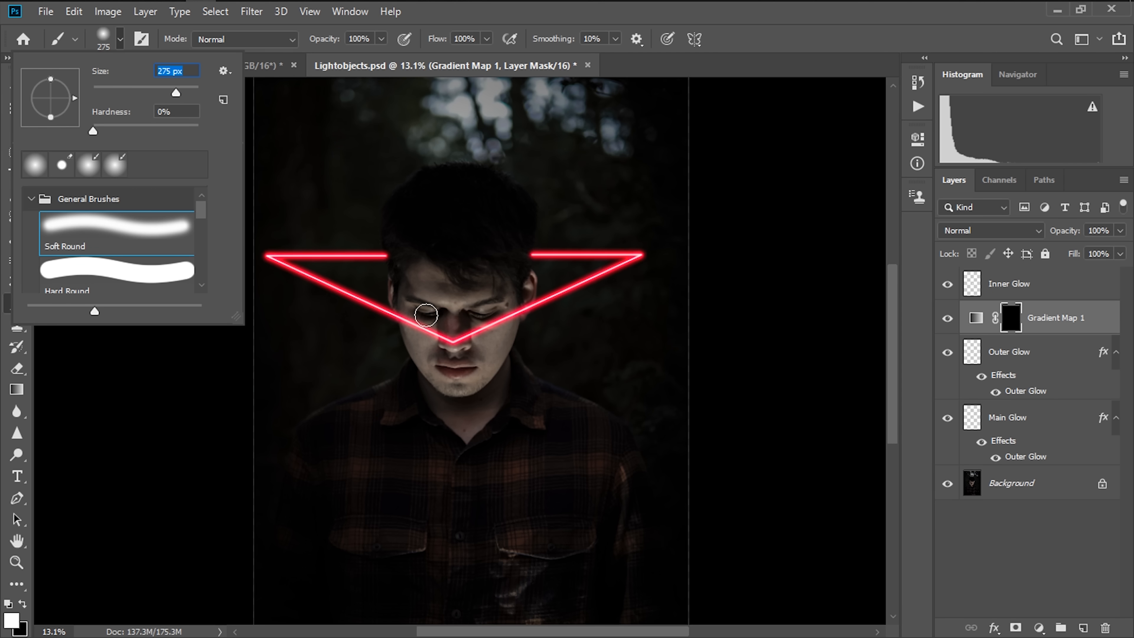
mouse_move(378, 80)
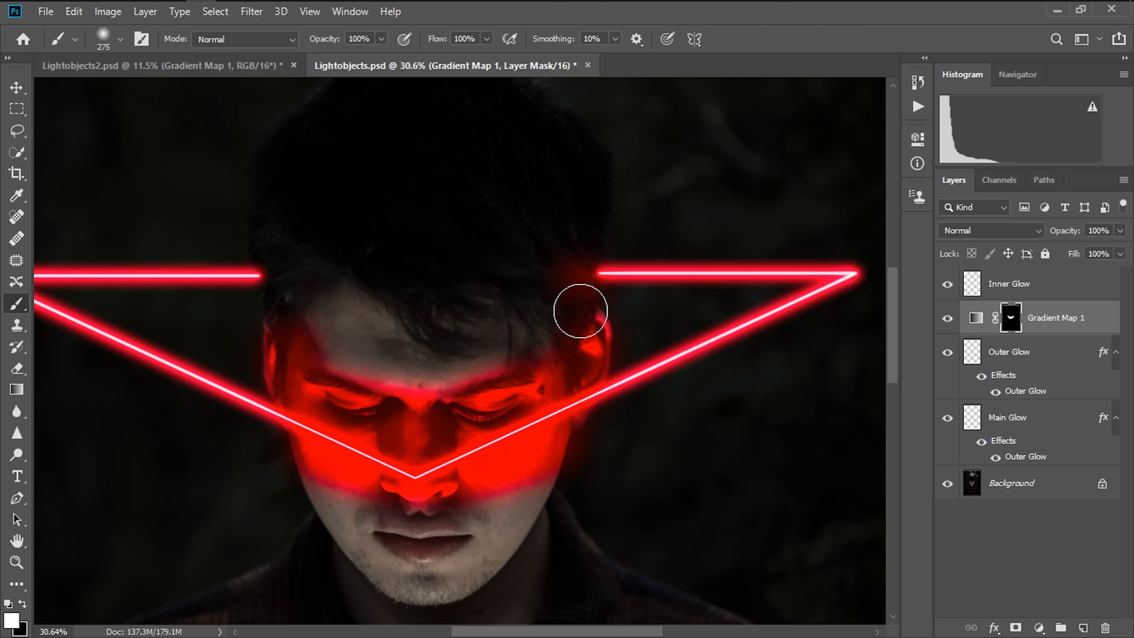
click(120, 39)
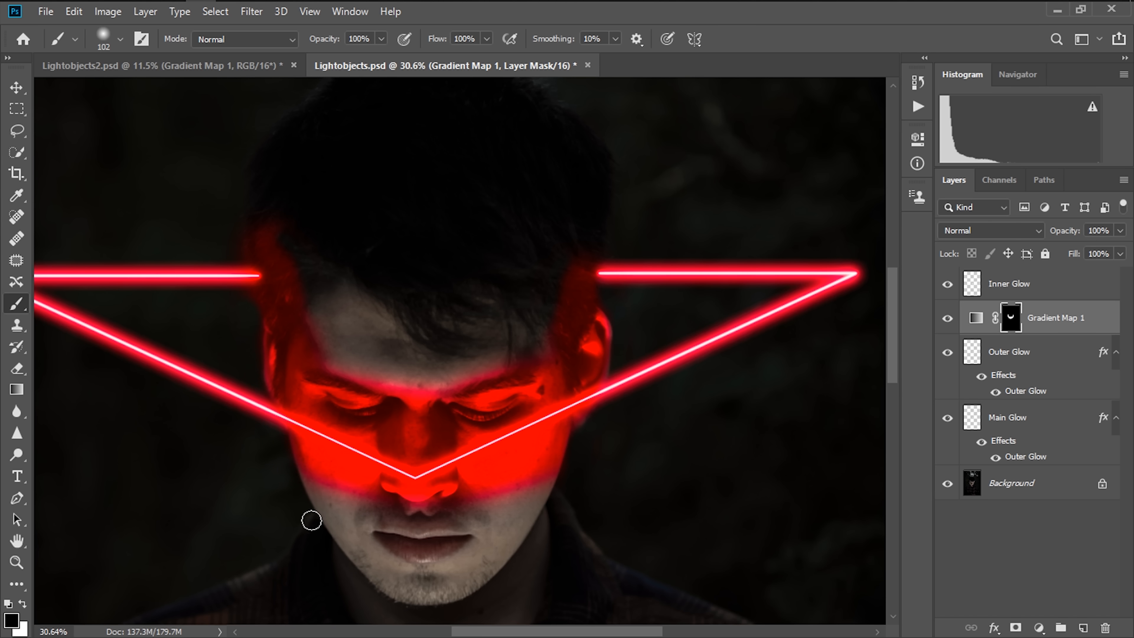
mouse_move(814, 429)
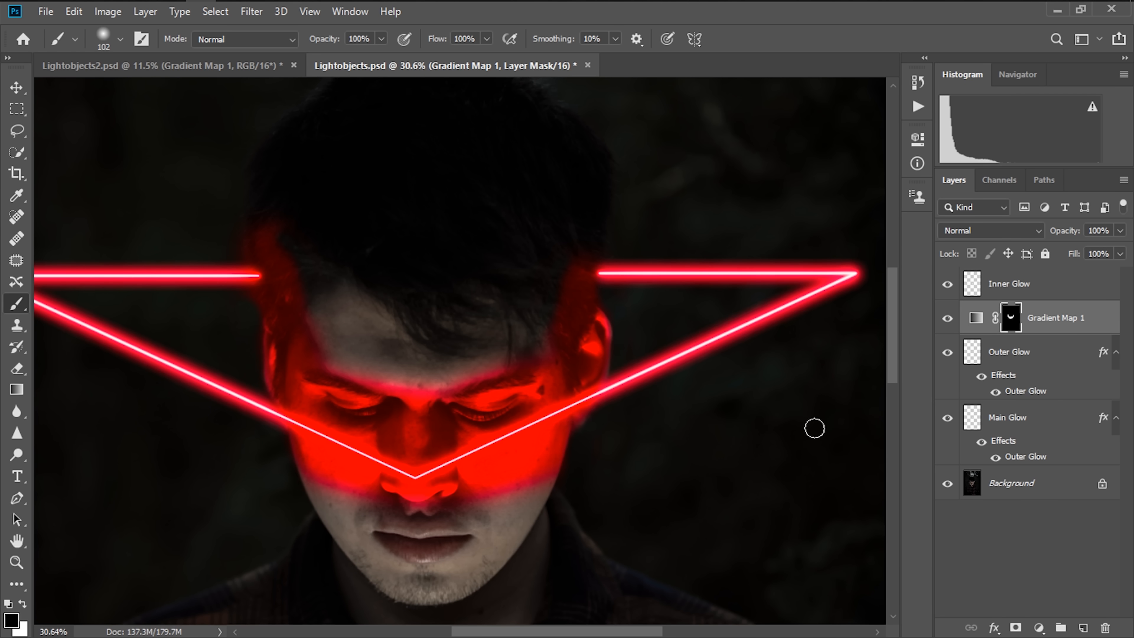
Soften the light mask's edges with a Gaussian Blur and set its radius
click(15, 87)
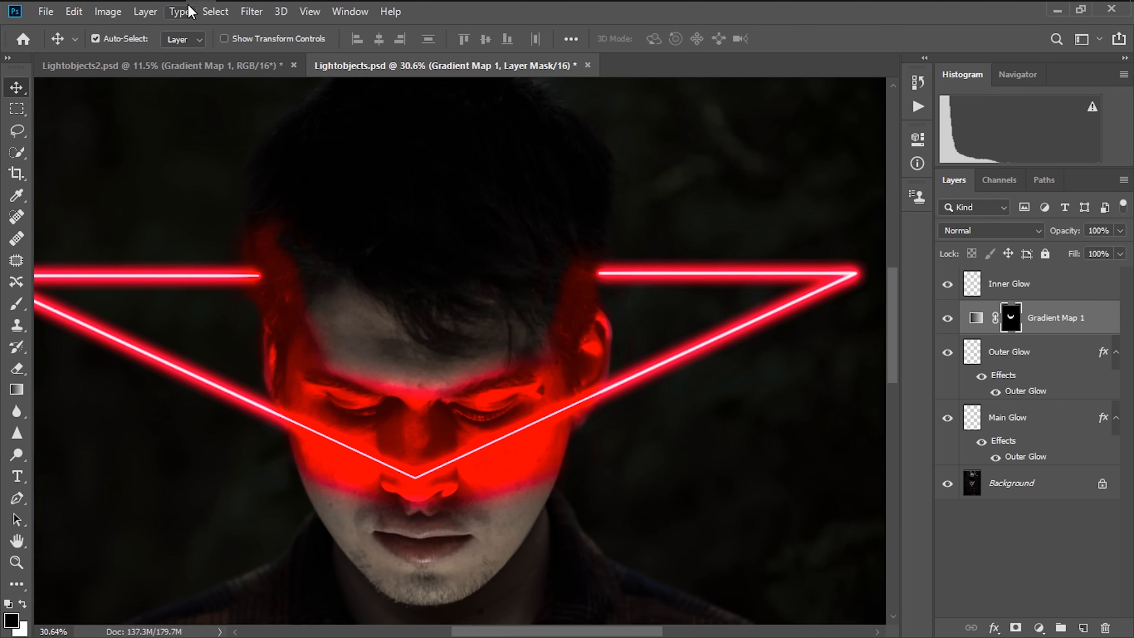
click(252, 11)
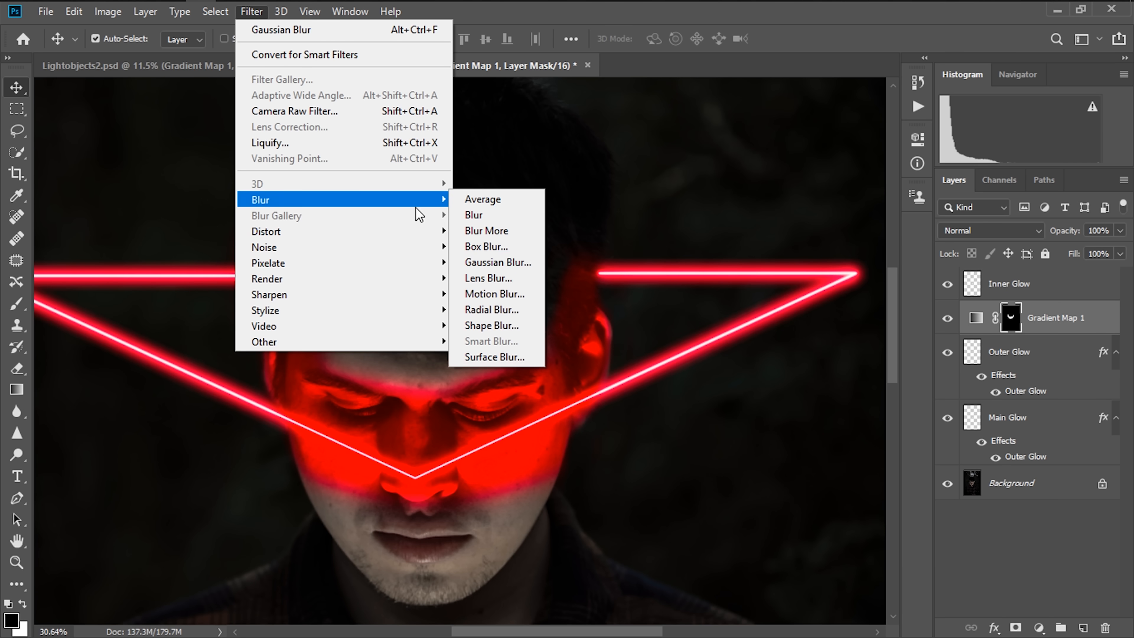
click(498, 262)
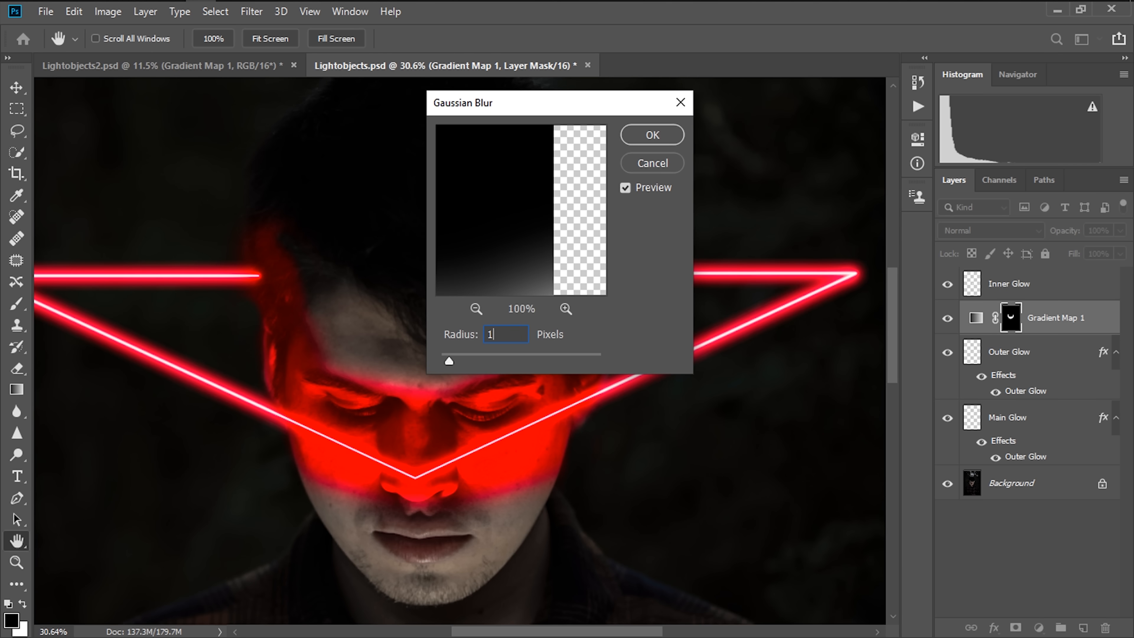
click(651, 135)
text(70)
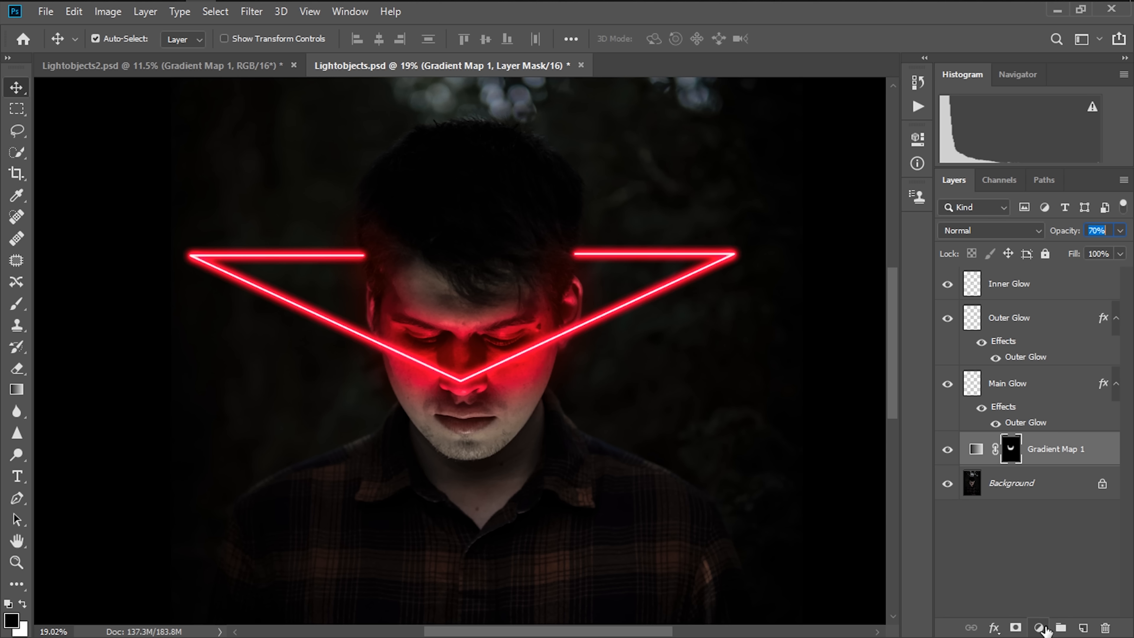
Add a Brightness/Contrast layer clipped to Gradient Map 1 at reduced opacity, then select the glow layers
click(1037, 627)
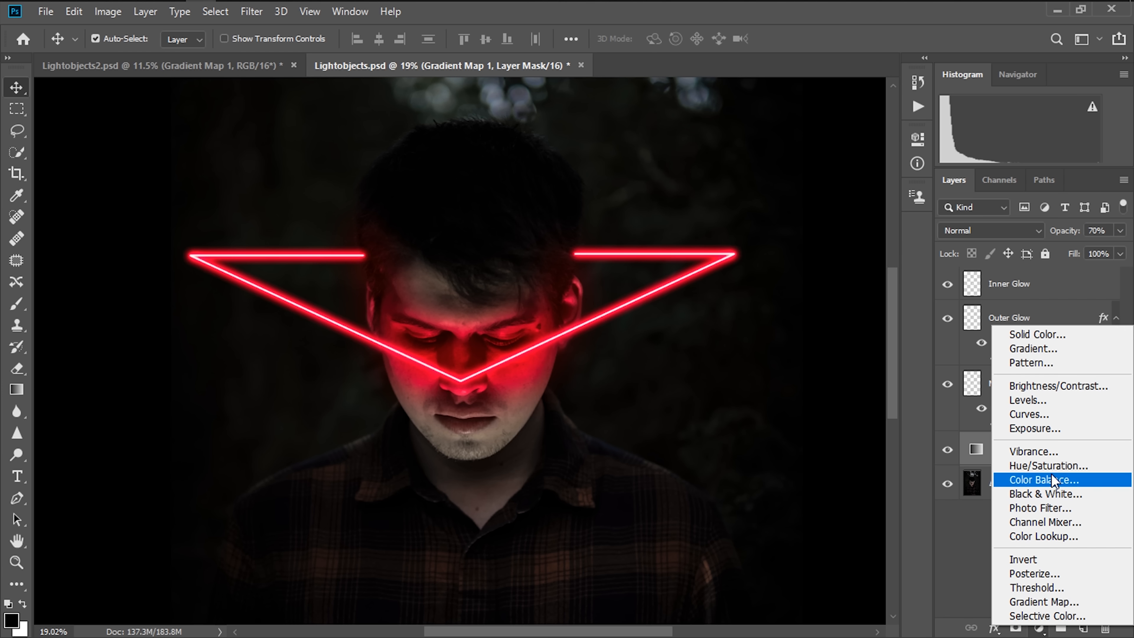
click(1060, 386)
text(15)
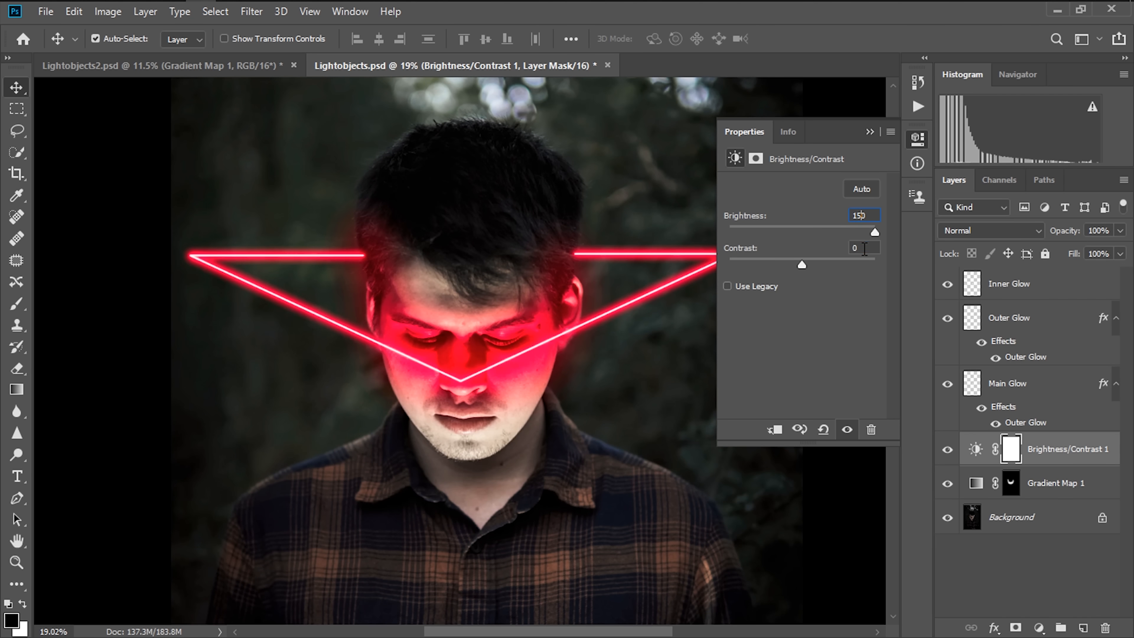
text(070)
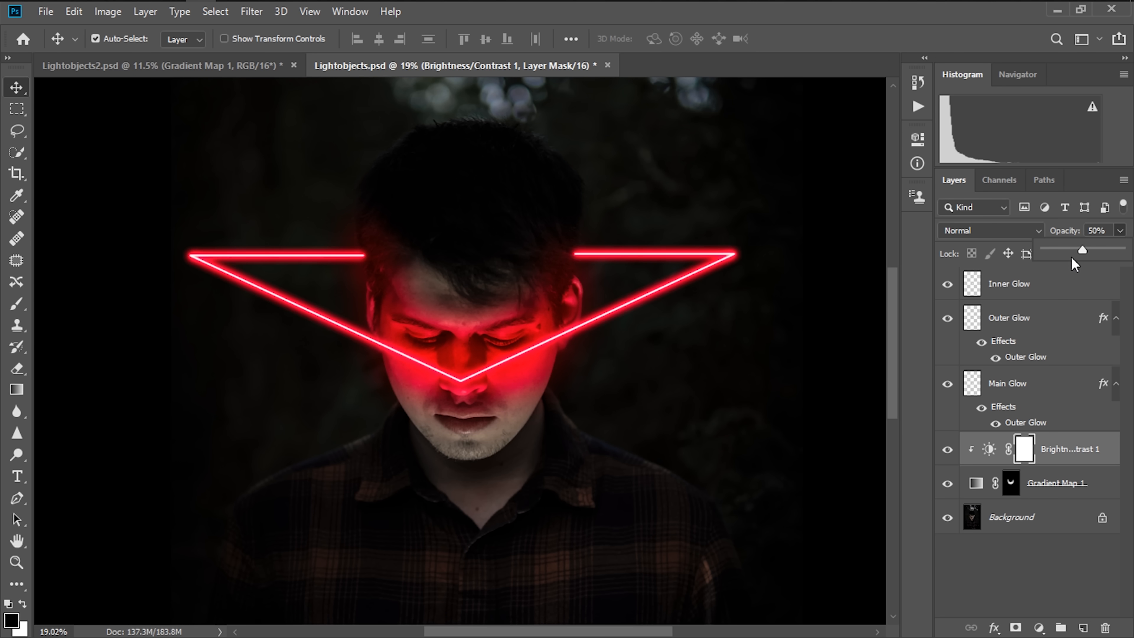
mouse_move(885, 407)
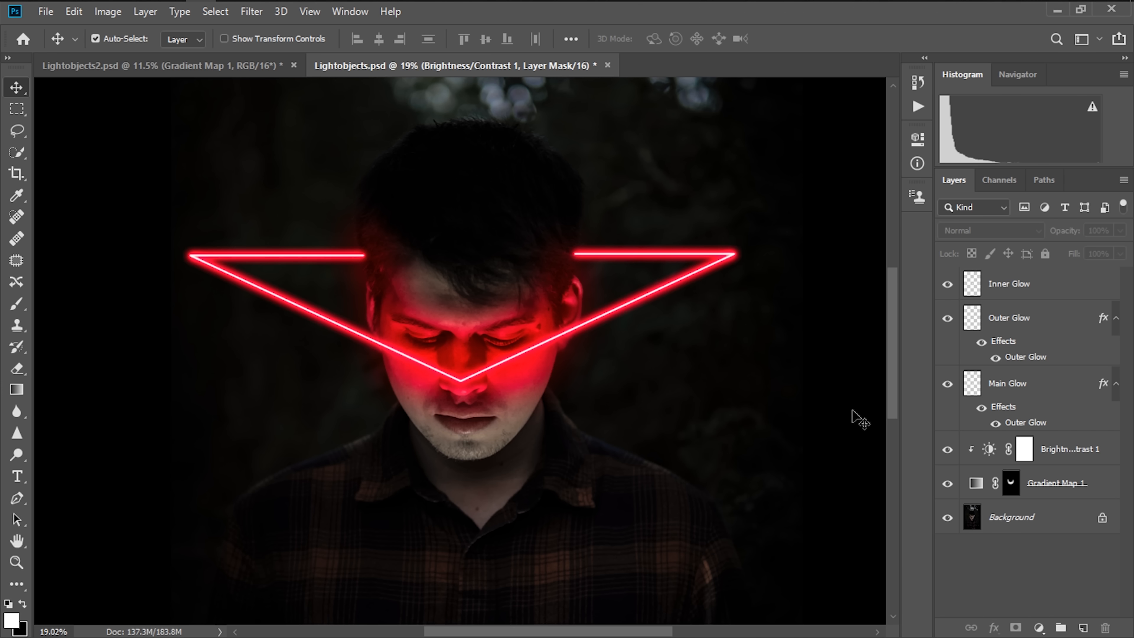
click(1020, 383)
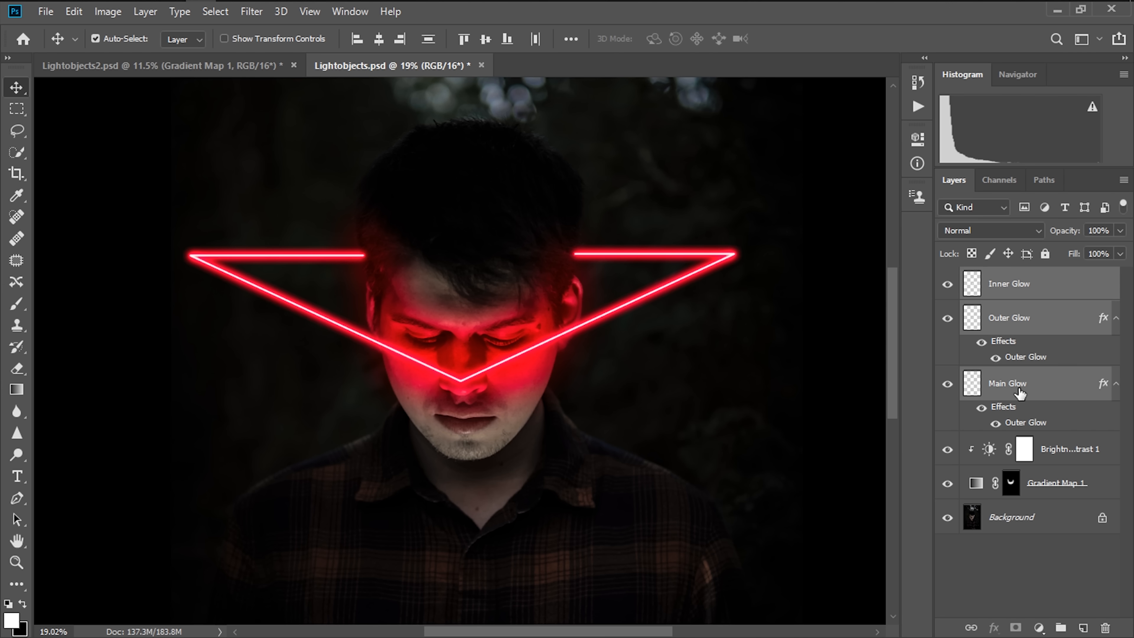
Group the glow layers and clip a Hue/Saturation layer at Hue -172 to Group 1, turning the triangle cyan
click(1060, 628)
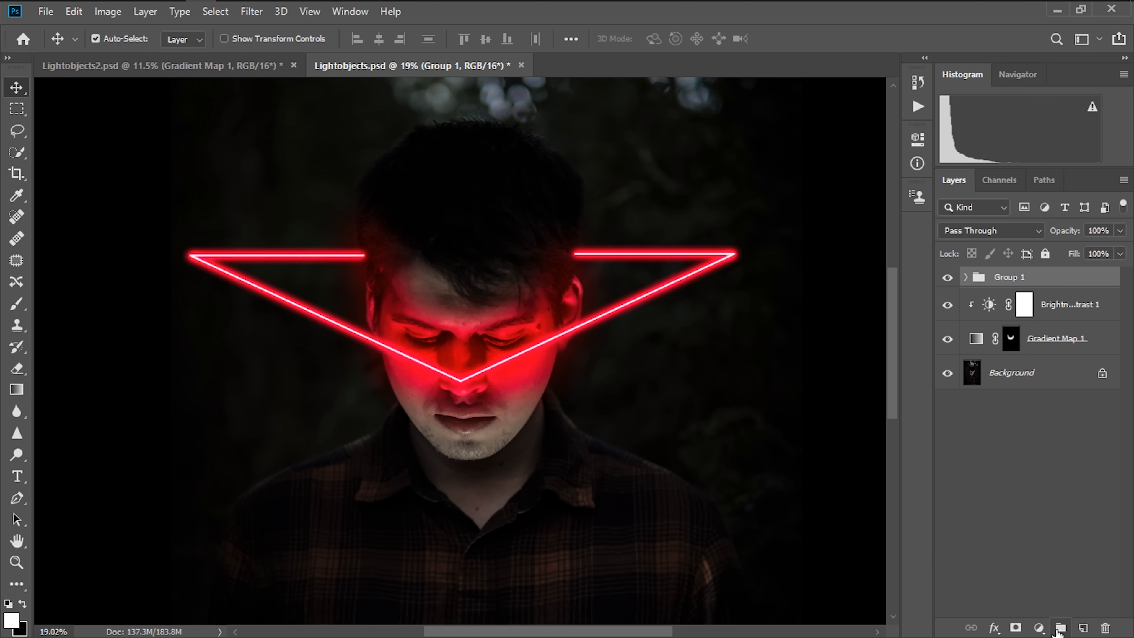
mouse_move(821, 376)
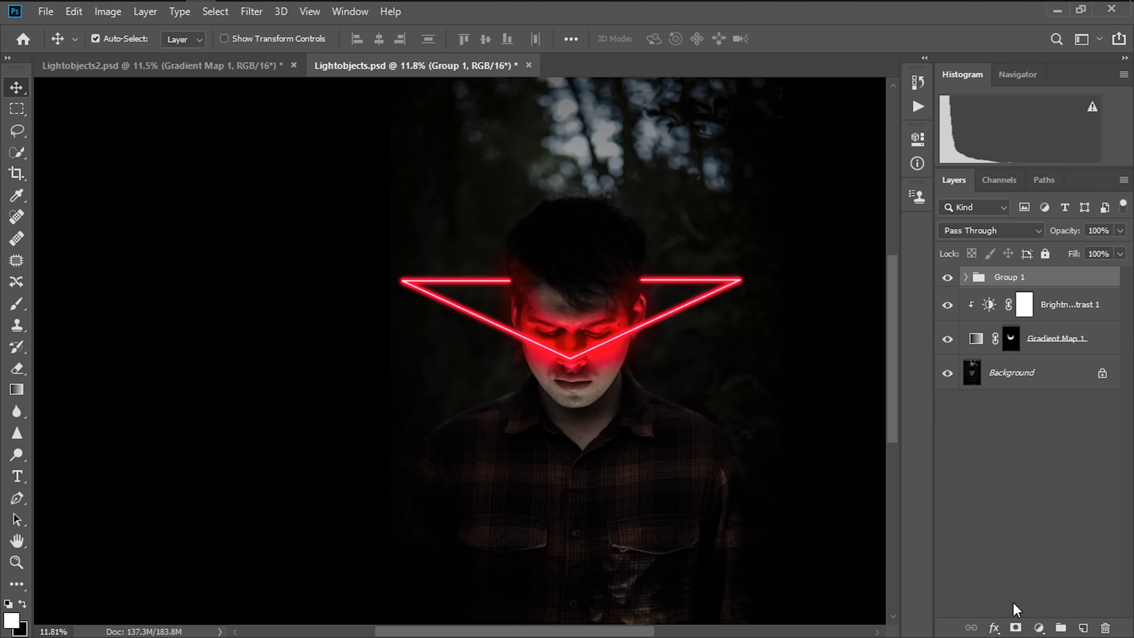
click(1038, 628)
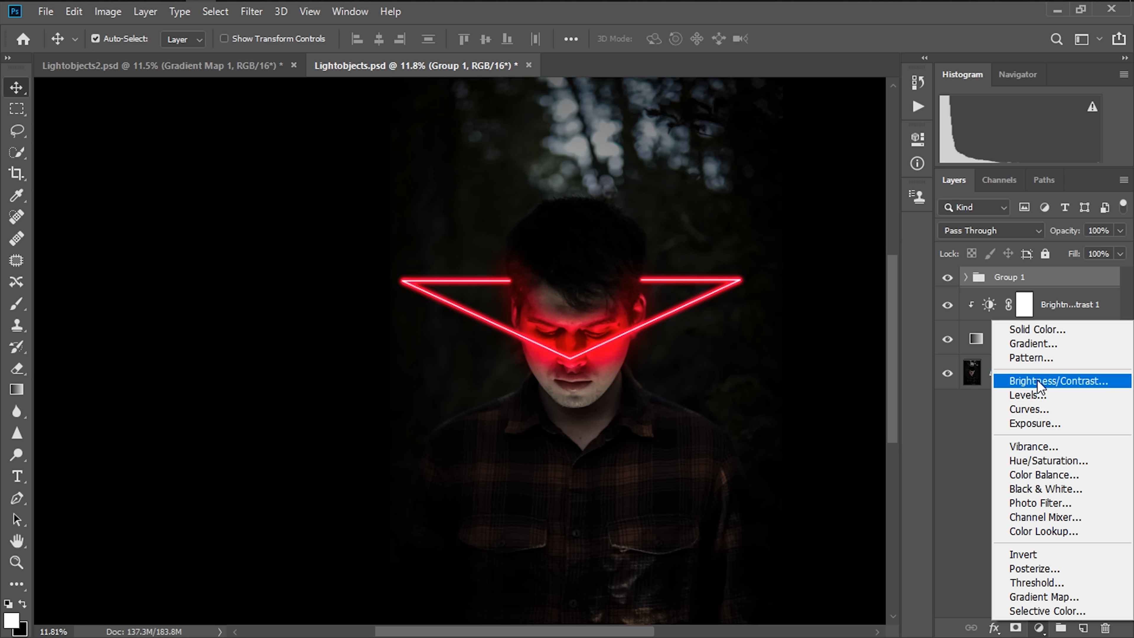
click(1047, 461)
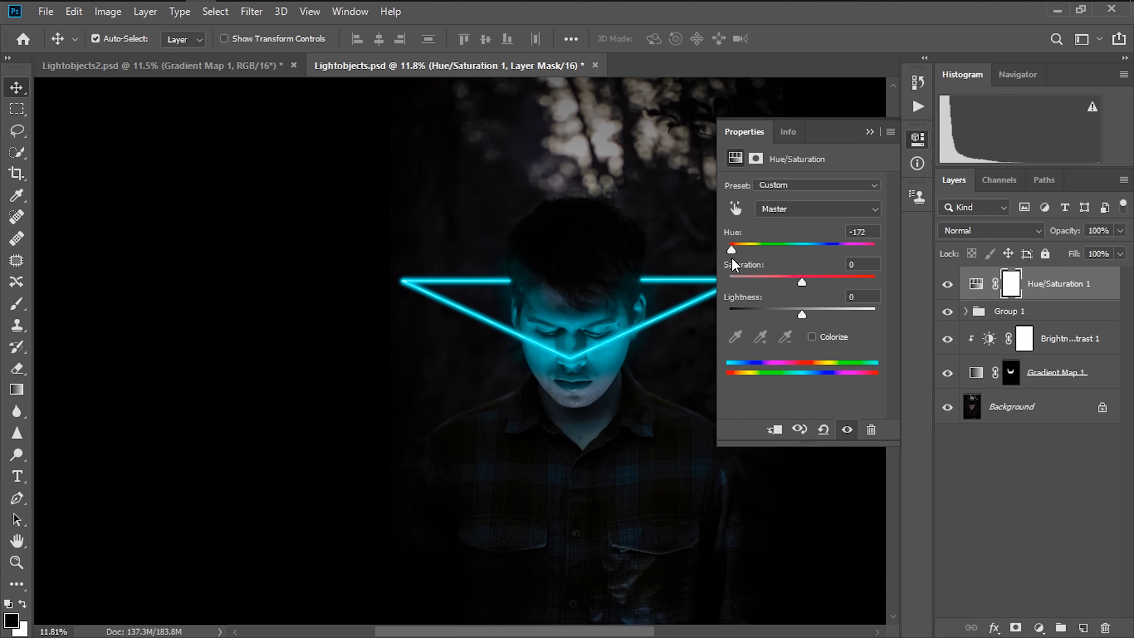
mouse_move(838, 299)
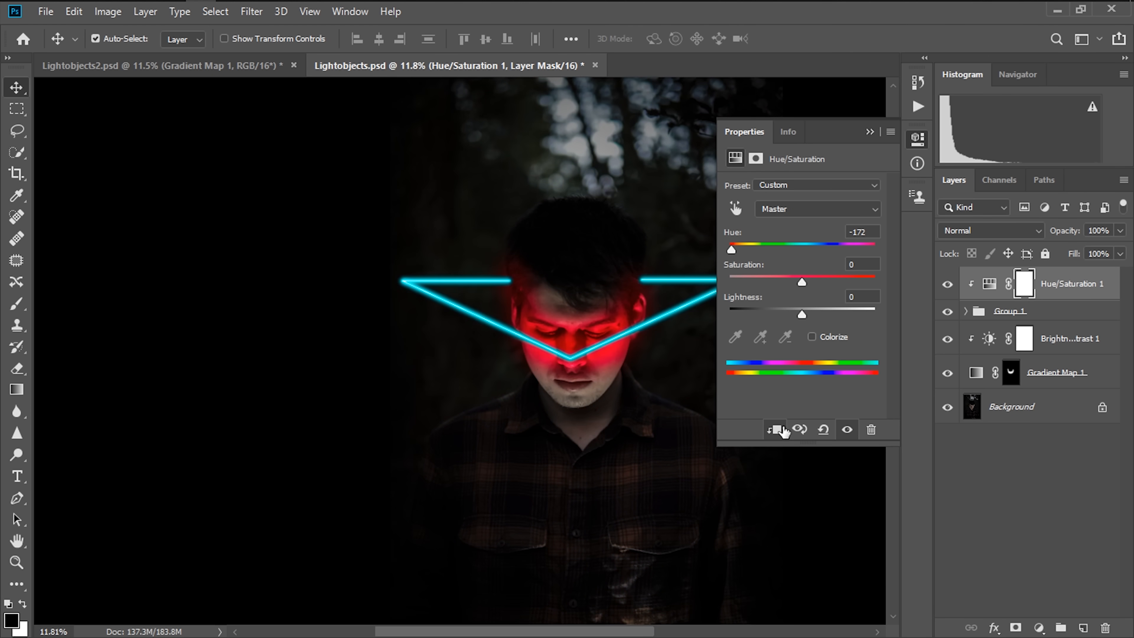
click(870, 132)
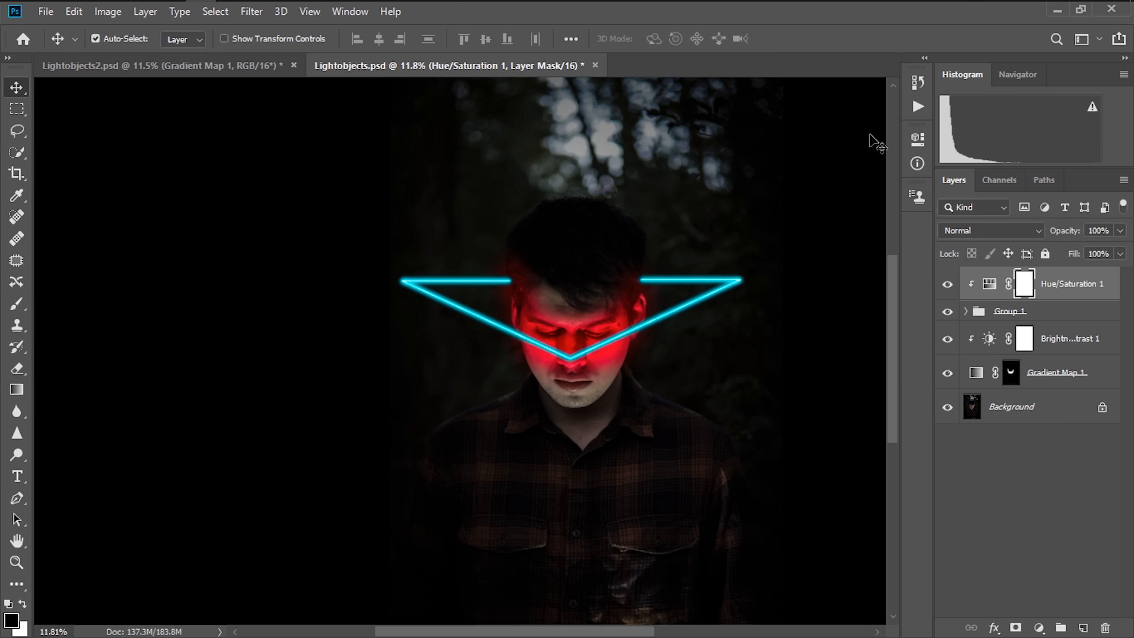
mouse_move(976, 370)
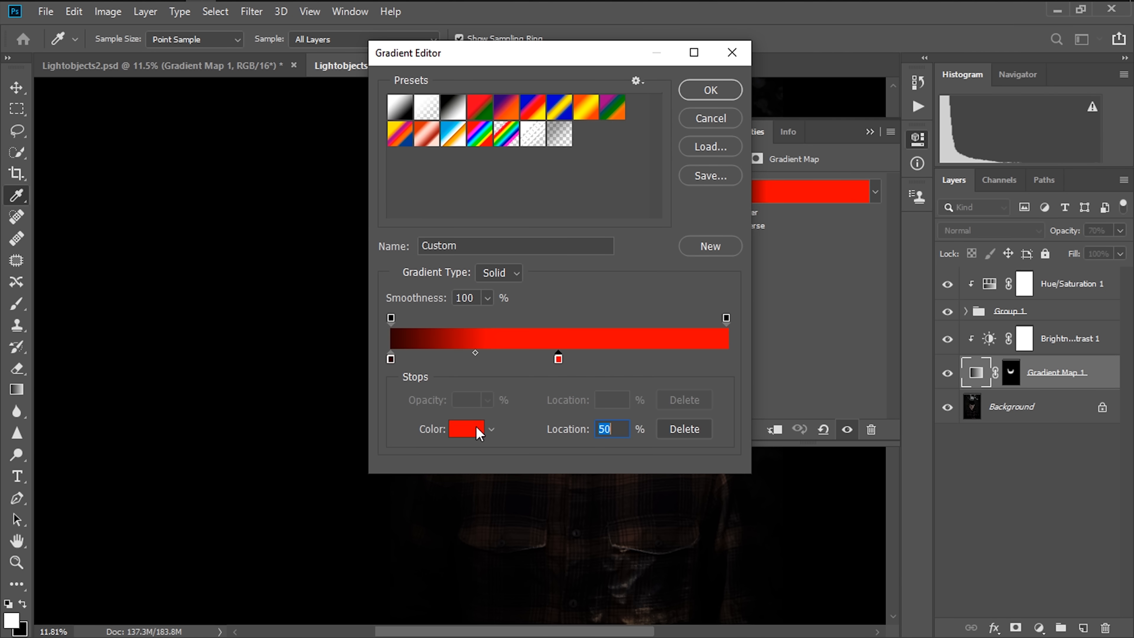
Set the gradient's red stop to cyan #00ffde so the face light matches the triangle
click(465, 429)
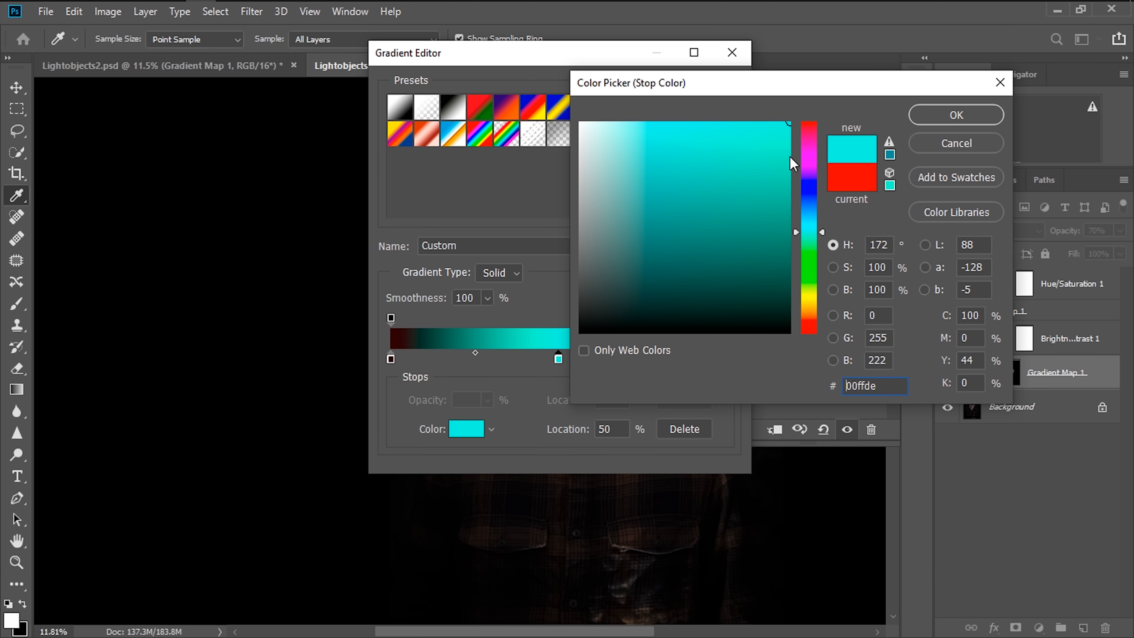
click(955, 114)
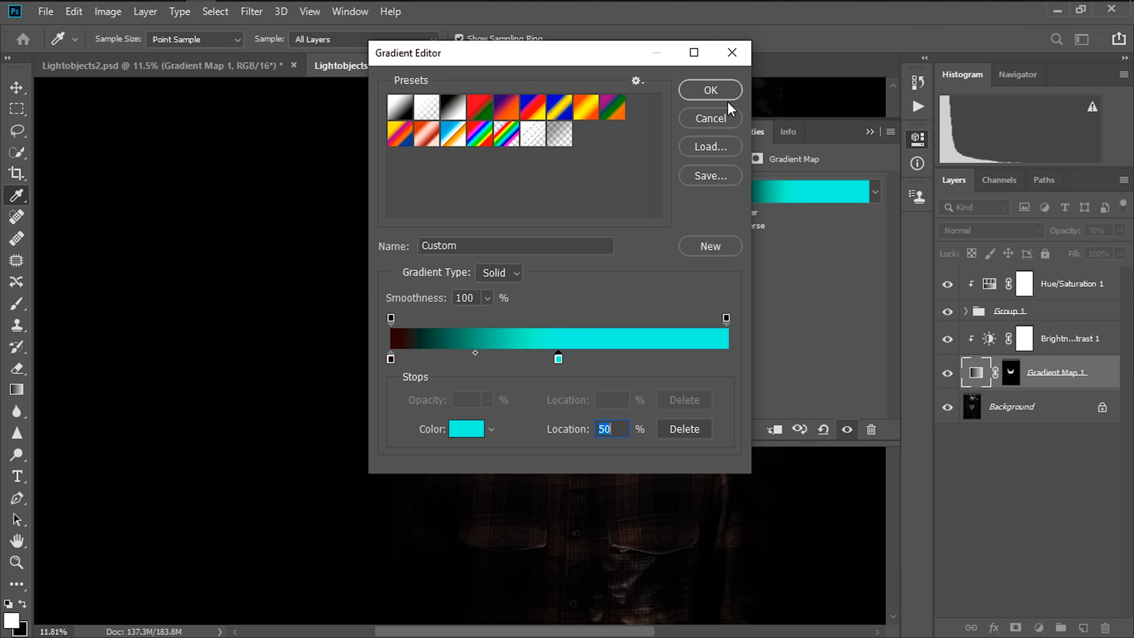
click(709, 90)
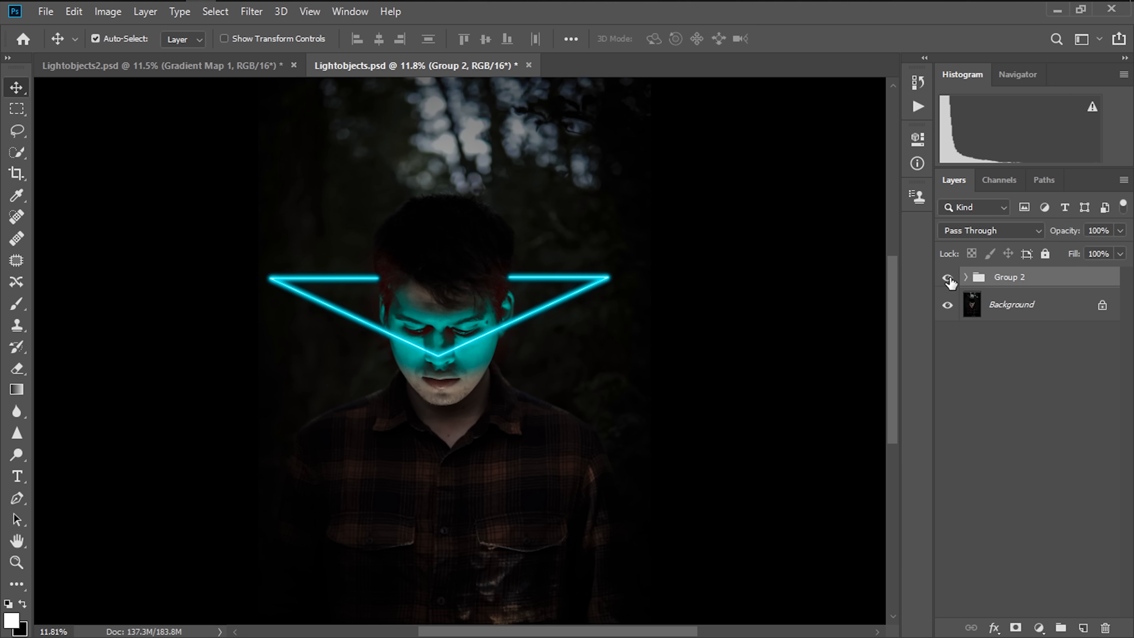
mouse_move(948, 282)
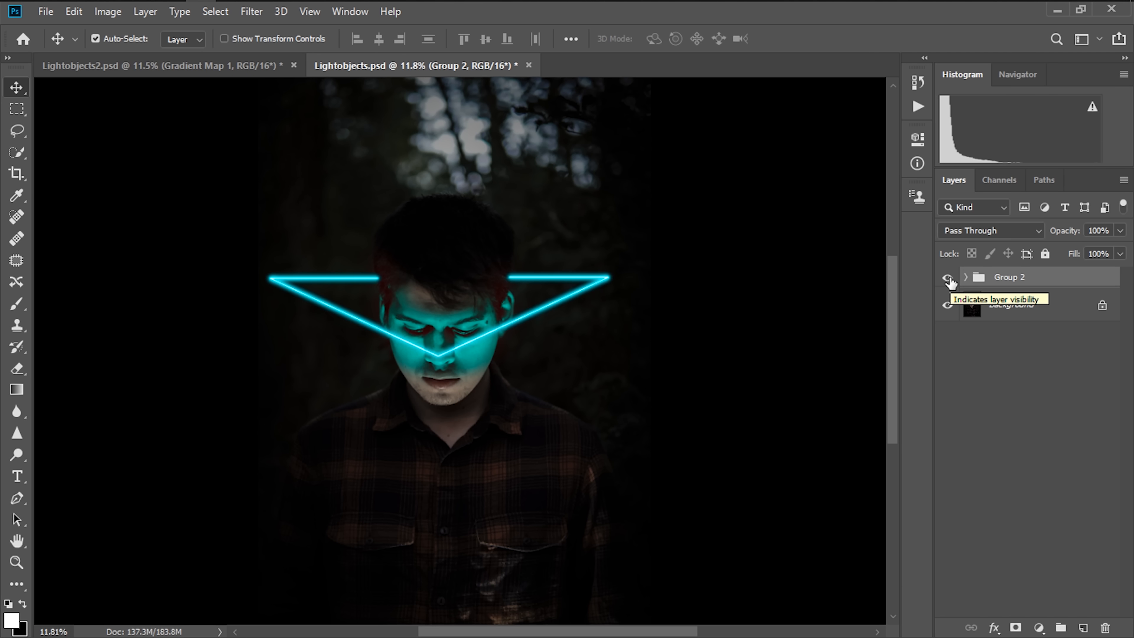